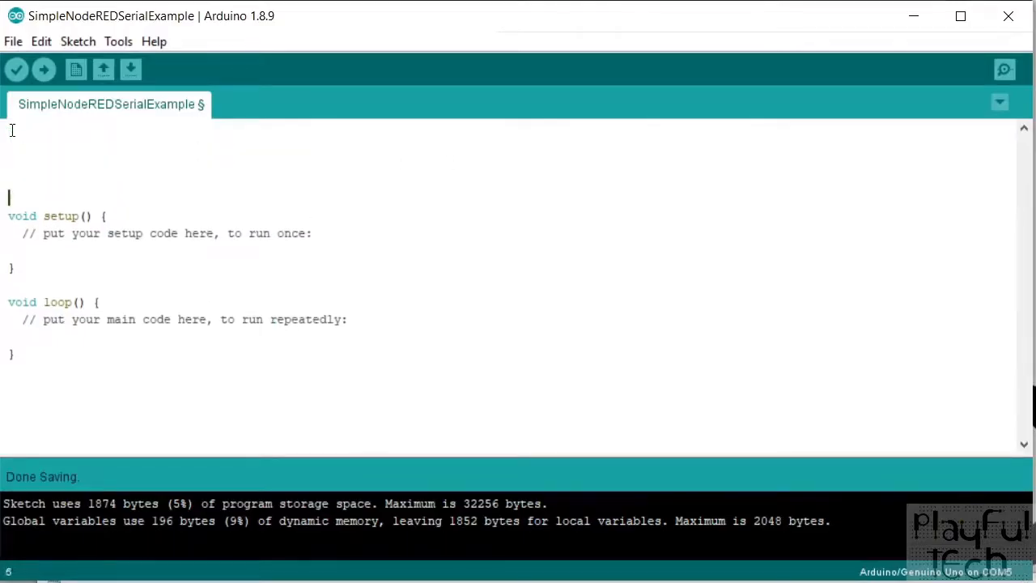
- Declare 'const byte sensorPin = 7;' at the top of the sketch
text(cons)
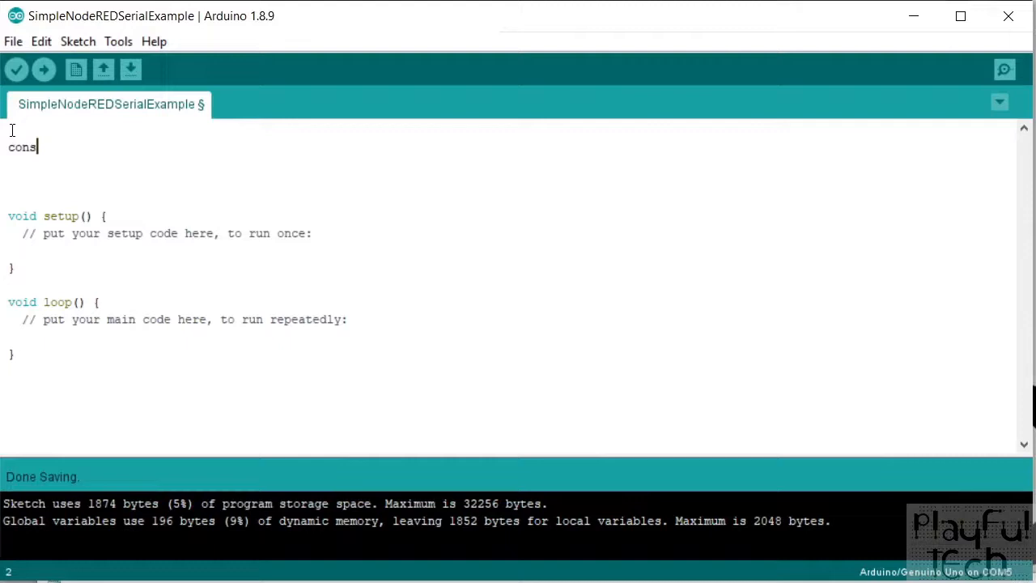
text(t byte sensor)
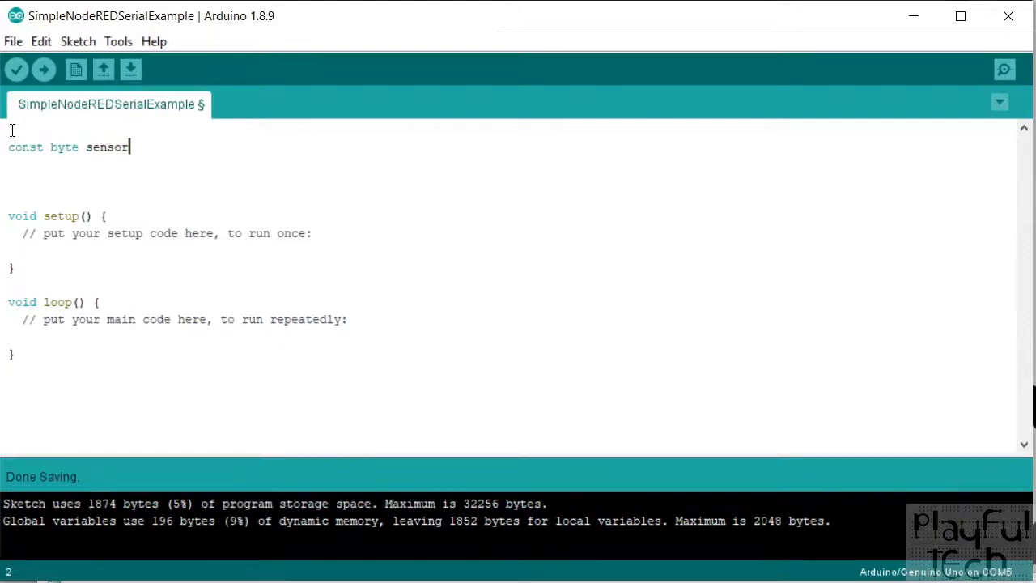
text(Pin = 7)
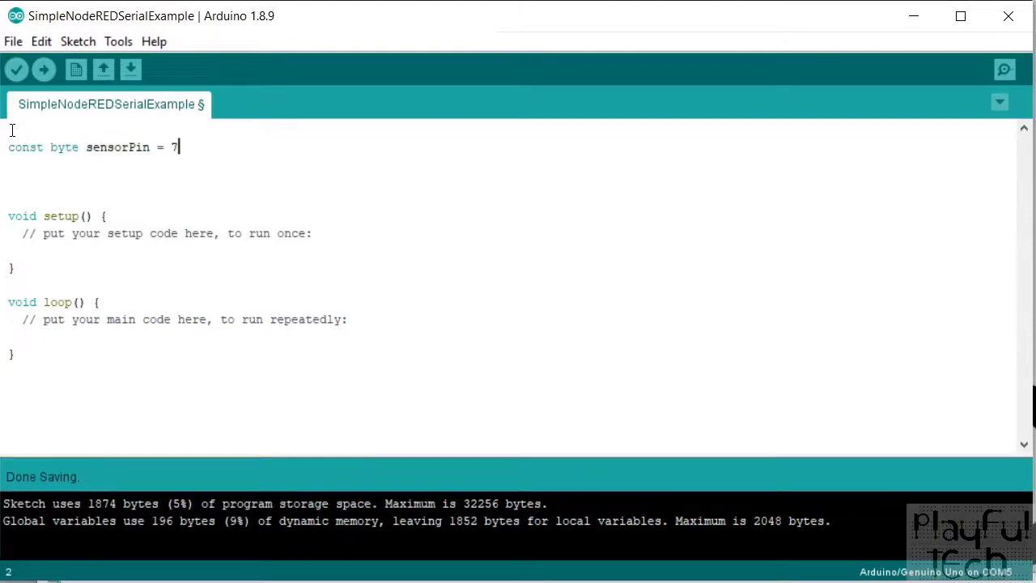
text(;)
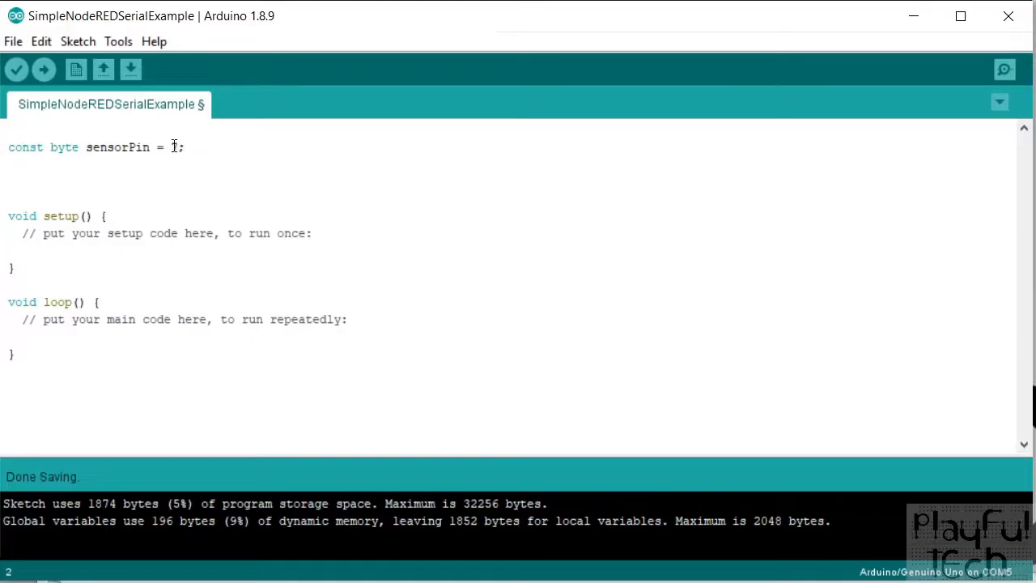
key(Return)
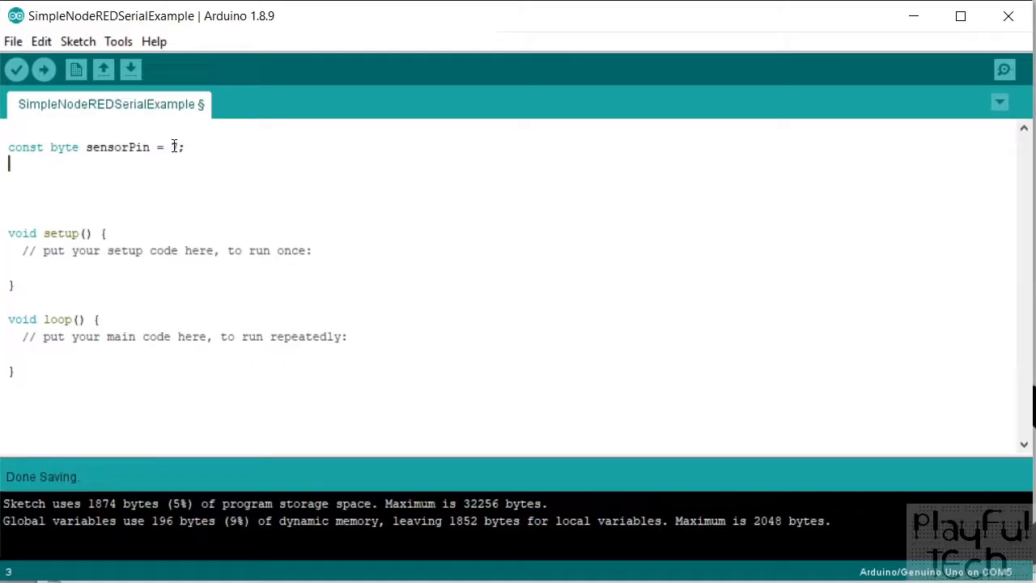
- Declare 'byte lastState = LOW;' on the next line above setup
double_click(26, 145)
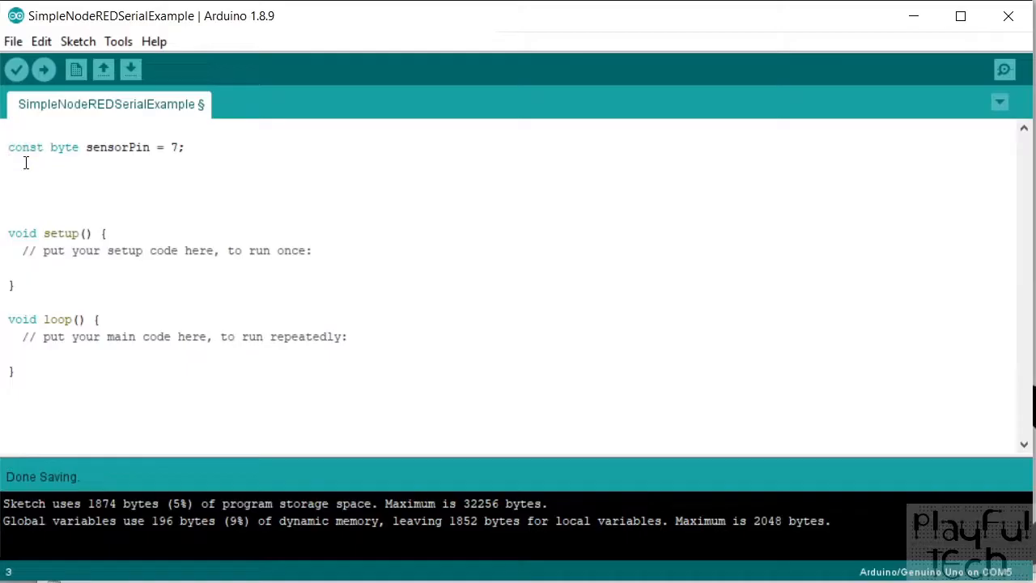
text(byte)
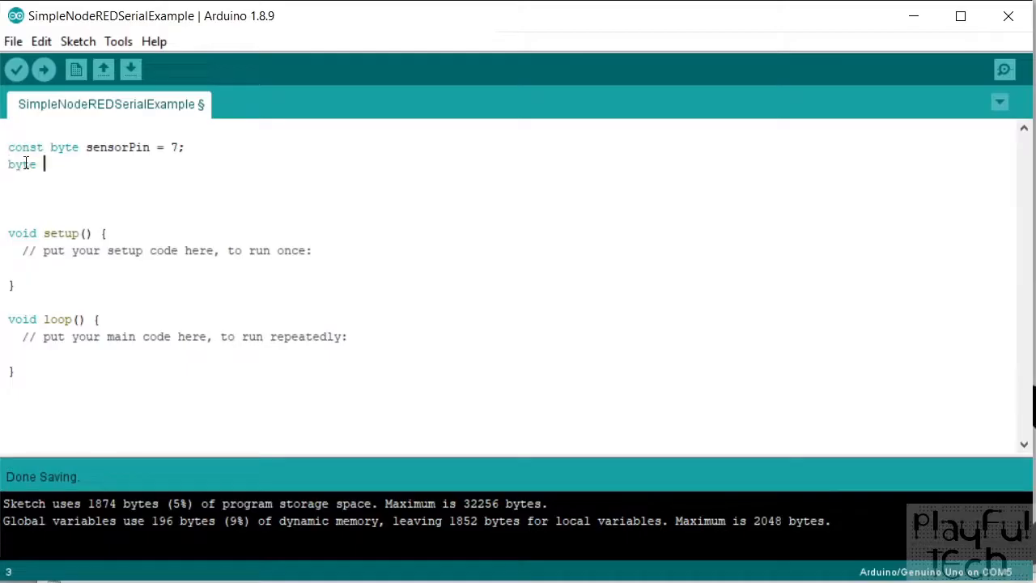
text(lastState)
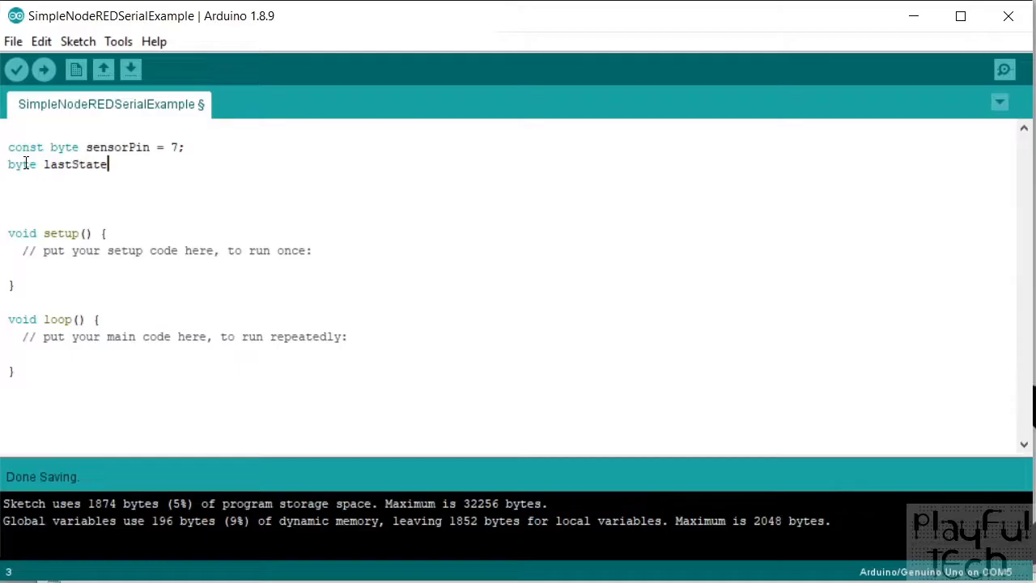
text(= LOW)
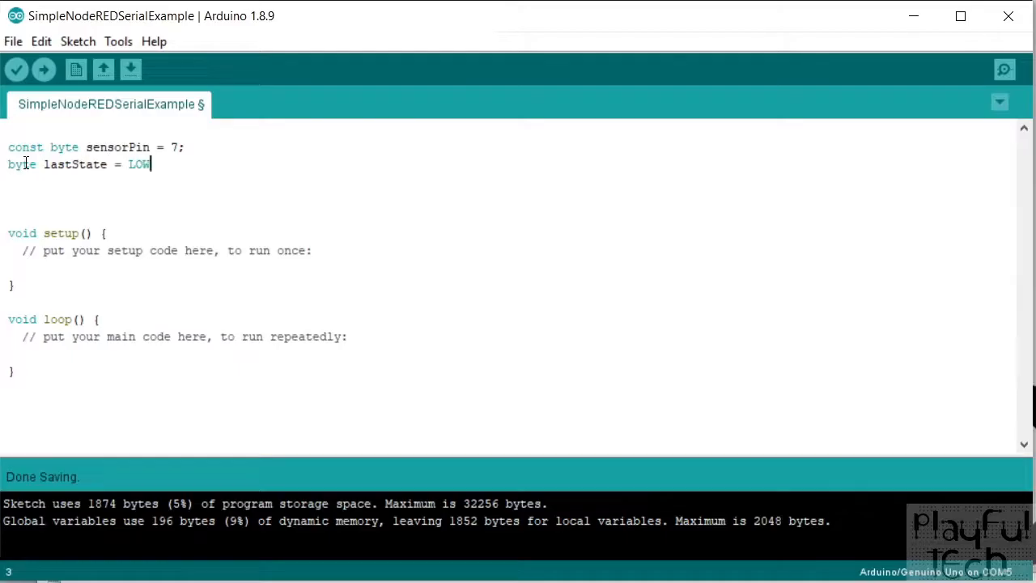
text(;)
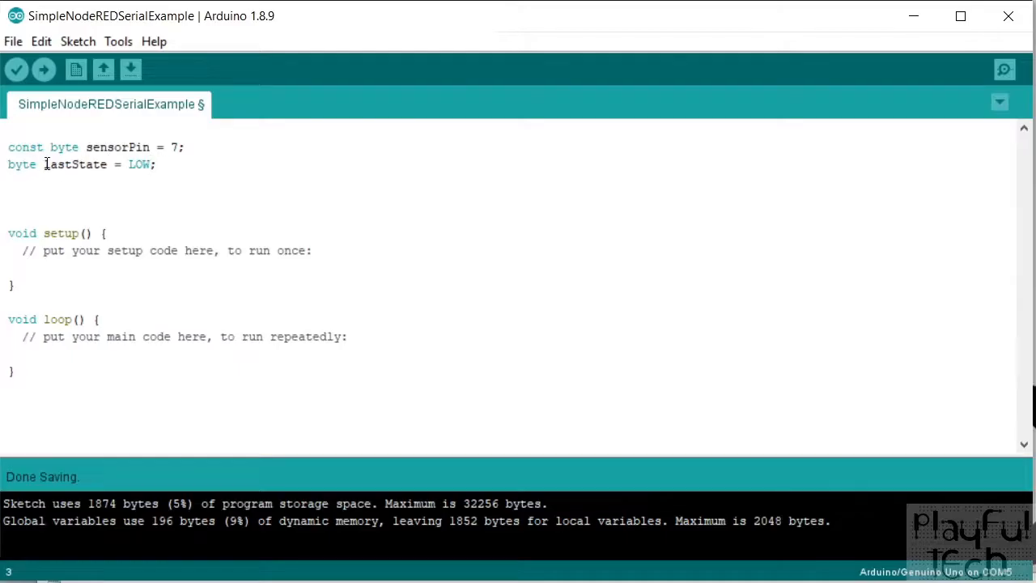
double_click(74, 163)
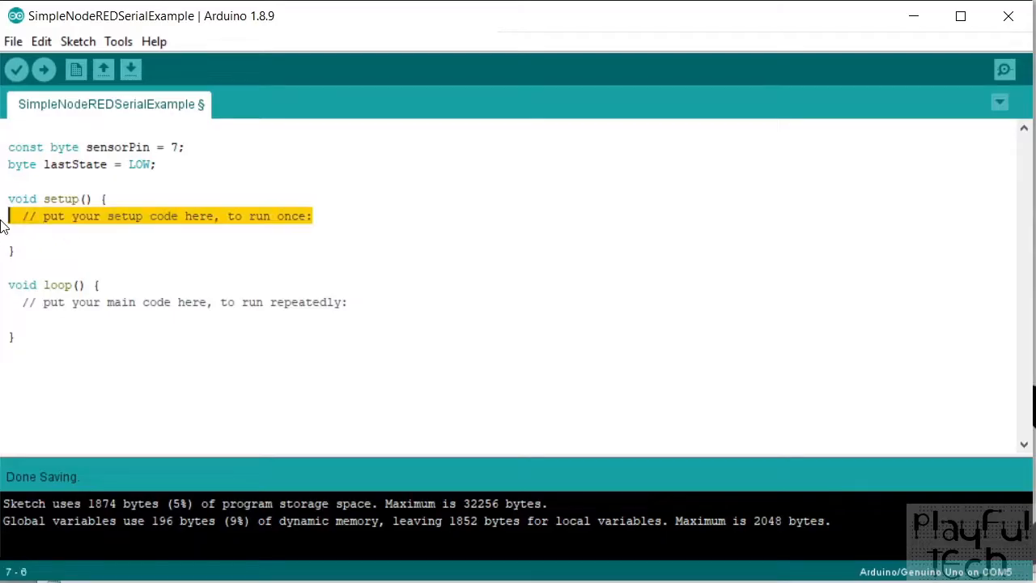
mouse_move(256, 250)
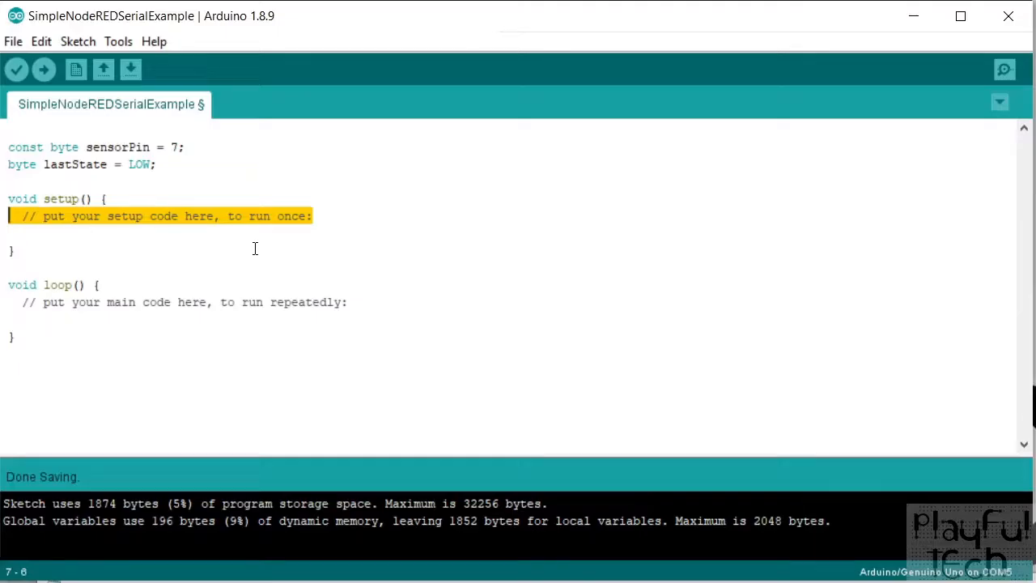
- Start serial communication in setup with 'Serial.begin(9600)'
text(Serial.)
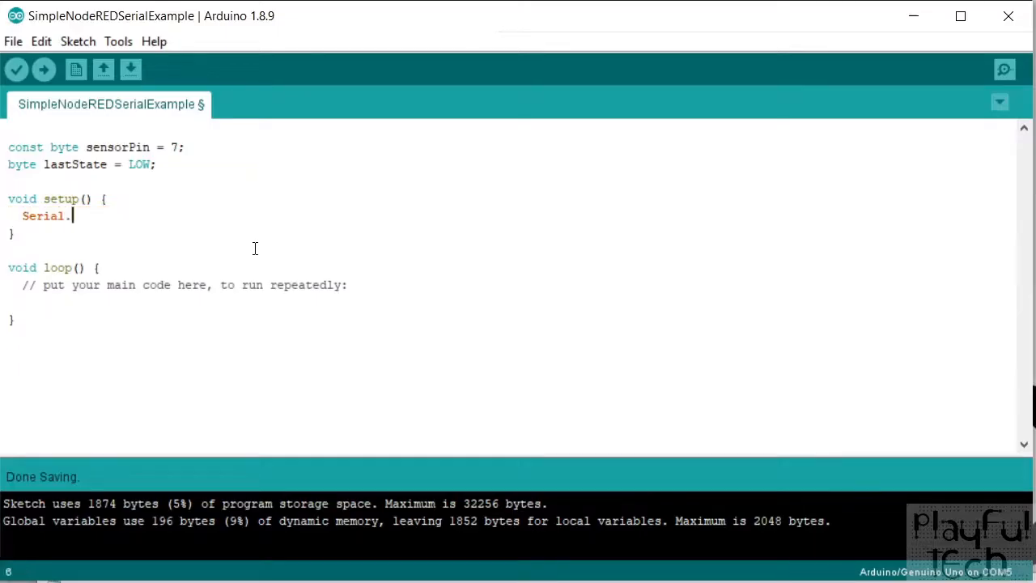
text(begin)
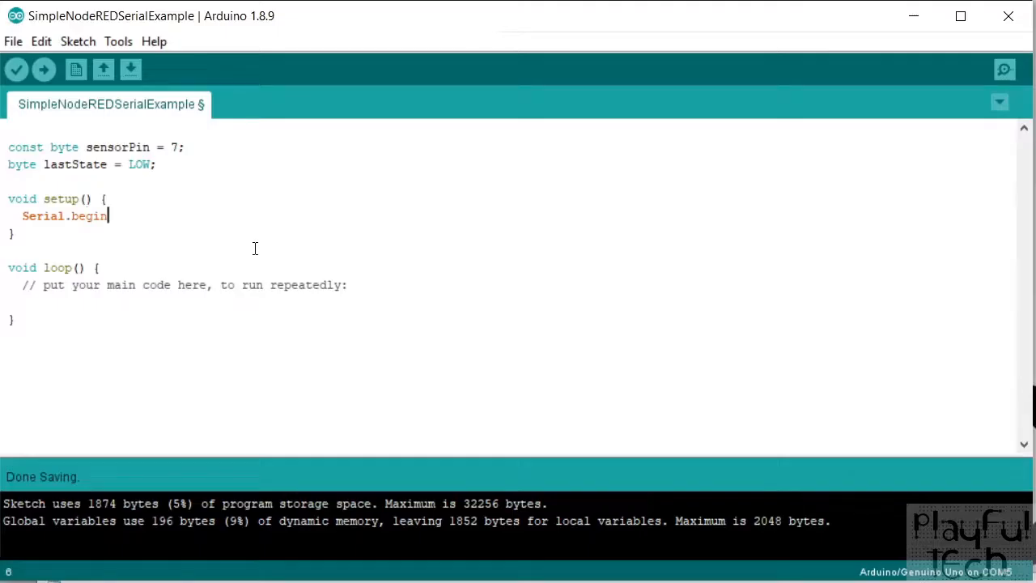
text((9600);)
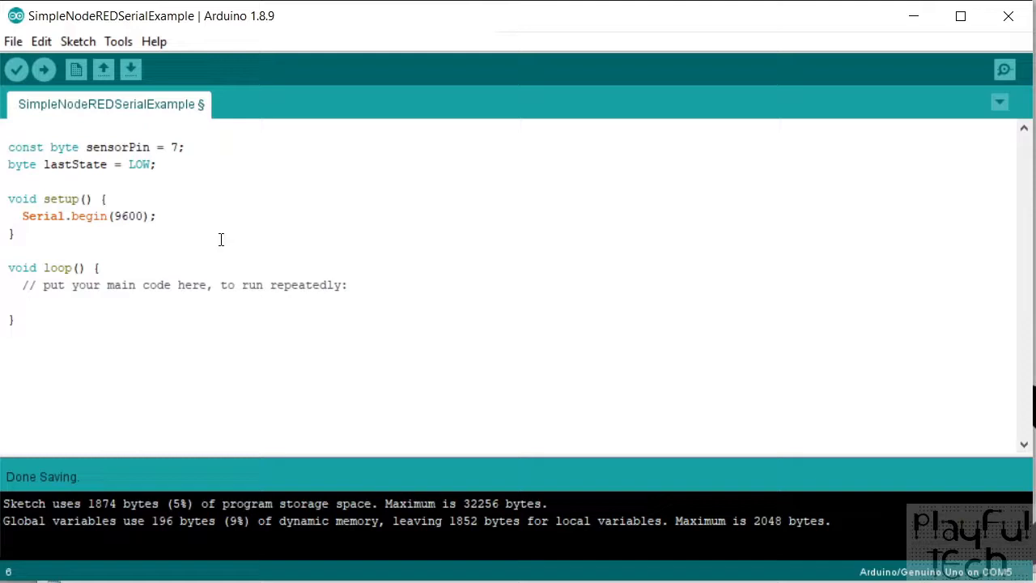
click(23, 217)
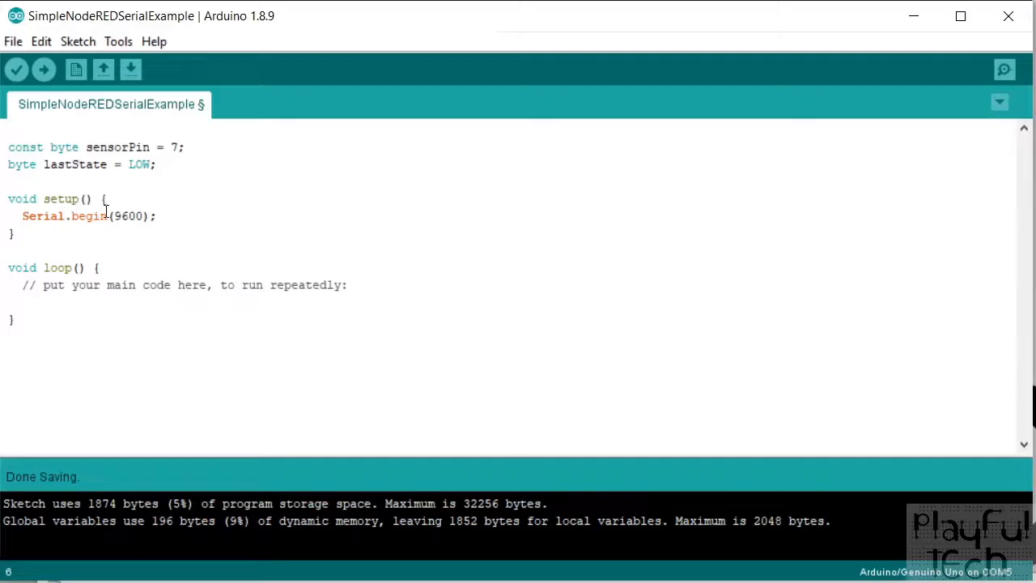
- Configure sensorPin as an input with 'pinMode(sensorPin, INPUT_PULLUP);'
double_click(126, 217)
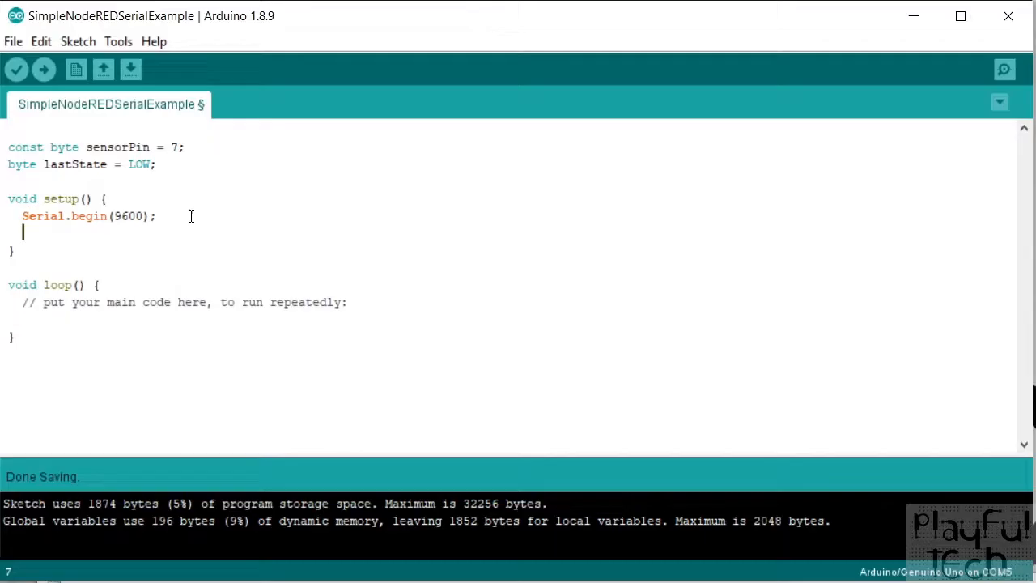
text(pni)
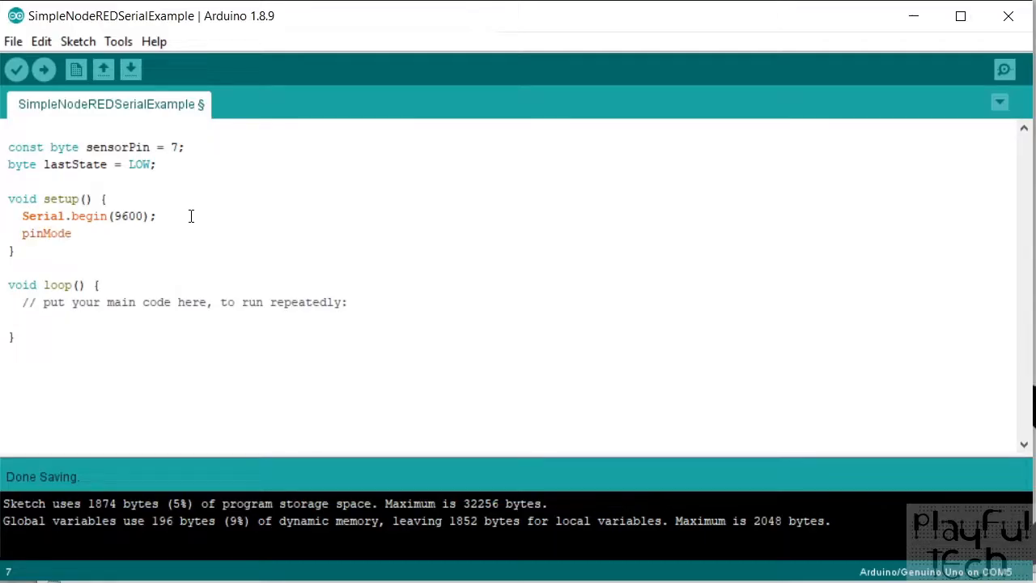
text((sensorPing)
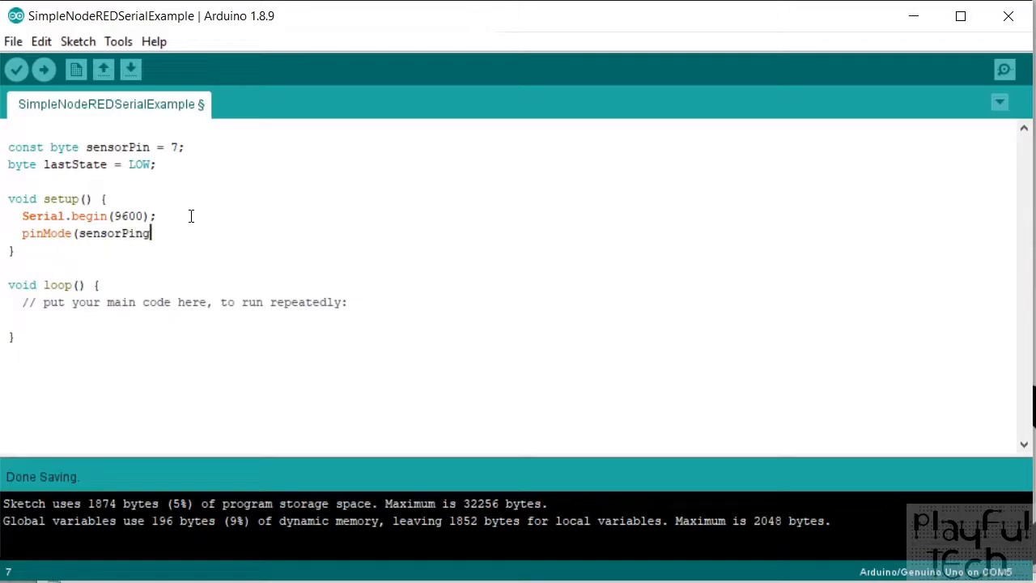
text(, INPUT_P)
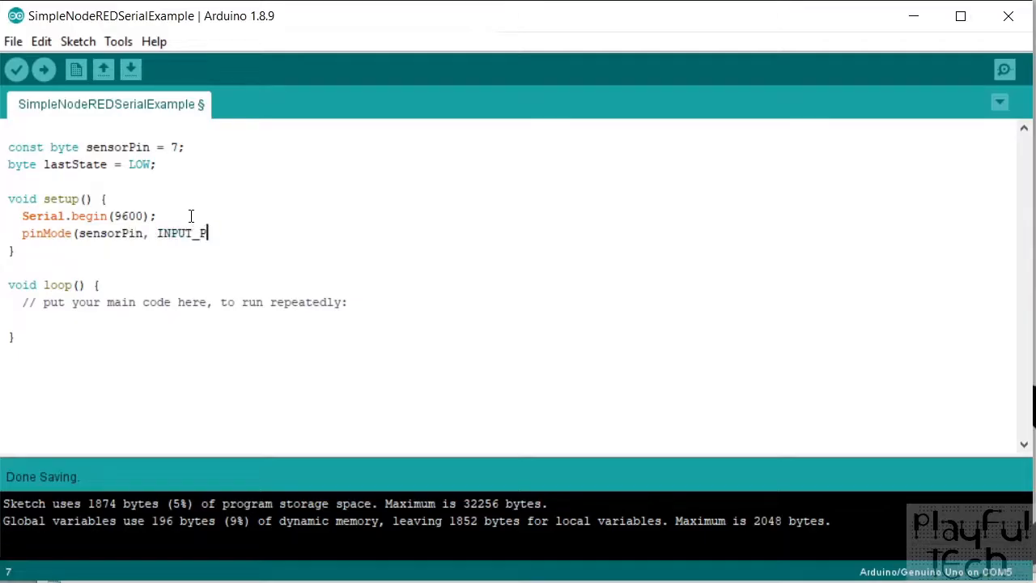
text(ULLUP))
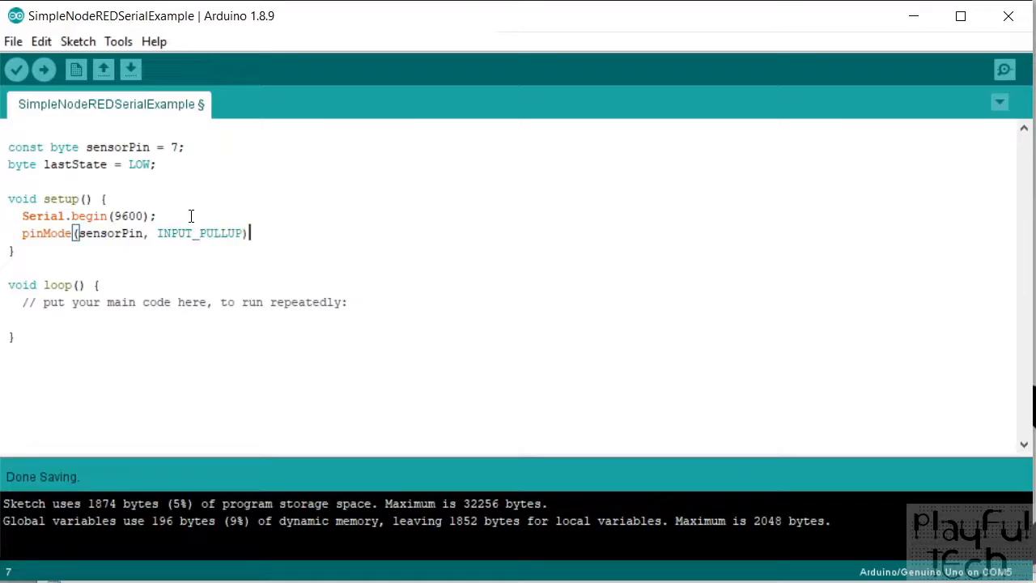
text(;)
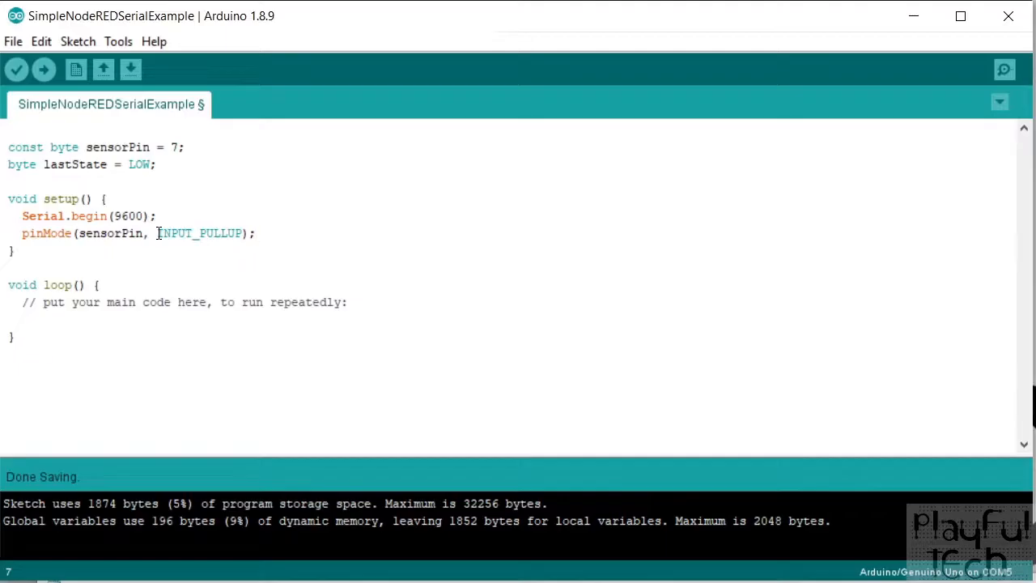
double_click(197, 234)
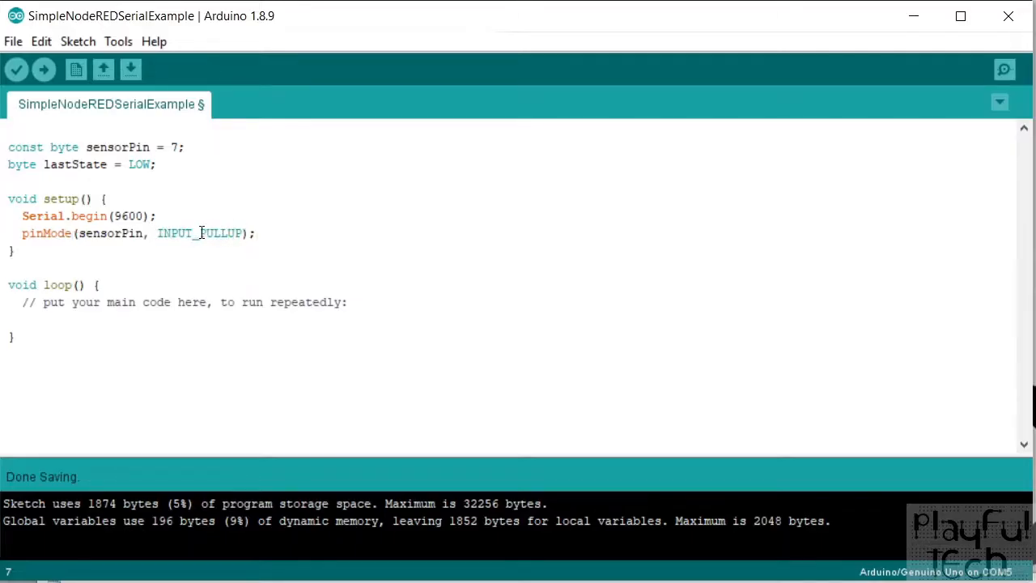
double_click(220, 233)
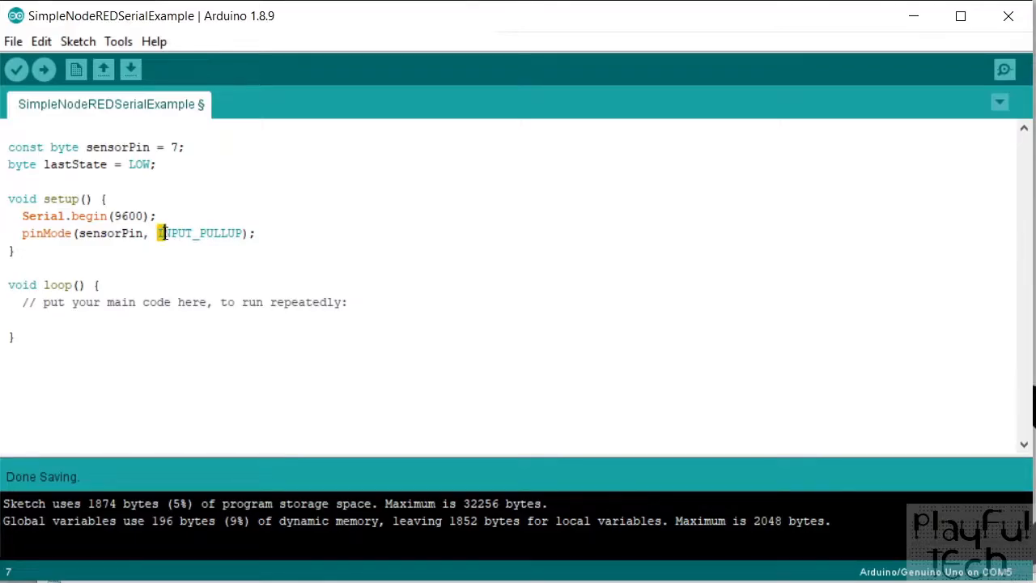
double_click(201, 233)
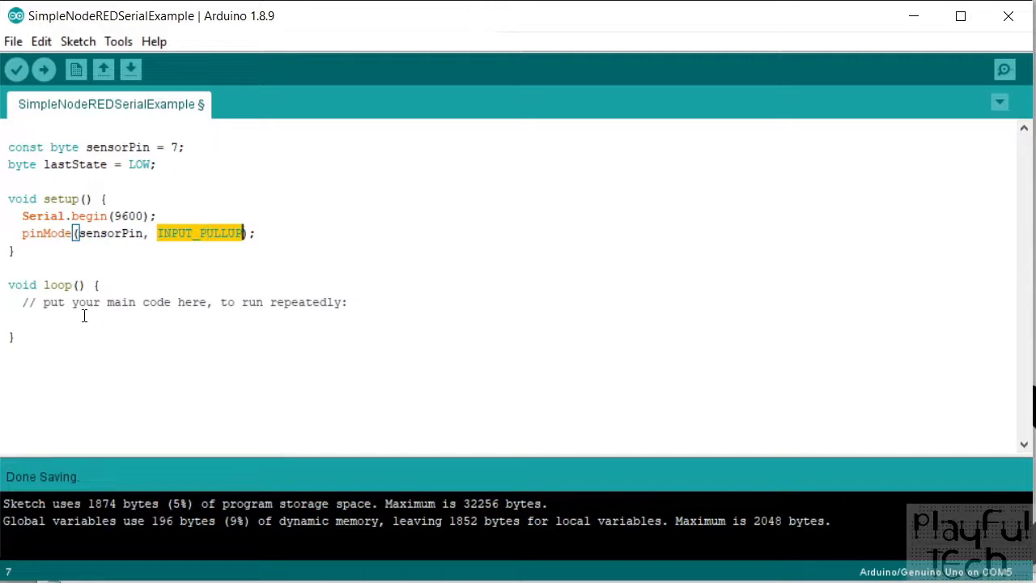
- Replace the loop placeholder with 'byte currentState = !digitalRead(sensorPin);'
click(60, 327)
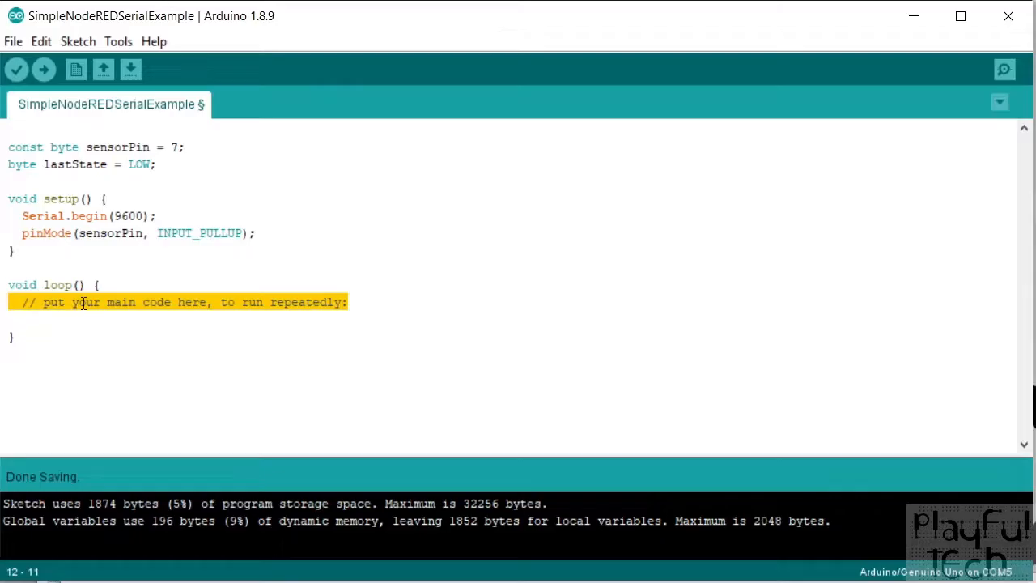
key(Delete)
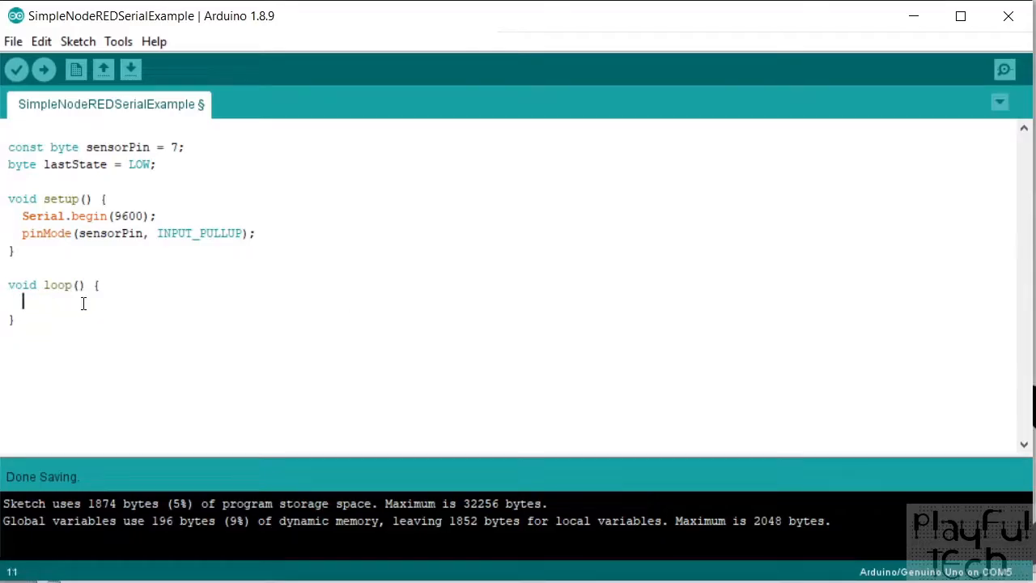
text(byte cur)
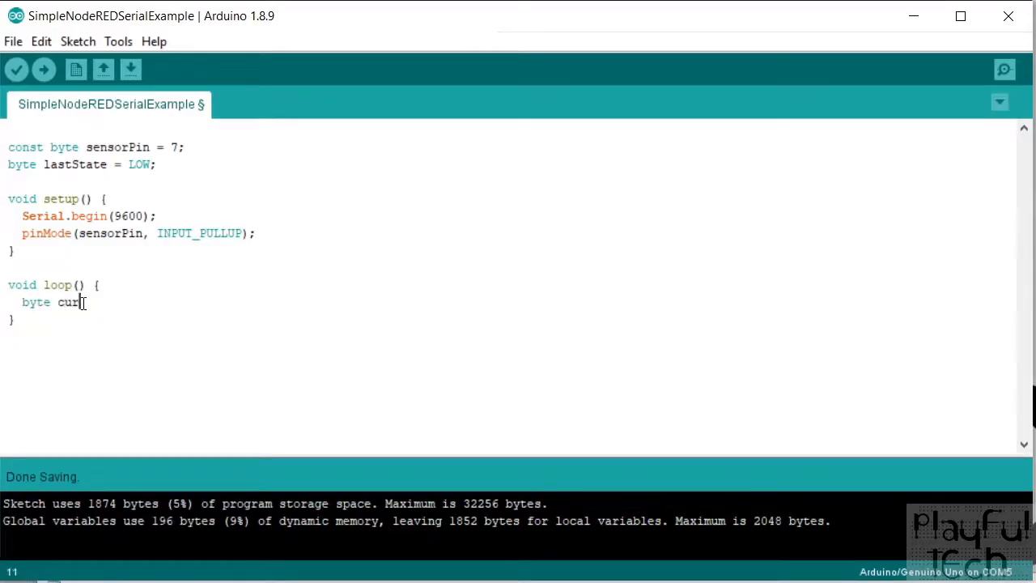
text(rentState)
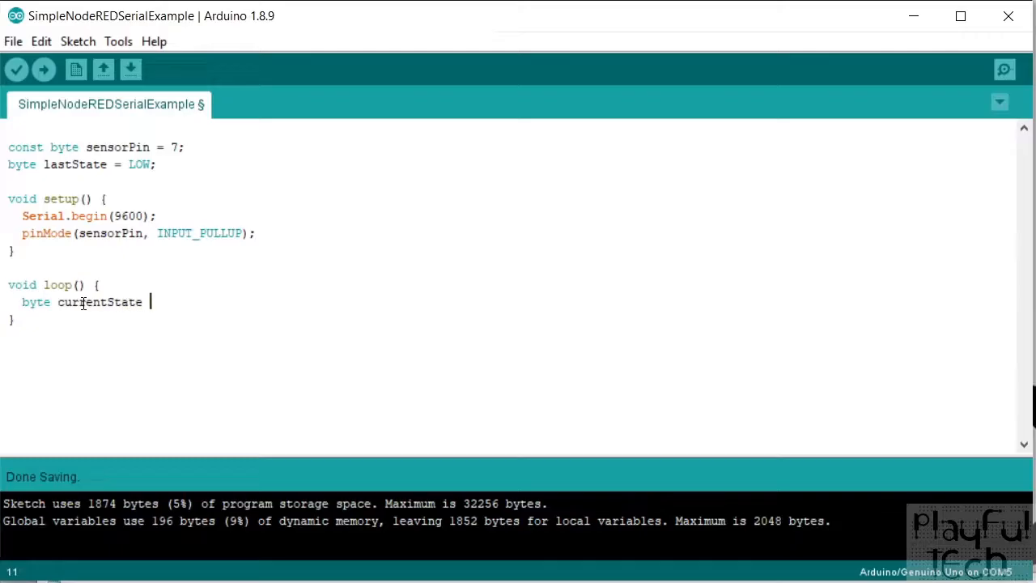
text(=)
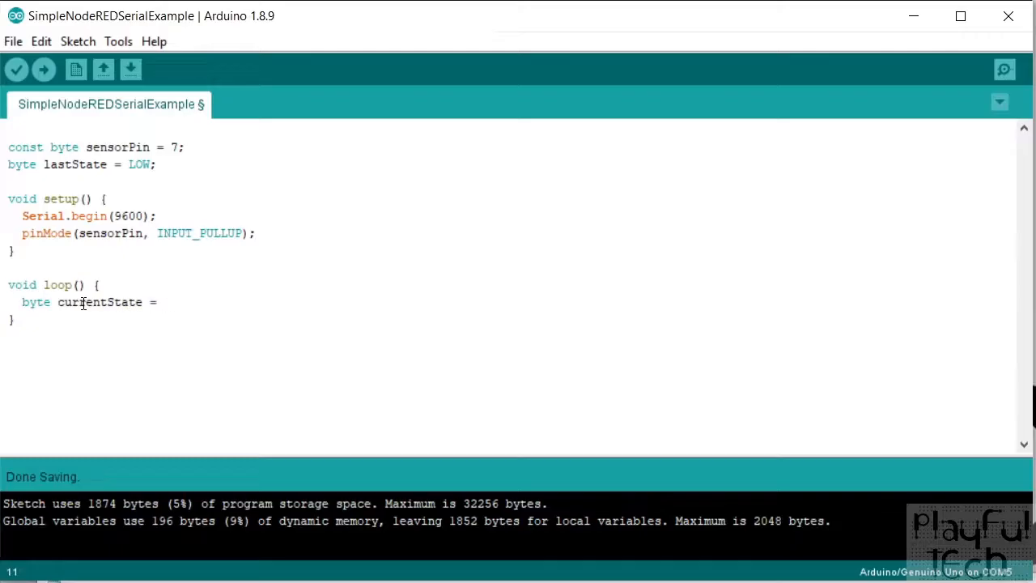
text(!digitalRead)
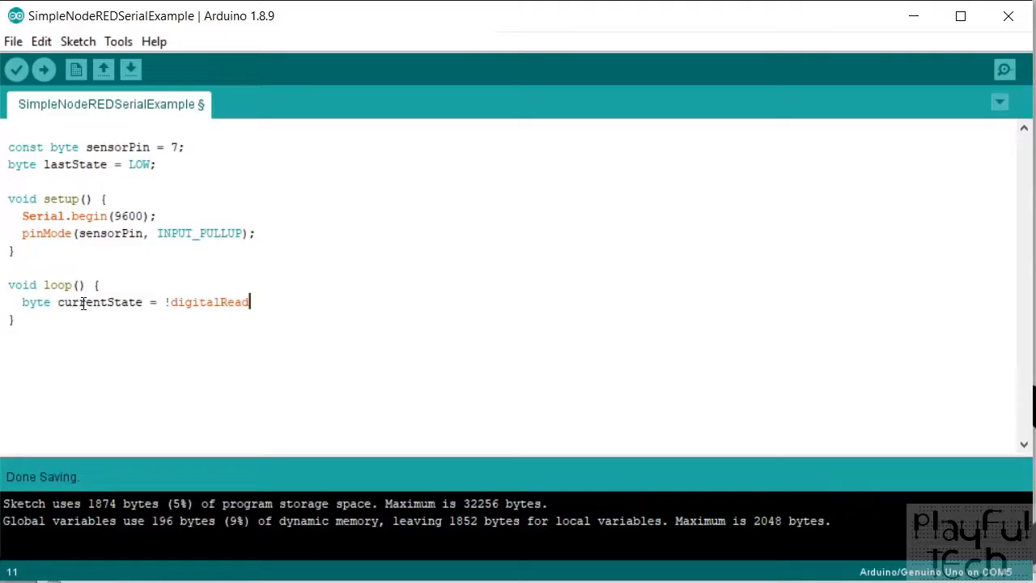
text((sensorPin);)
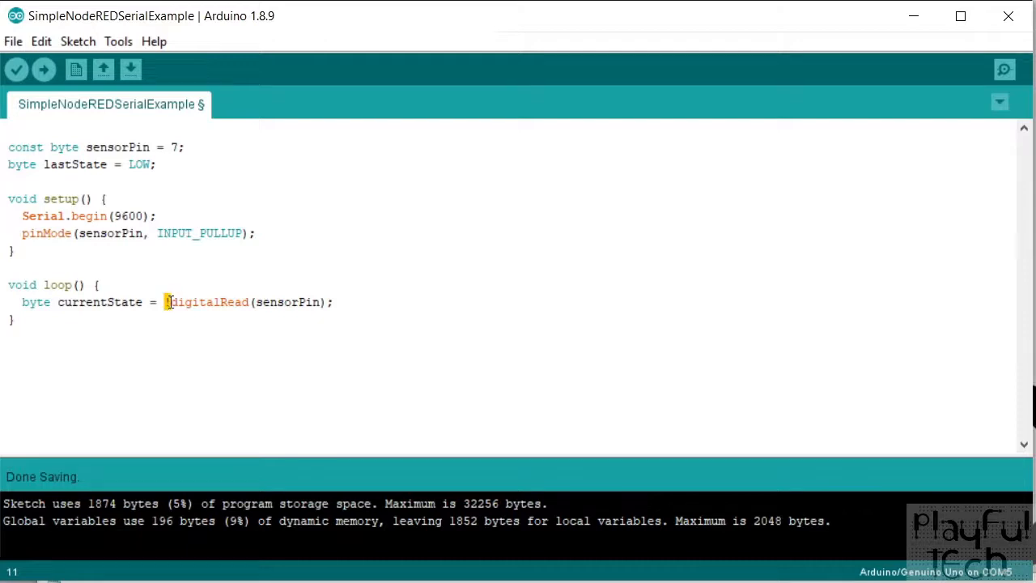
text(!)
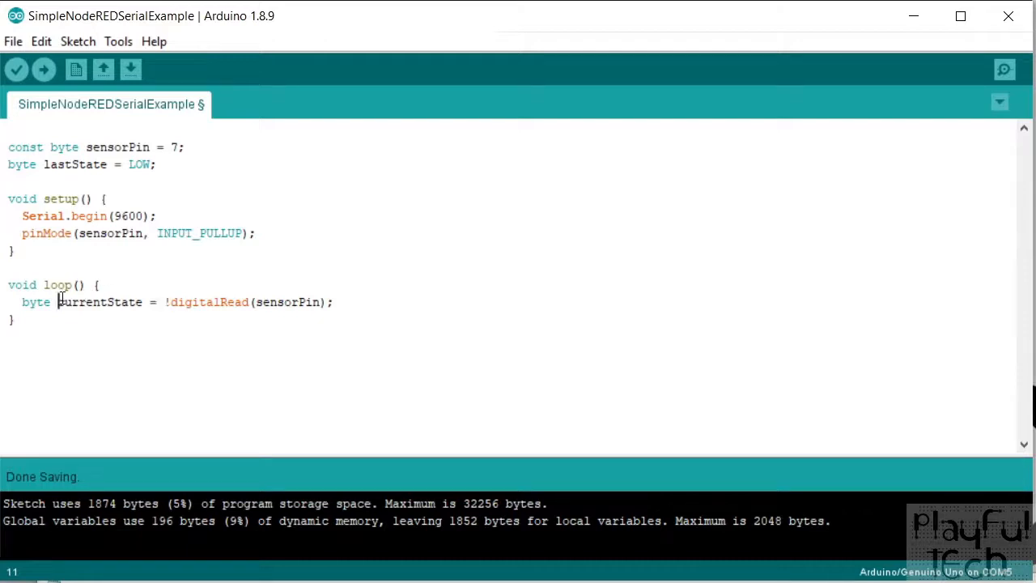
- Add an if block that updates lastState and calls Serial.println(currentState) when the state changes
click(335, 303)
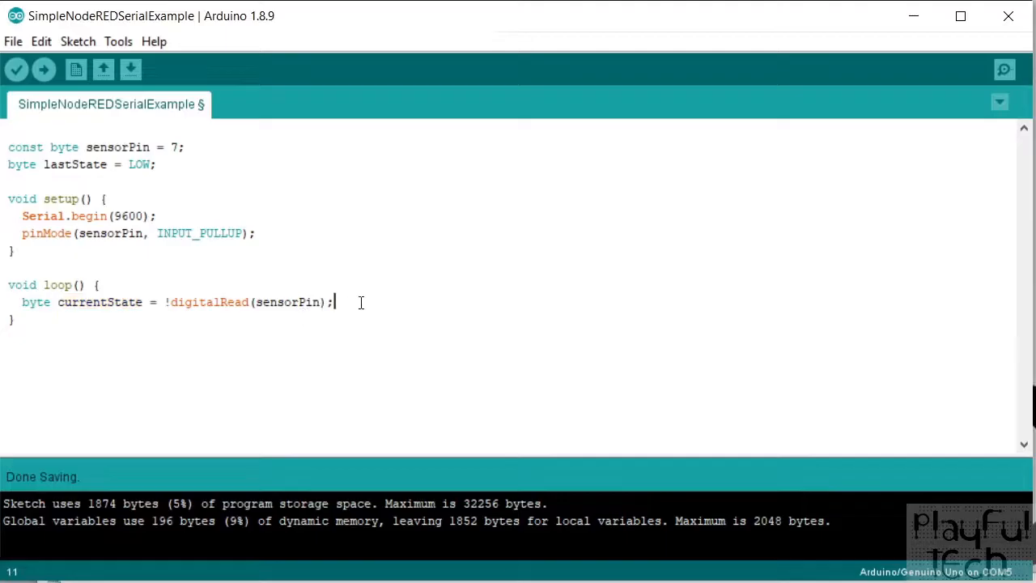
text(if()
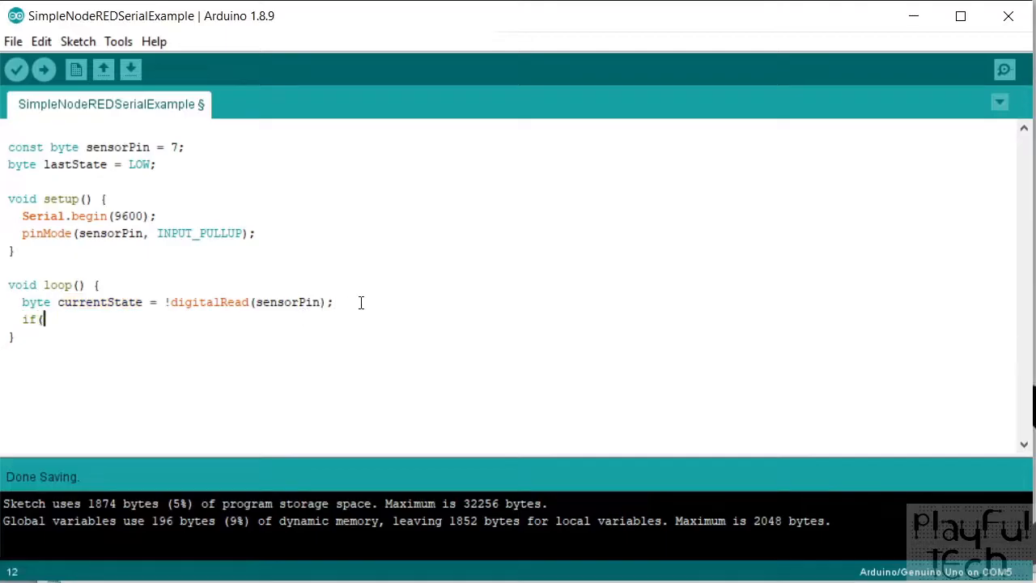
text(currentState !=)
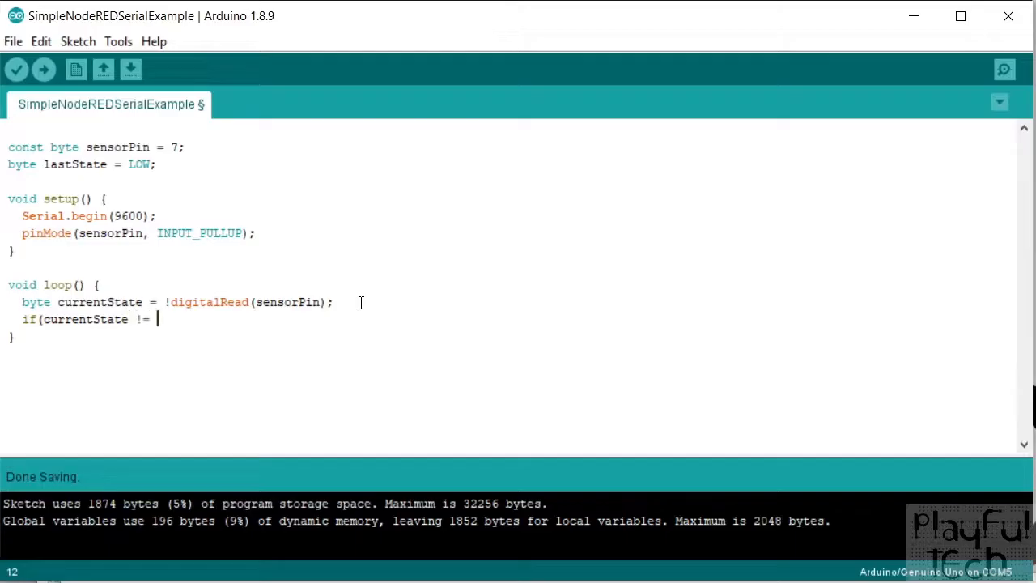
text(lastState) {)
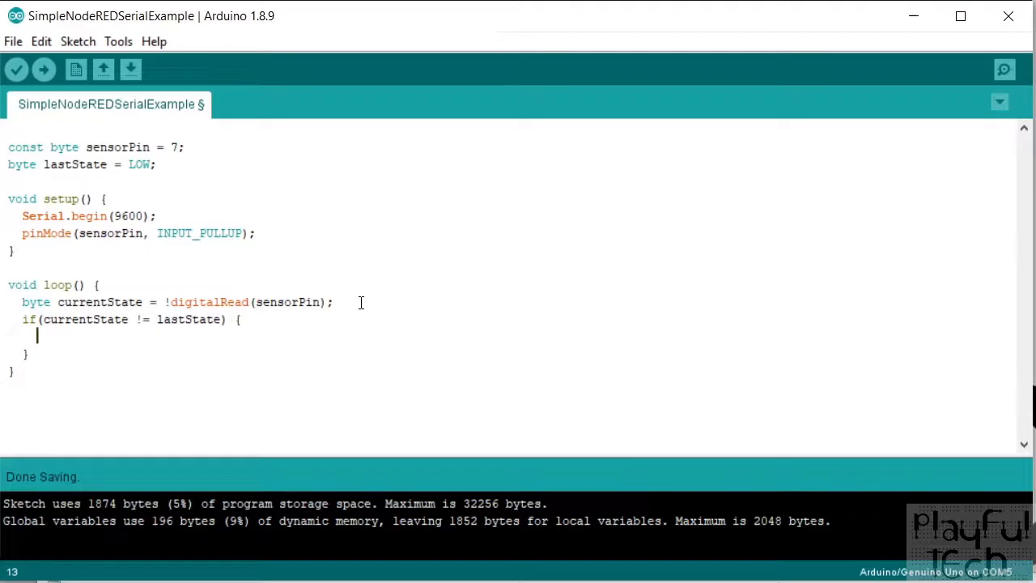
text(lastState = cu)
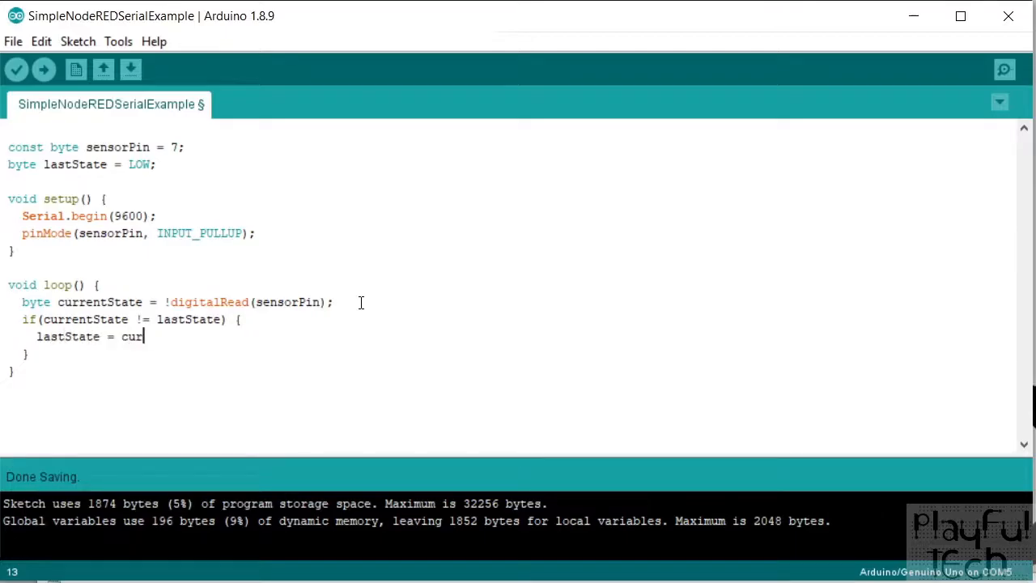
text(rentState;)
text(Serial.)
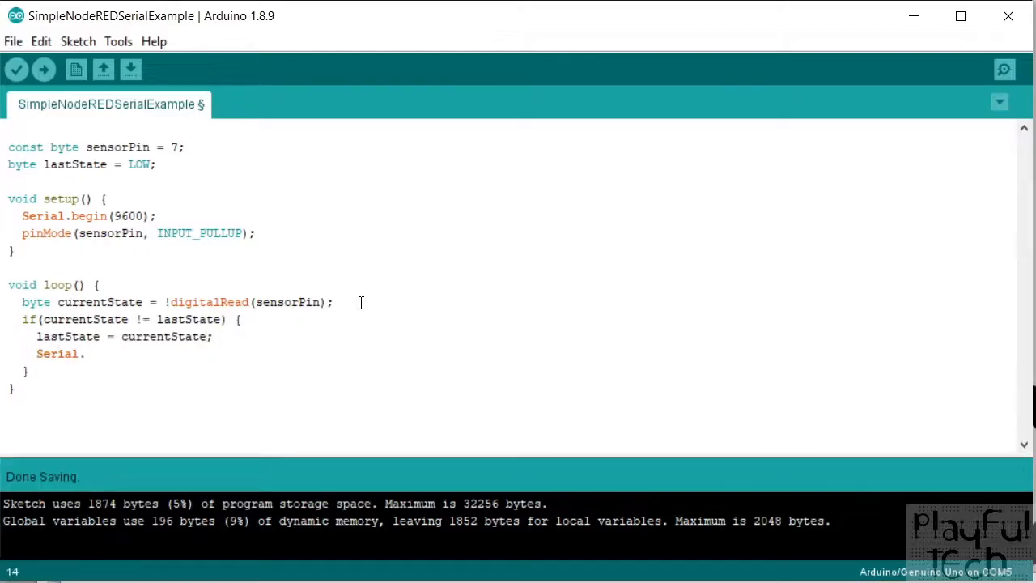
text(println(cu)
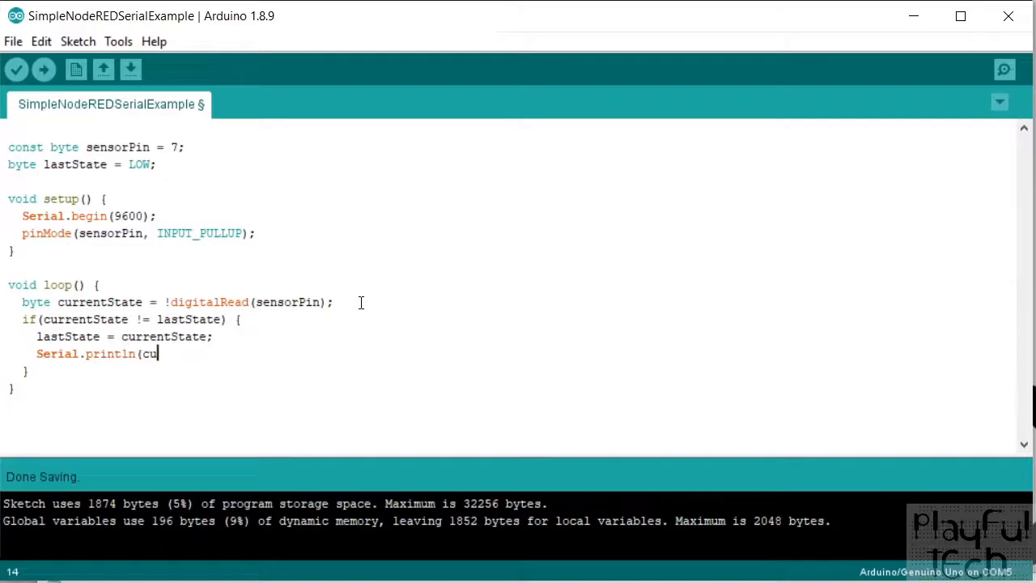
text(rren)
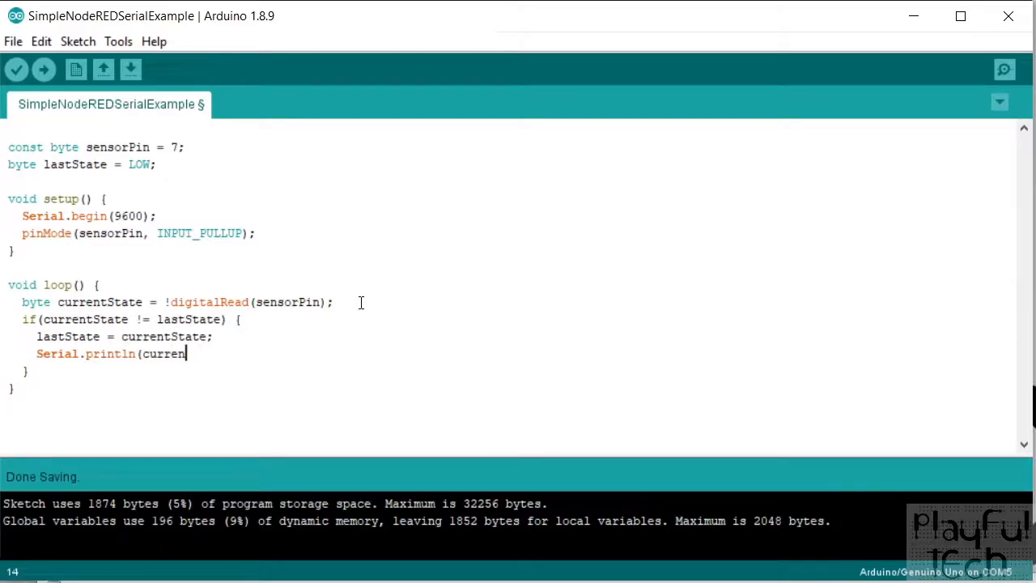
text(tState);)
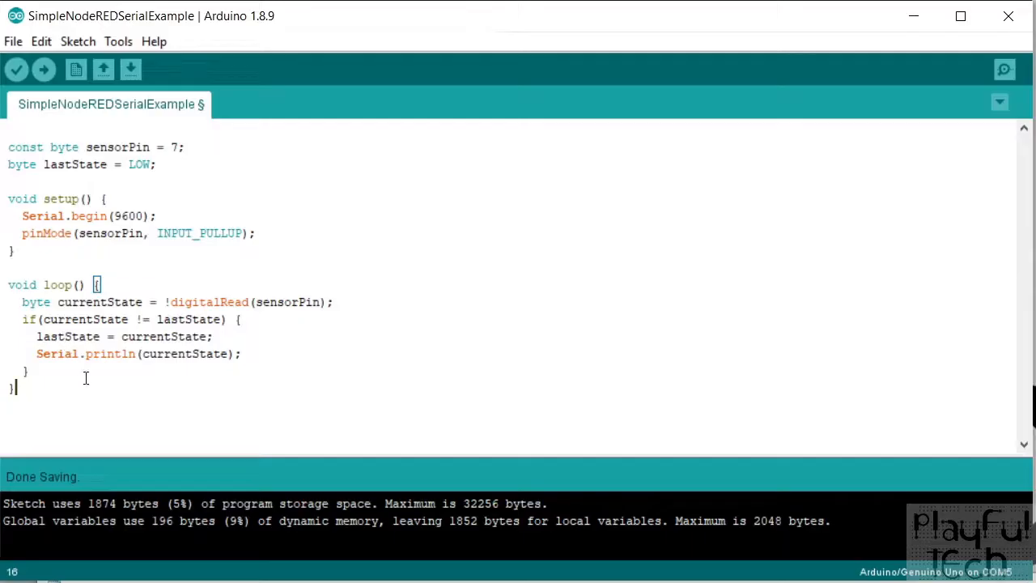
mouse_move(16, 70)
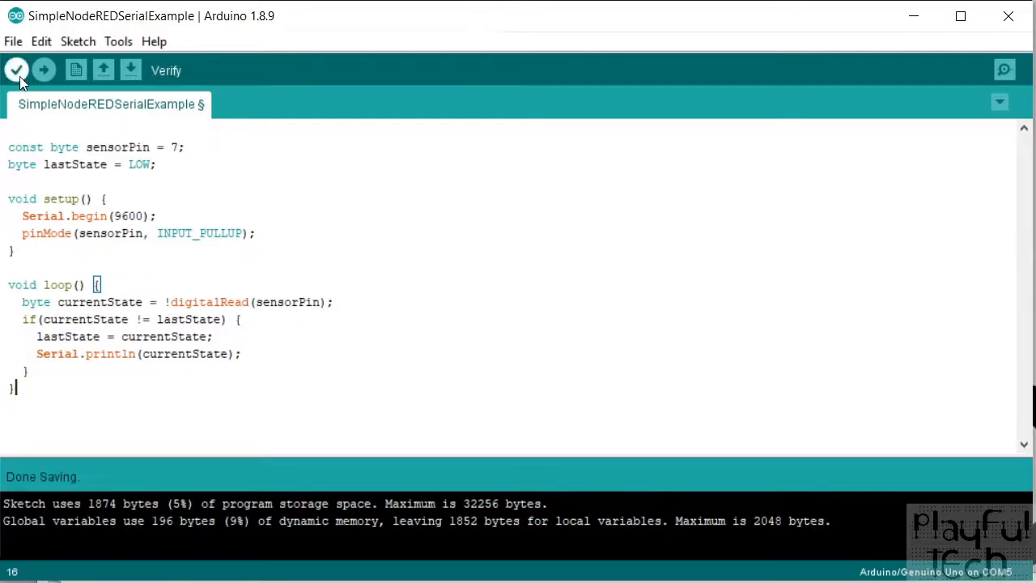
- Verify the sketch compiles and check the Uno board on COM5 under Tools
click(16, 70)
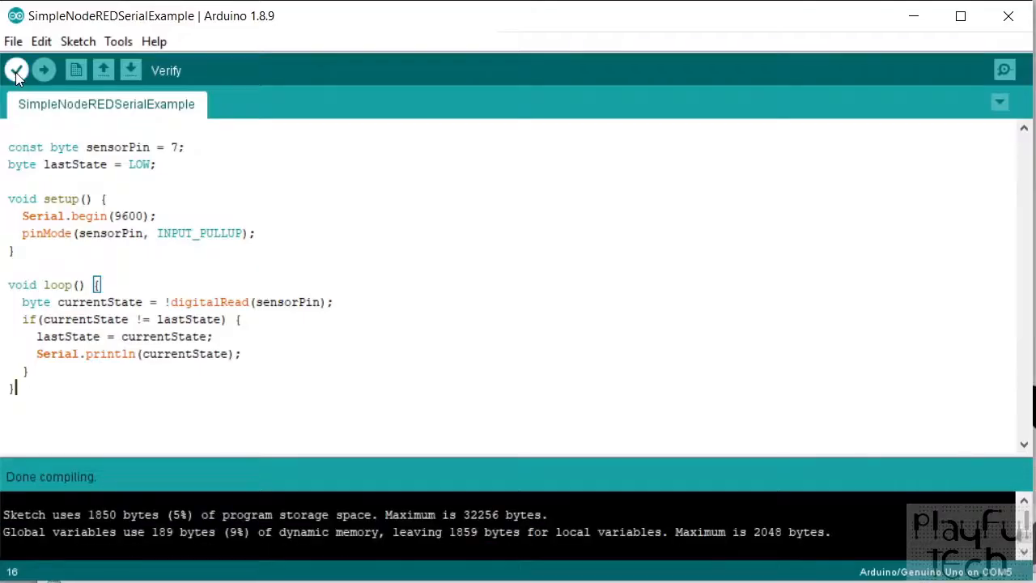
click(118, 42)
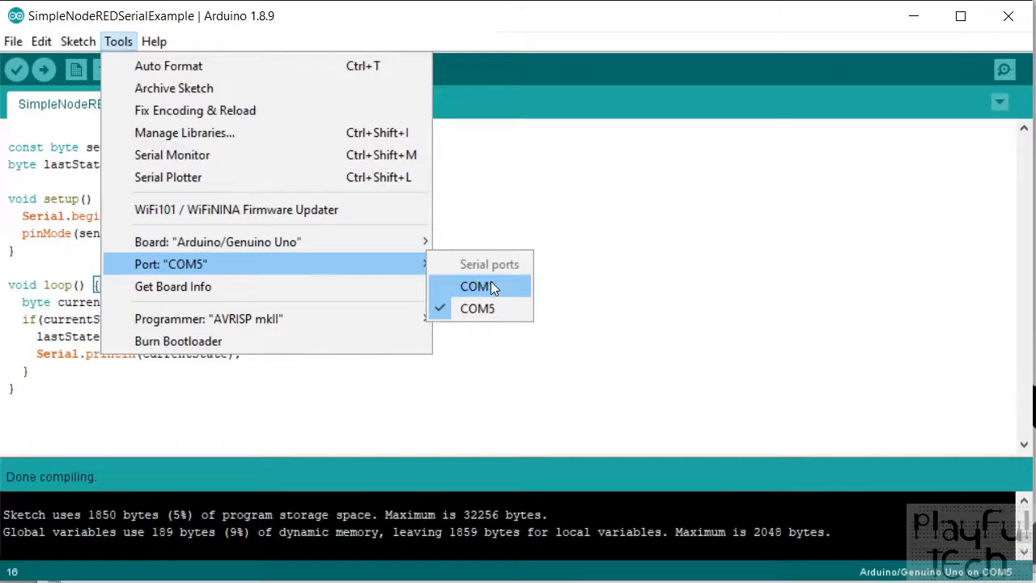
mouse_move(292, 264)
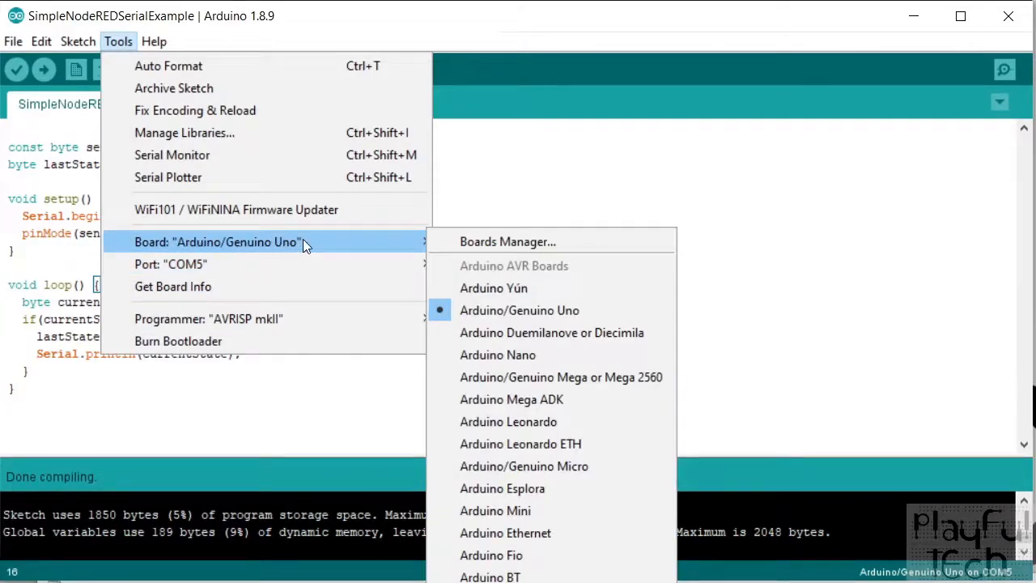
click(44, 70)
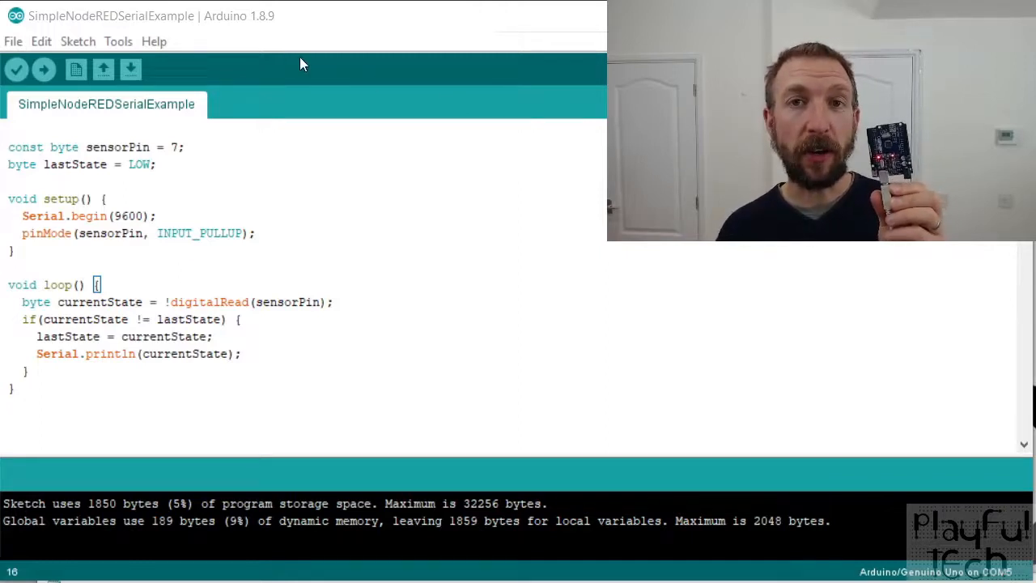
- Review the board settings in Tools, then move to the Node-RED editor in the browser
click(118, 42)
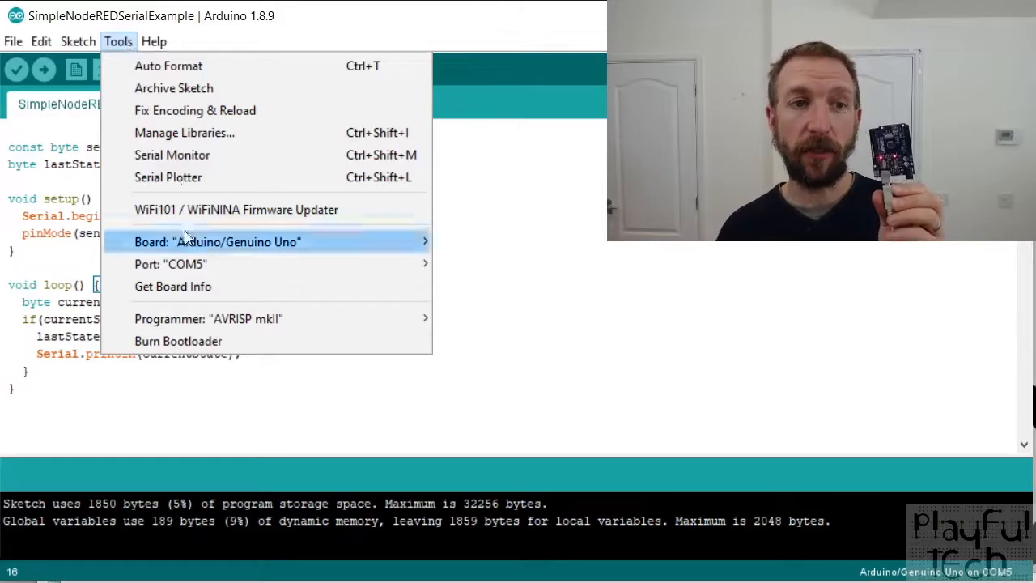
click(172, 155)
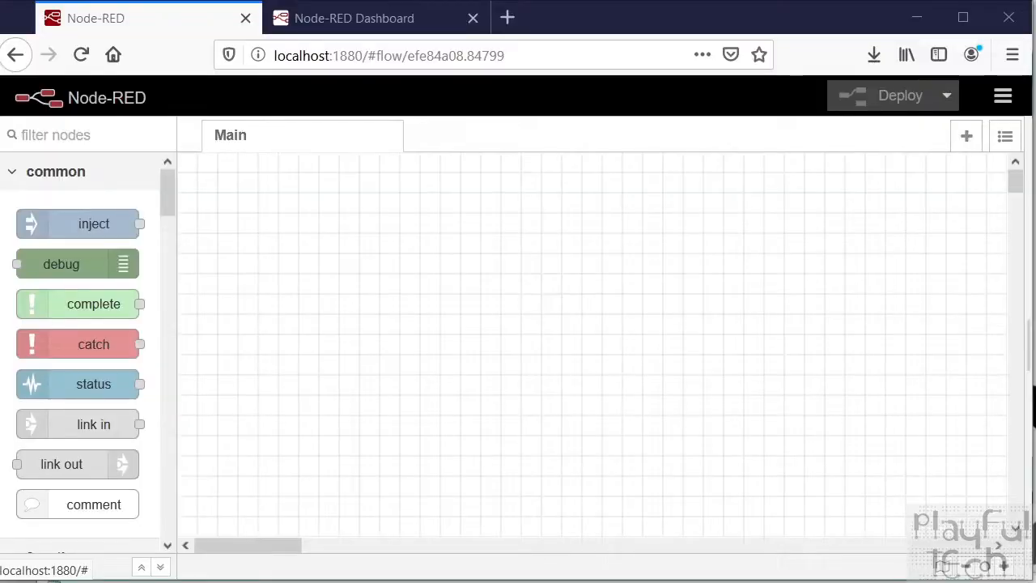
click(389, 55)
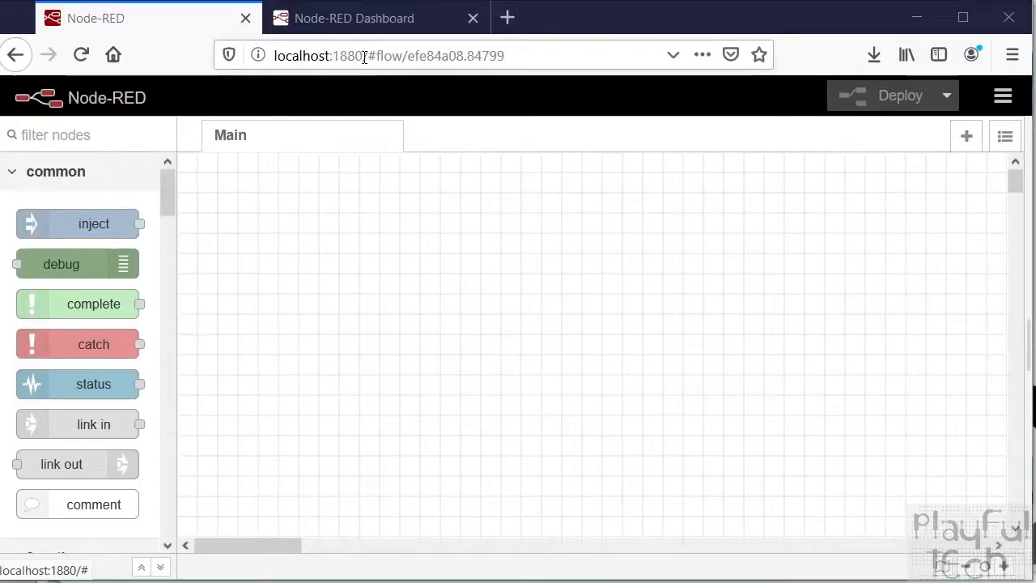
click(389, 55)
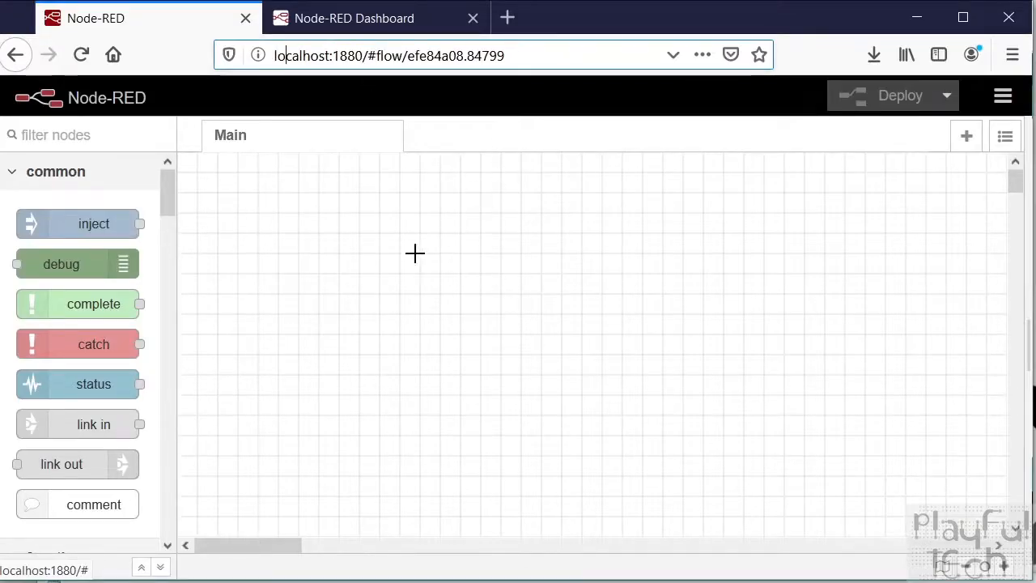
mouse_move(441, 250)
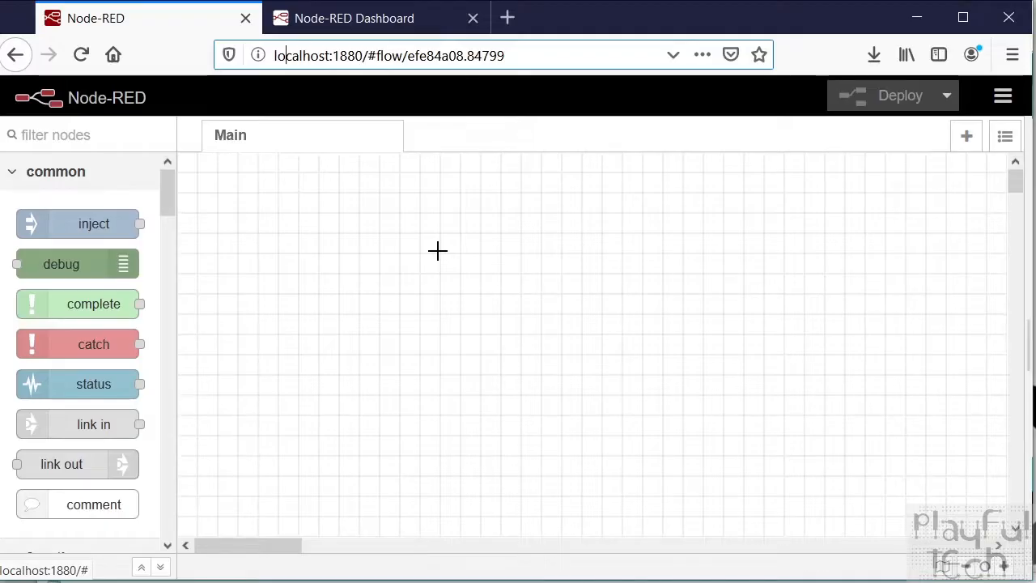
mouse_move(178, 204)
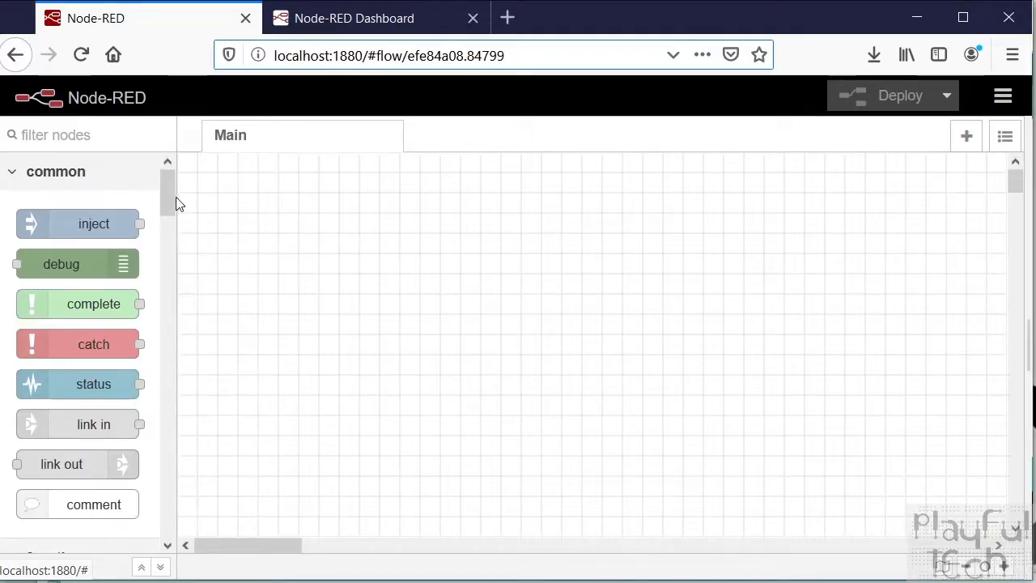
scroll(down, 3)
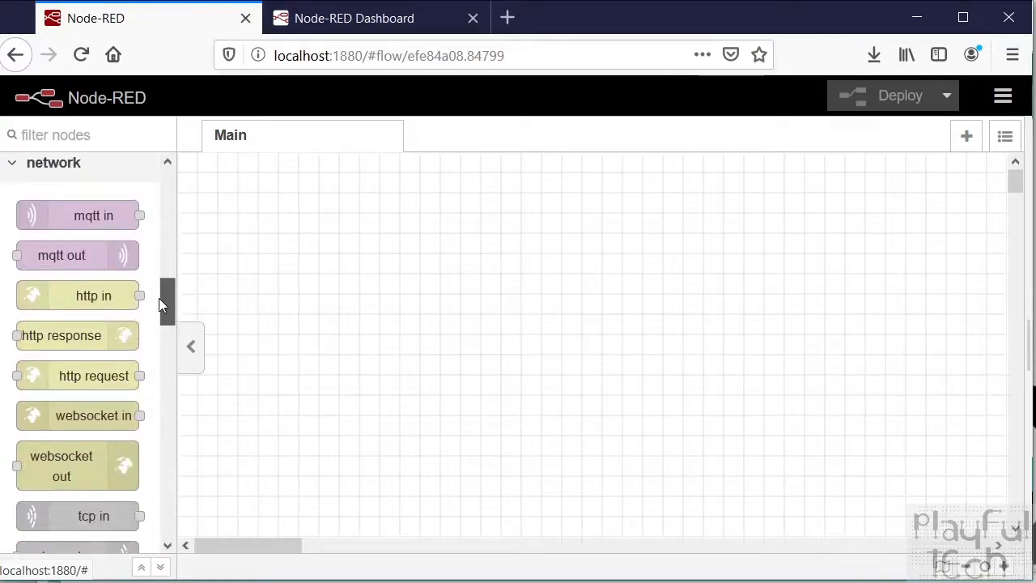
scroll(up, 3)
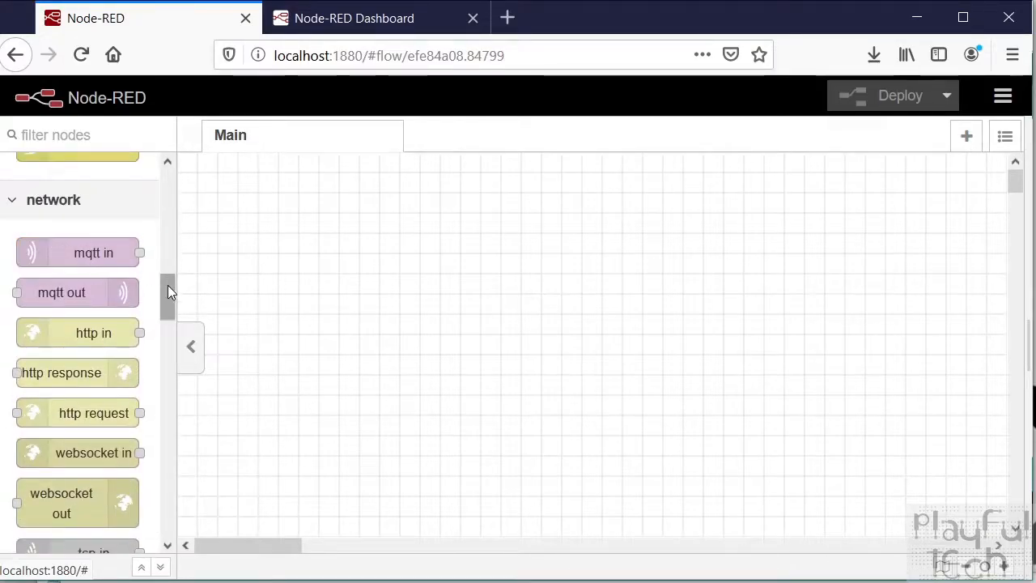
scroll(down, 3)
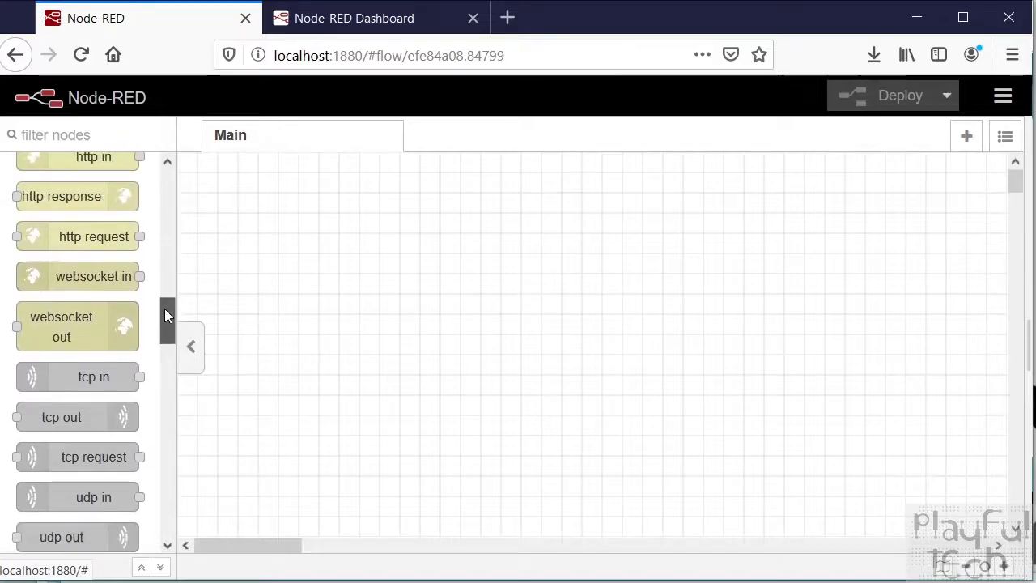
scroll(up, 3)
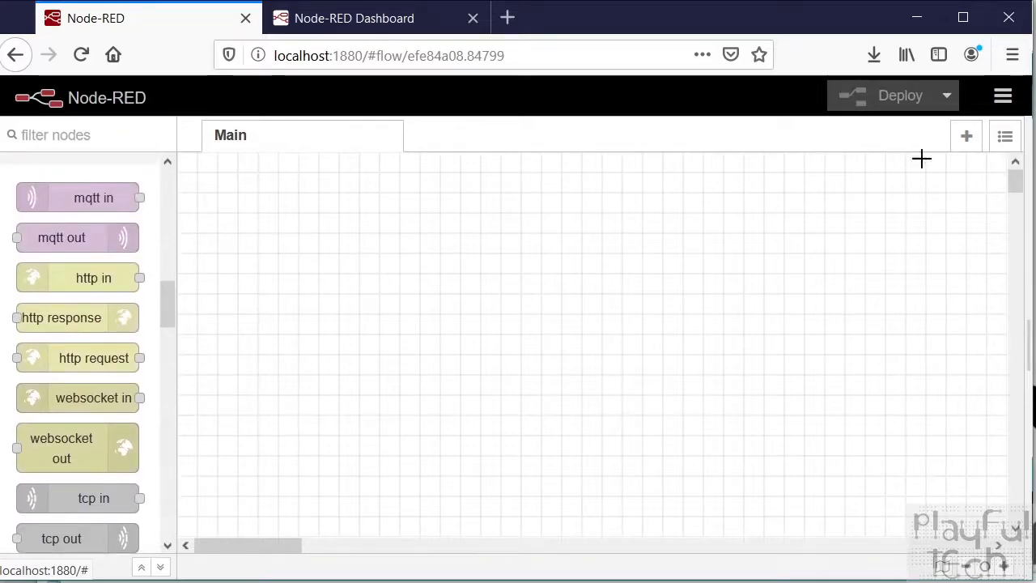
- Search the palette manager's Install tab for 'serial'
click(1003, 96)
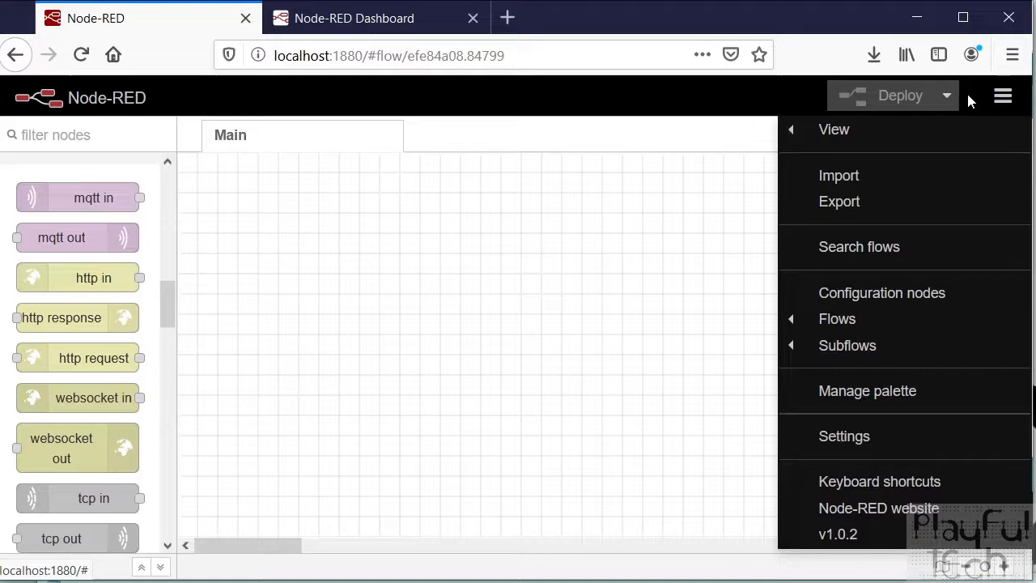
mouse_move(891, 387)
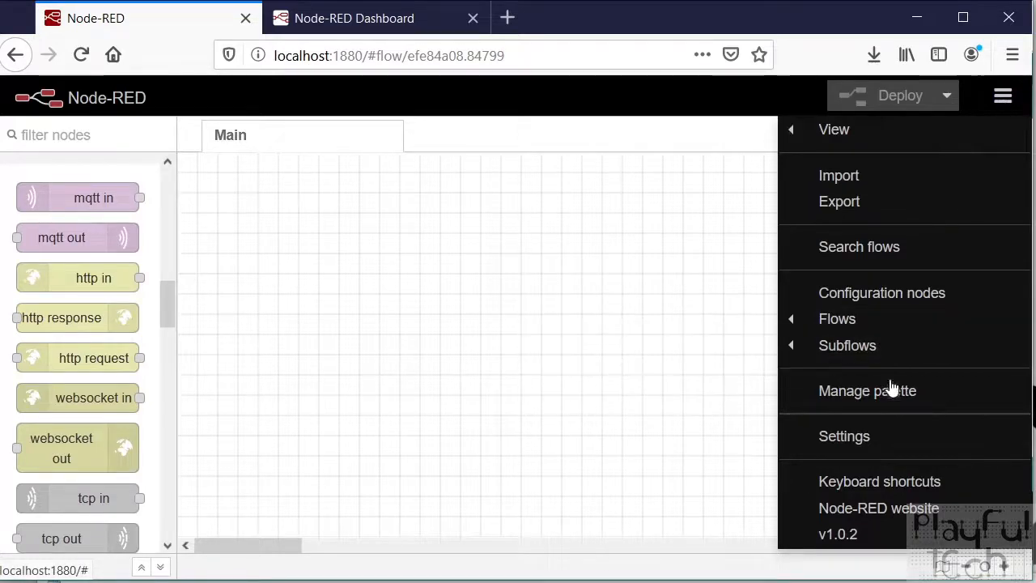
click(868, 390)
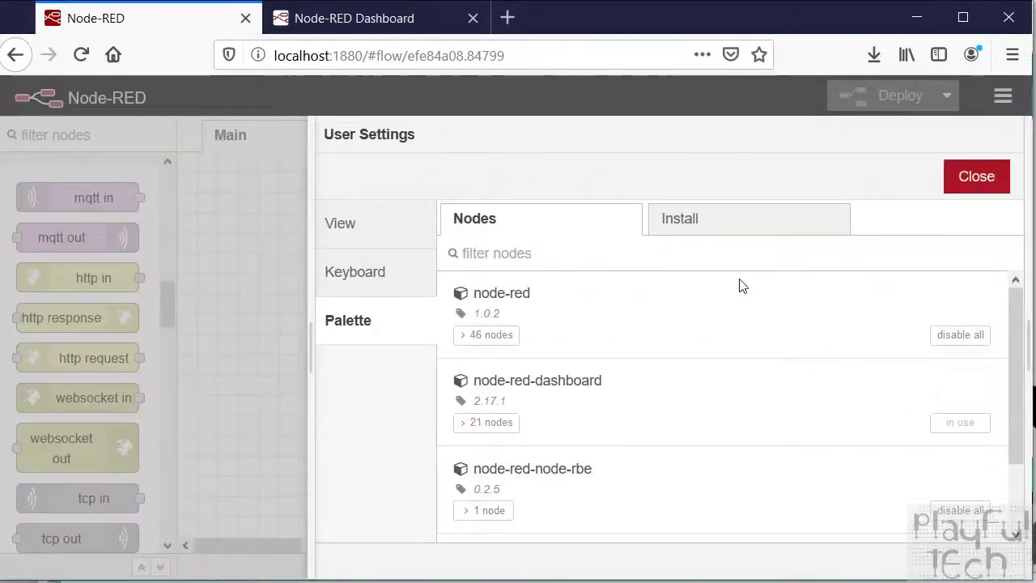
click(680, 217)
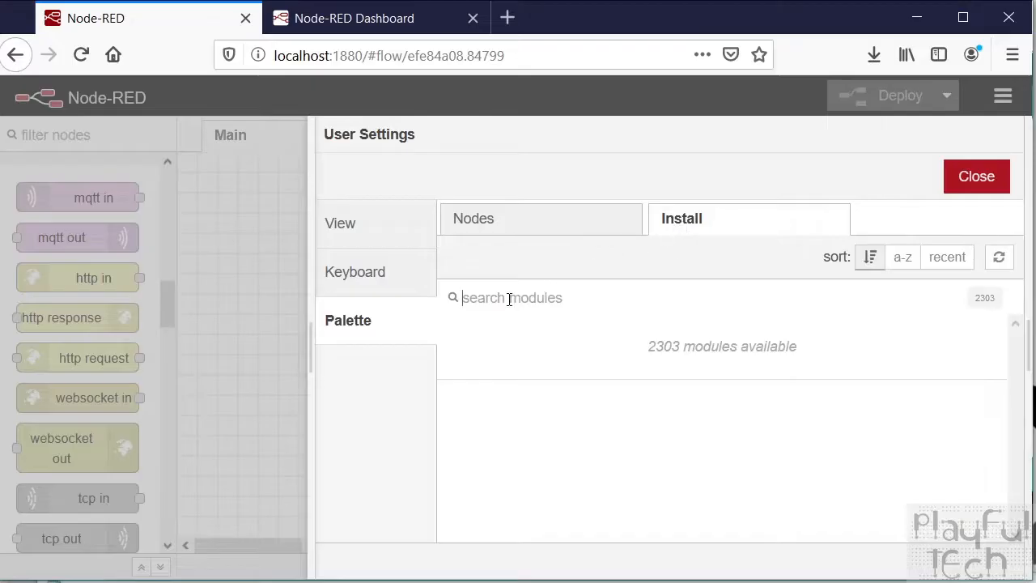
text(serial)
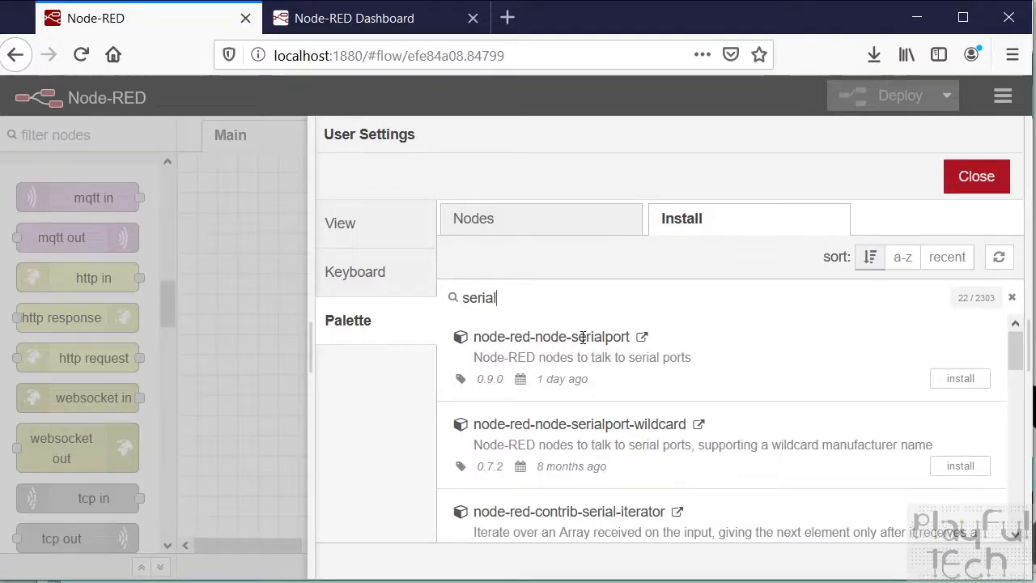
mouse_move(641, 361)
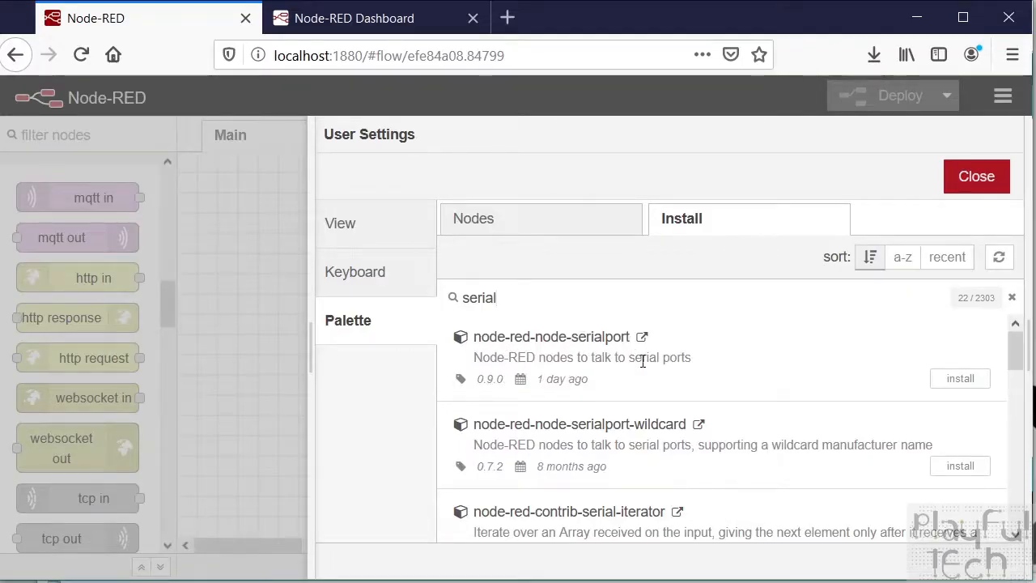
- Install node-red-node-serialport and return to the Main flow
click(959, 379)
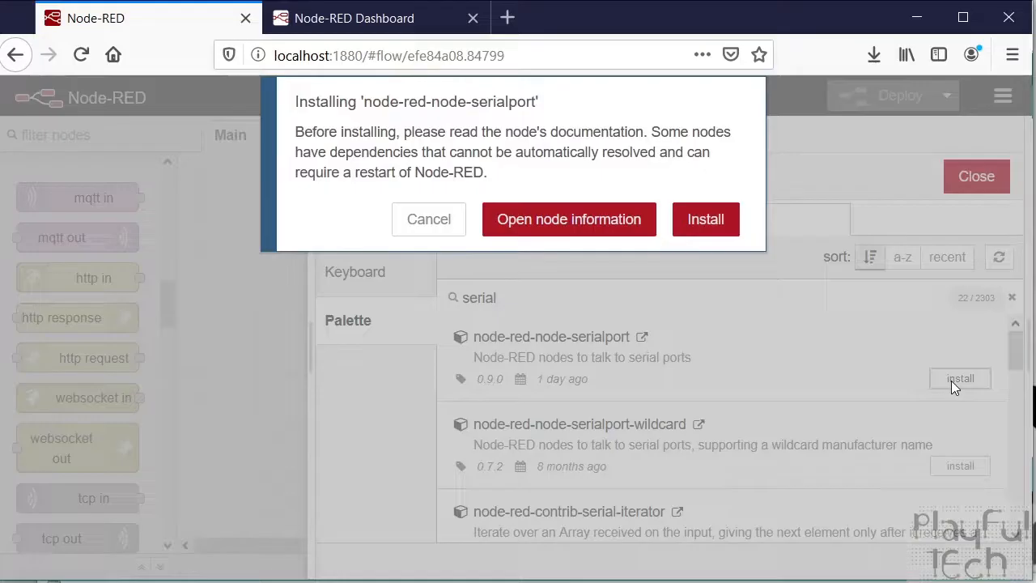
click(706, 218)
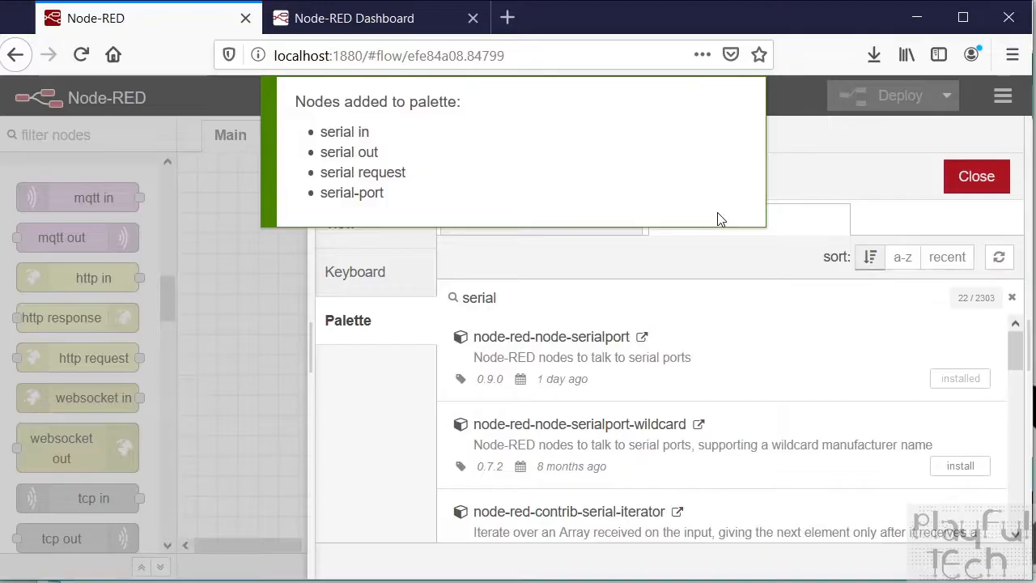
mouse_move(450, 162)
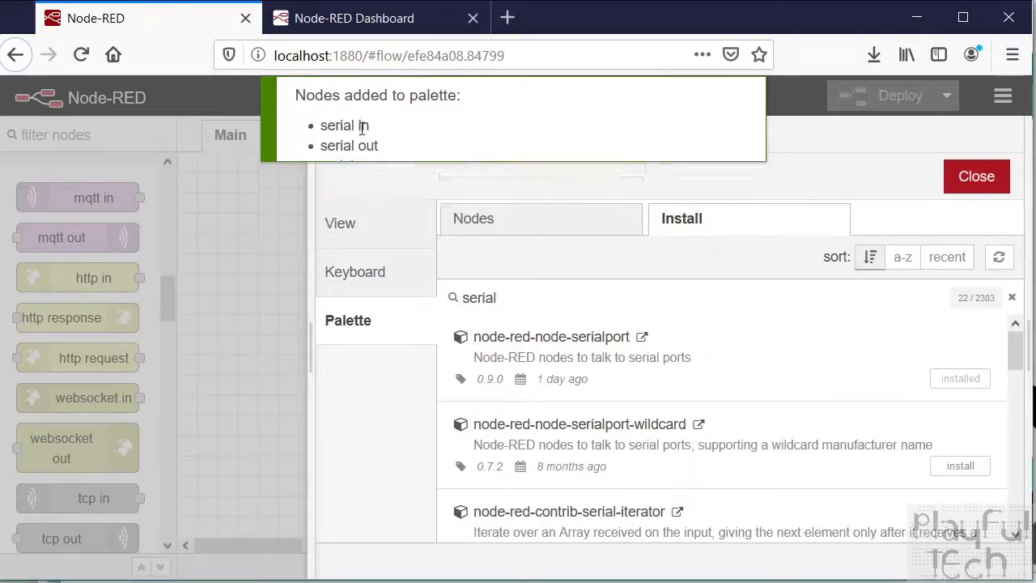
click(976, 177)
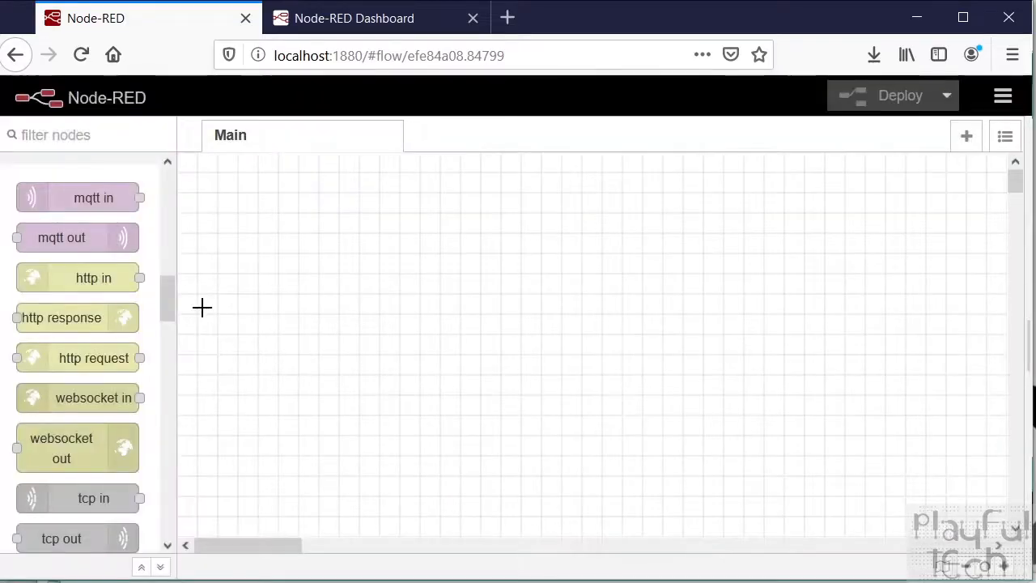
- Place a serial in node from the network section onto the canvas and edit it
scroll(down, 3)
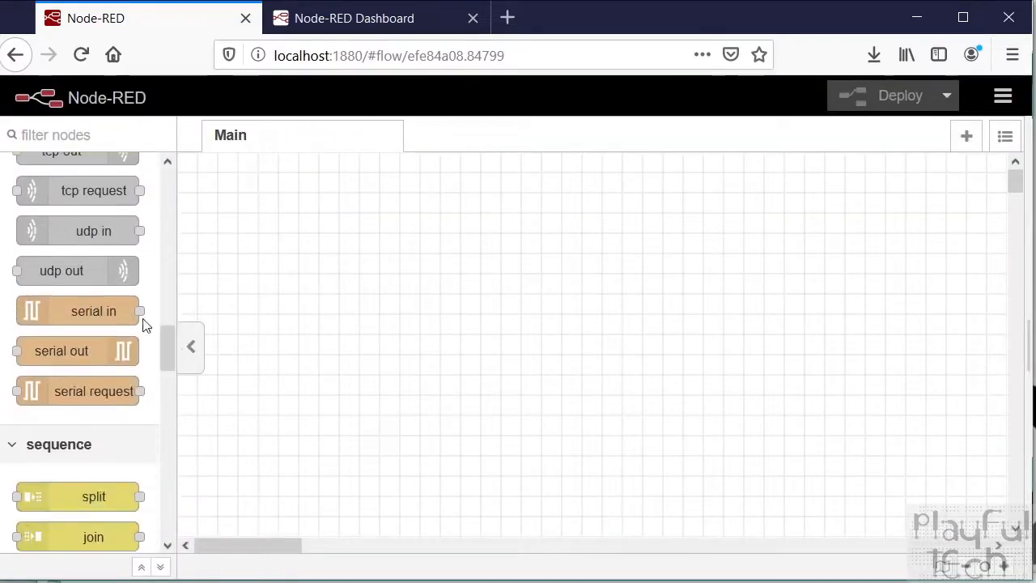
mouse_move(111, 400)
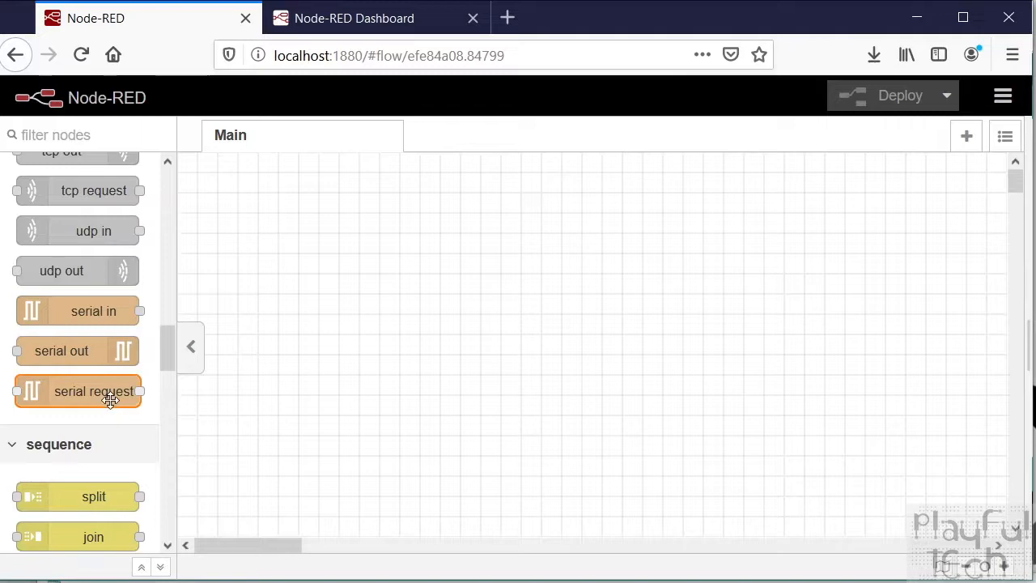
mouse_move(78, 311)
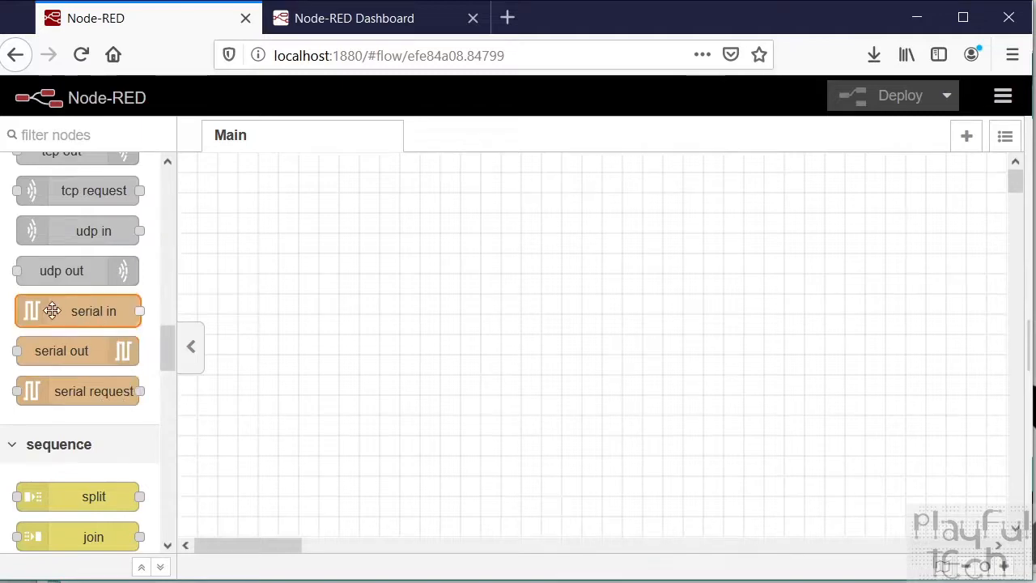
drag(78, 311, 401, 293)
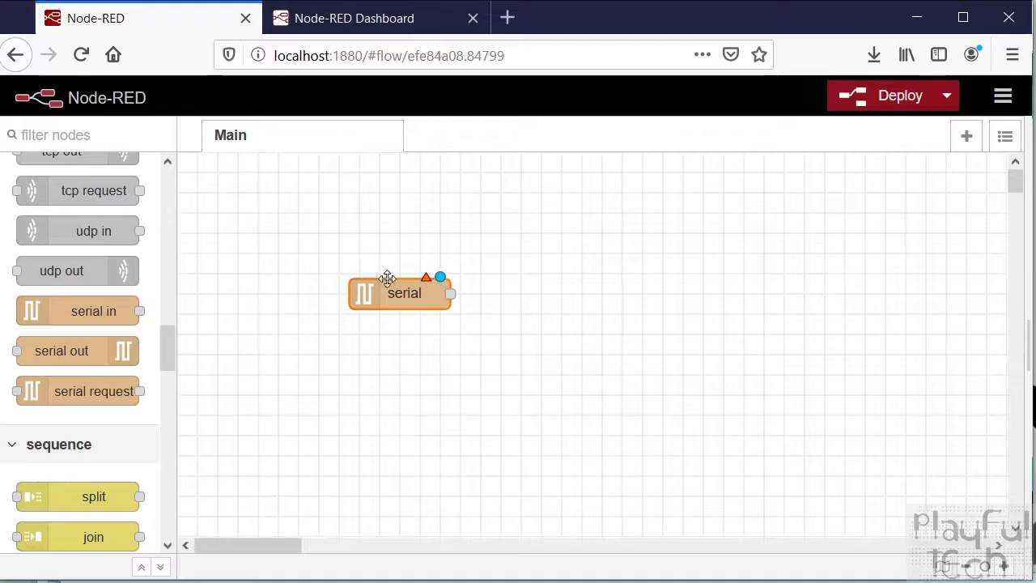
mouse_move(411, 282)
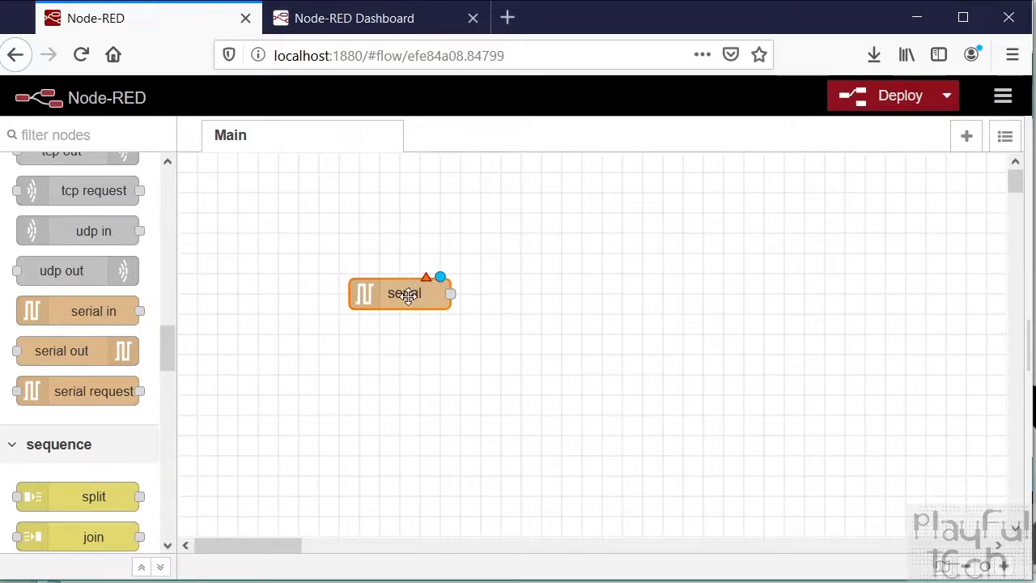
double_click(401, 294)
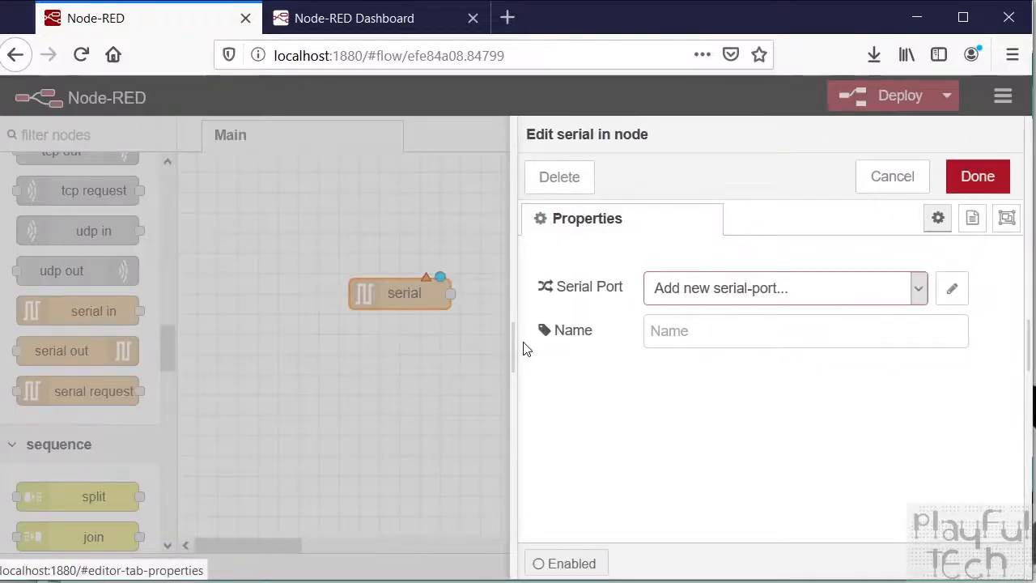
mouse_move(797, 300)
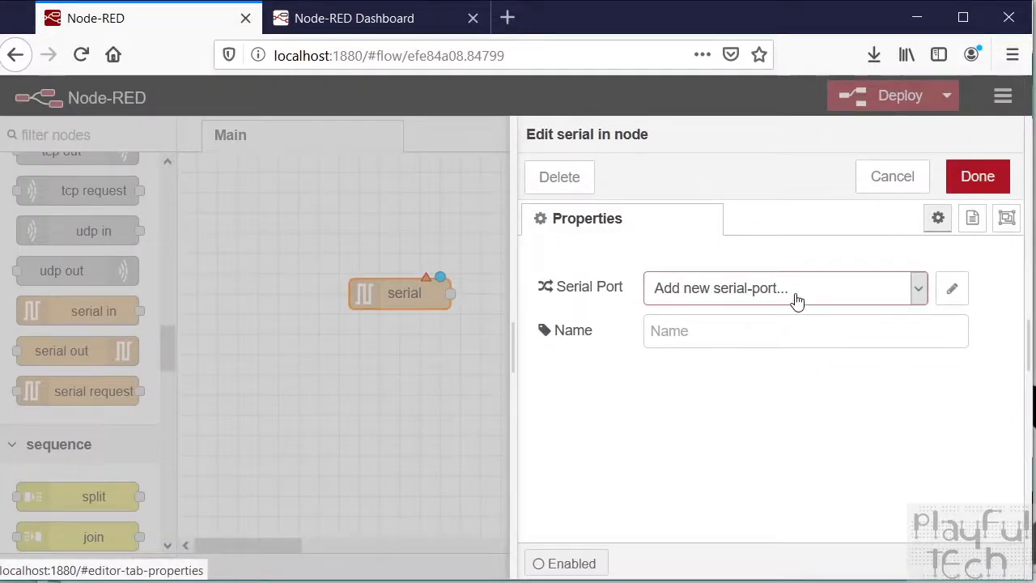
mouse_move(794, 295)
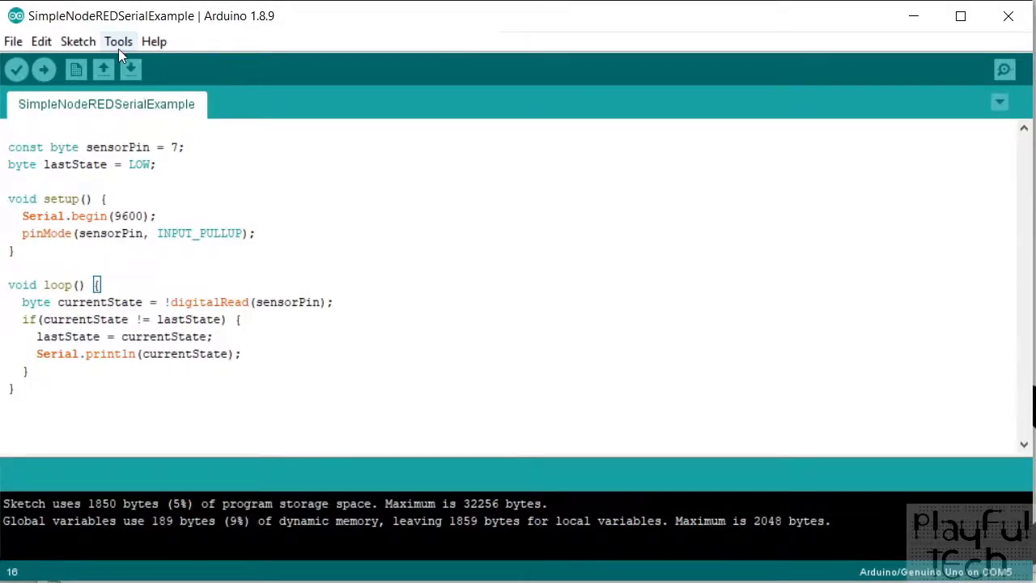
click(118, 42)
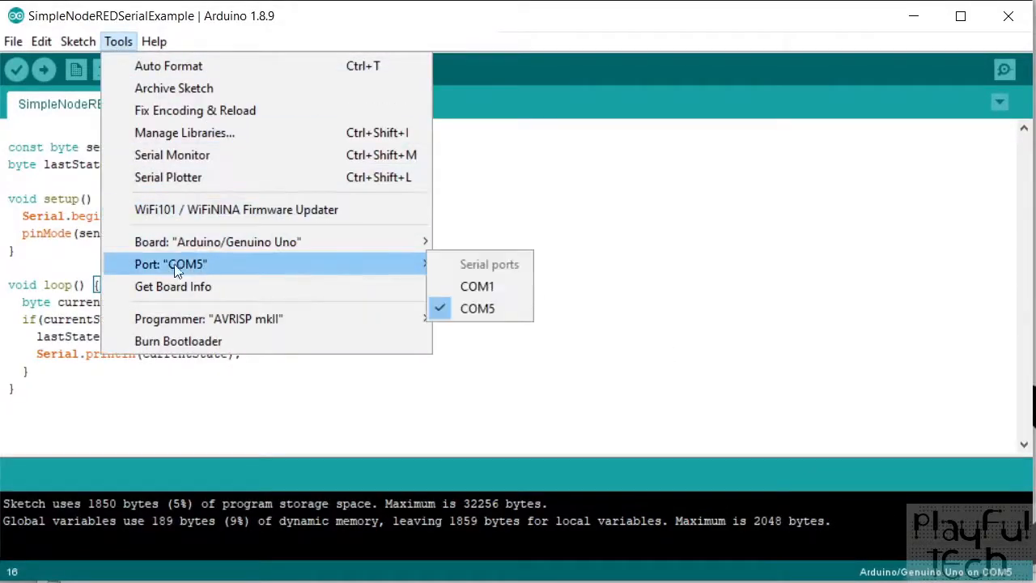
mouse_move(209, 269)
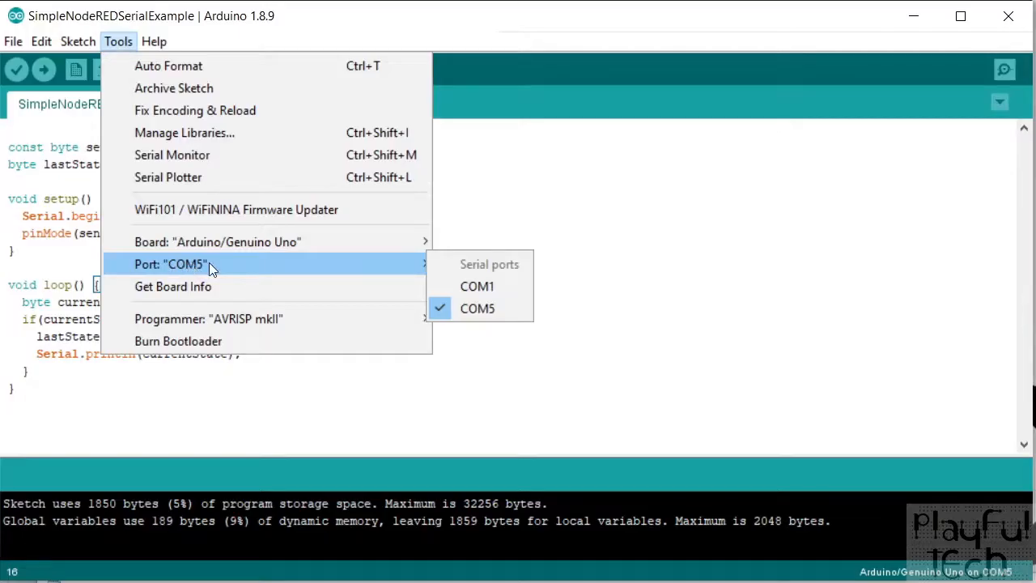
mouse_move(217, 242)
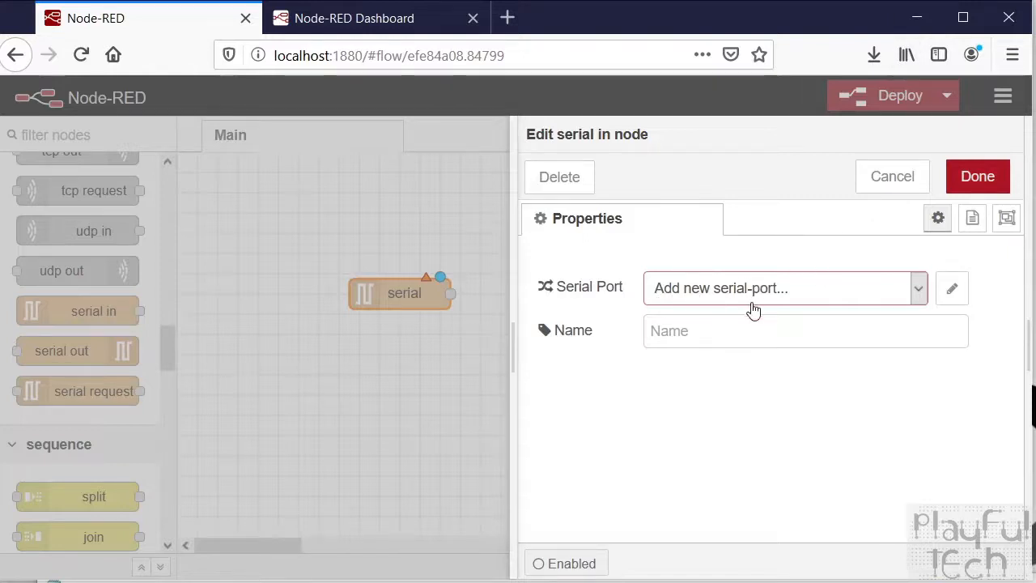
- Add a new serial port COM5 at 9600 baud and apply it to the serial in node
click(952, 288)
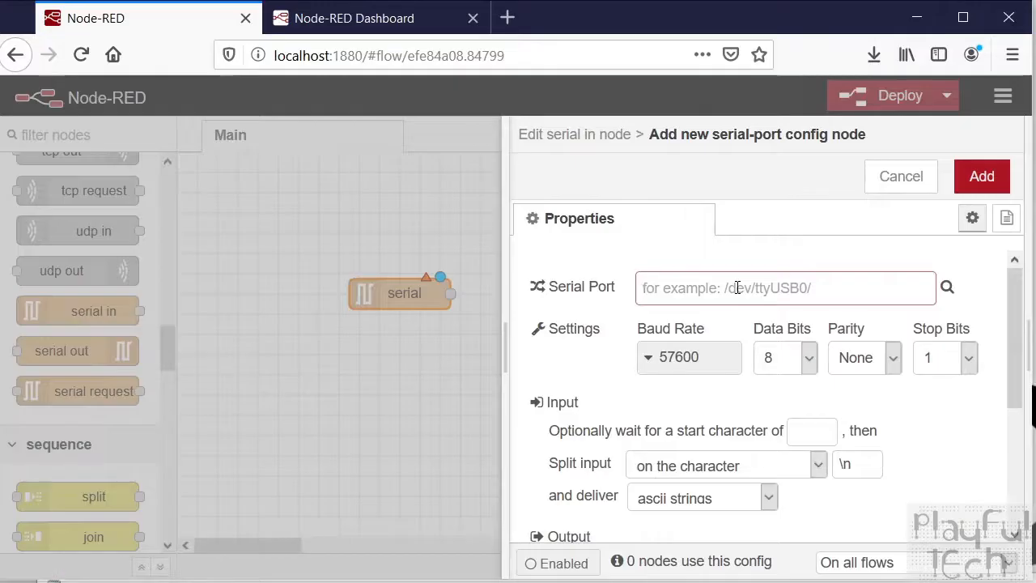
text(COM5)
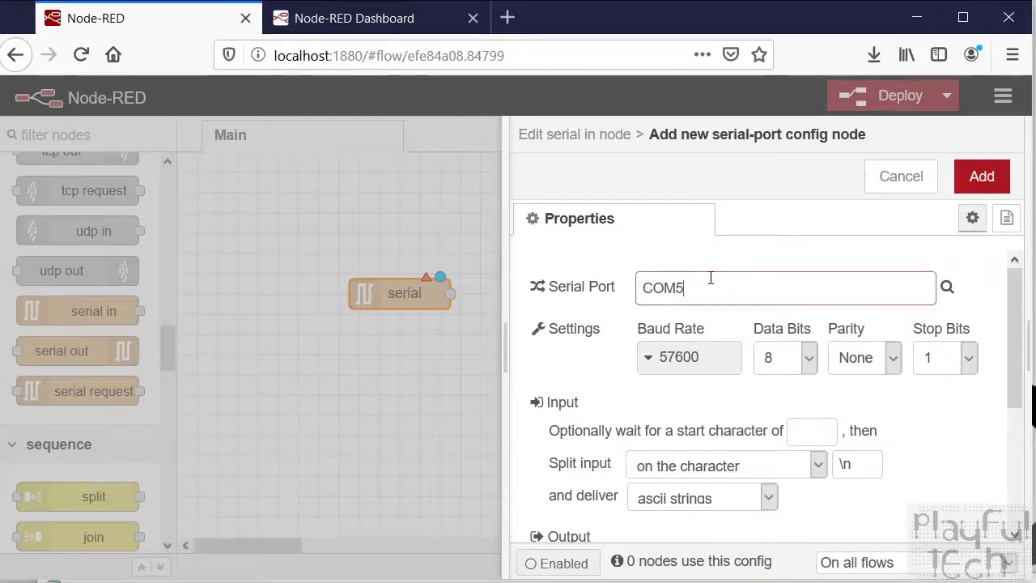
click(690, 357)
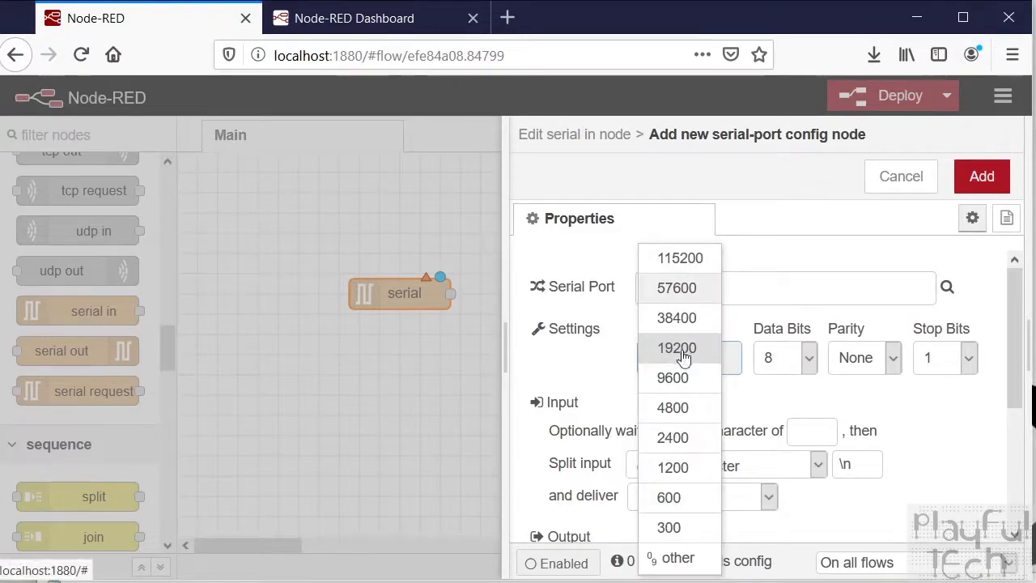
click(673, 377)
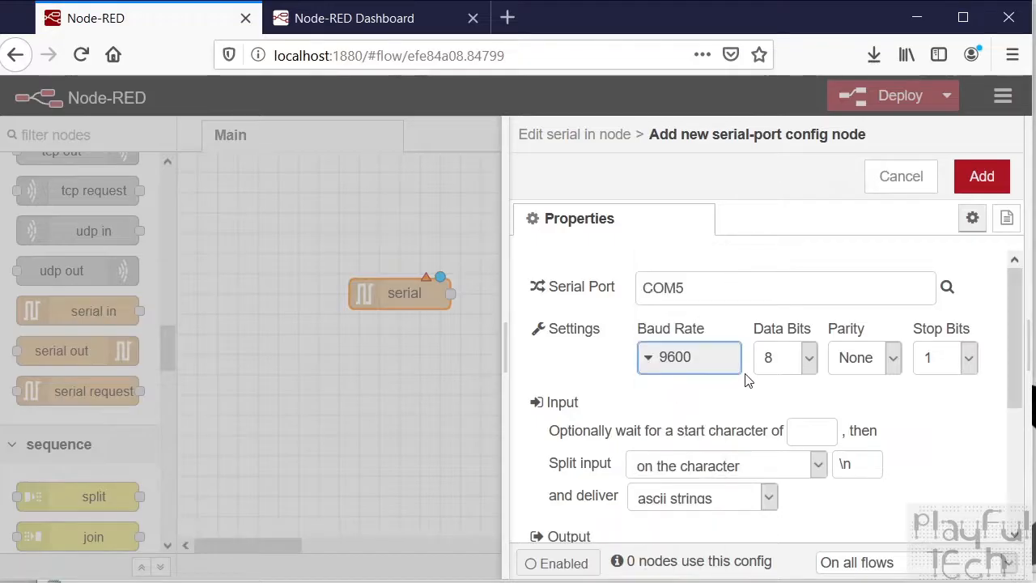
mouse_move(1004, 349)
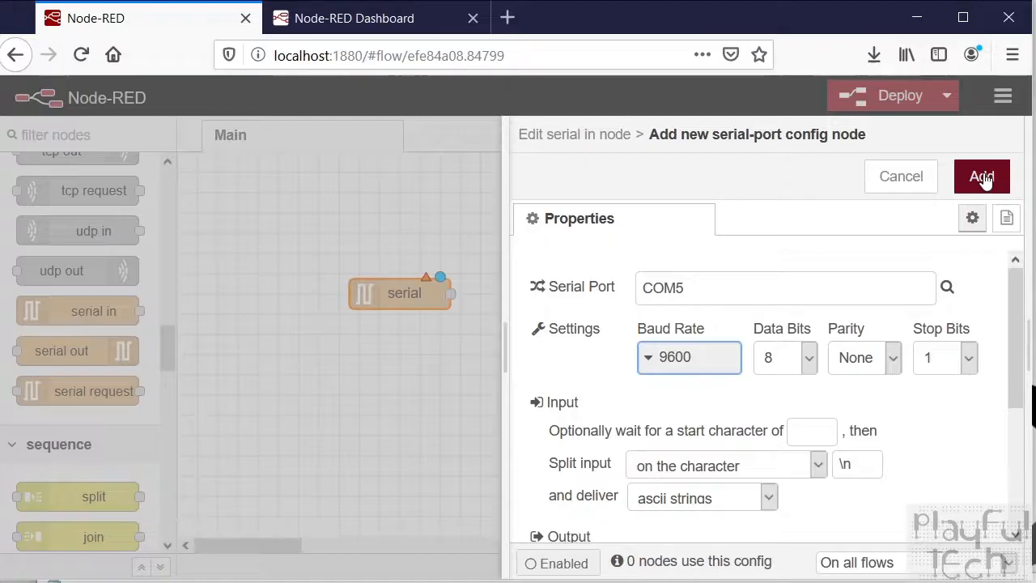
click(982, 177)
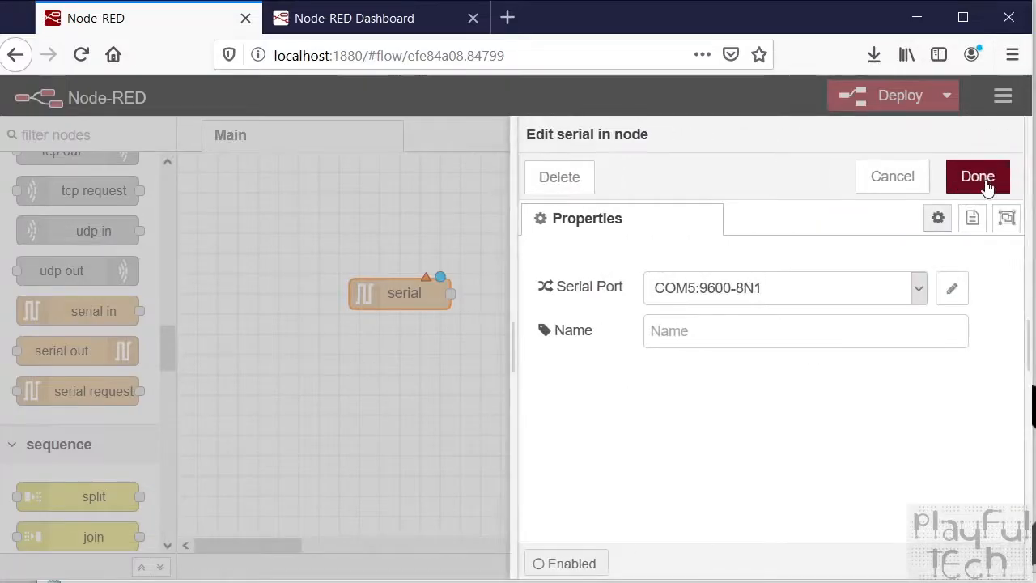
click(978, 176)
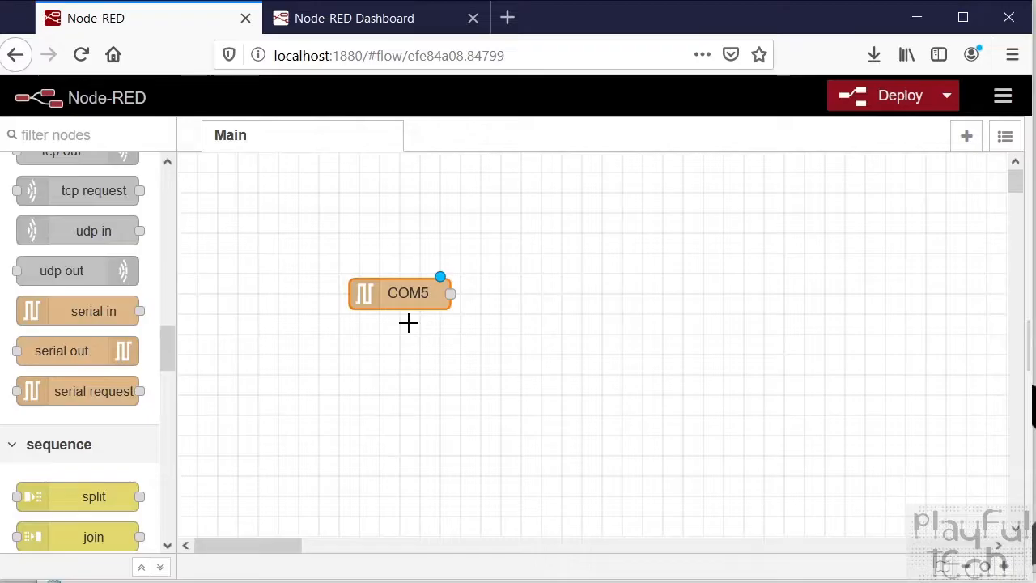
mouse_move(470, 265)
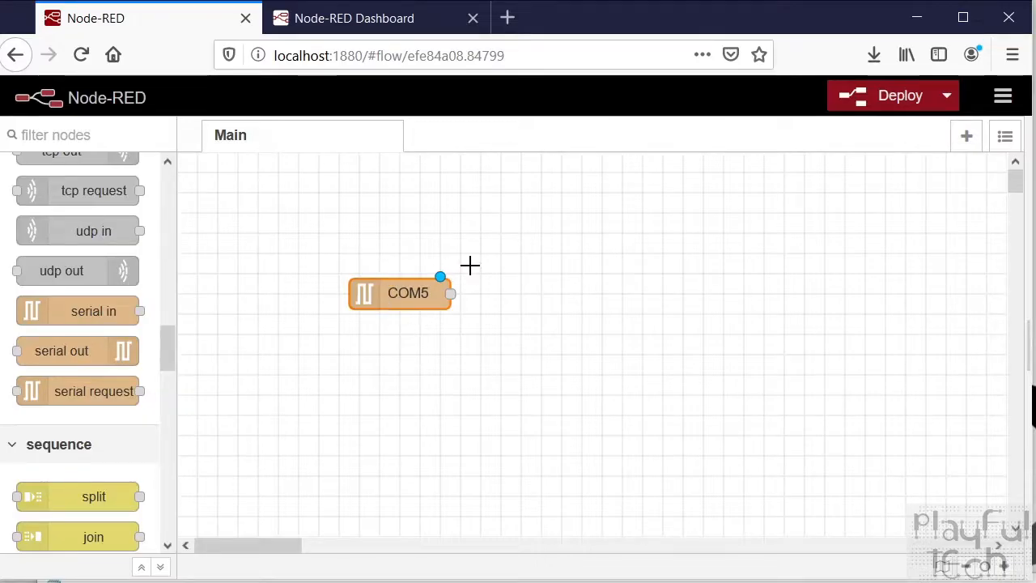
mouse_move(486, 272)
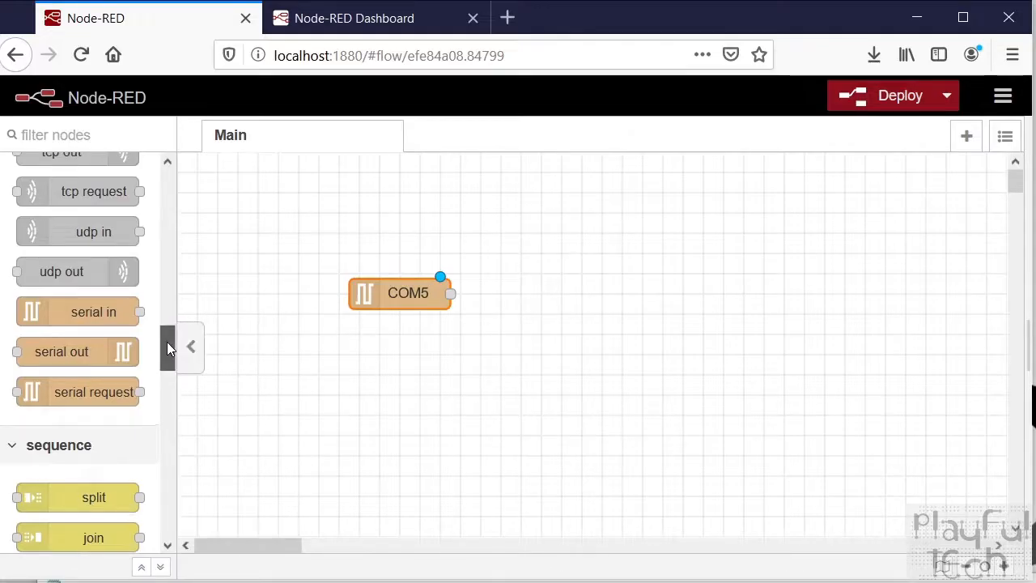
- Scroll the palette to the dashboard nodes and bring up the palette manager
scroll(down, 3)
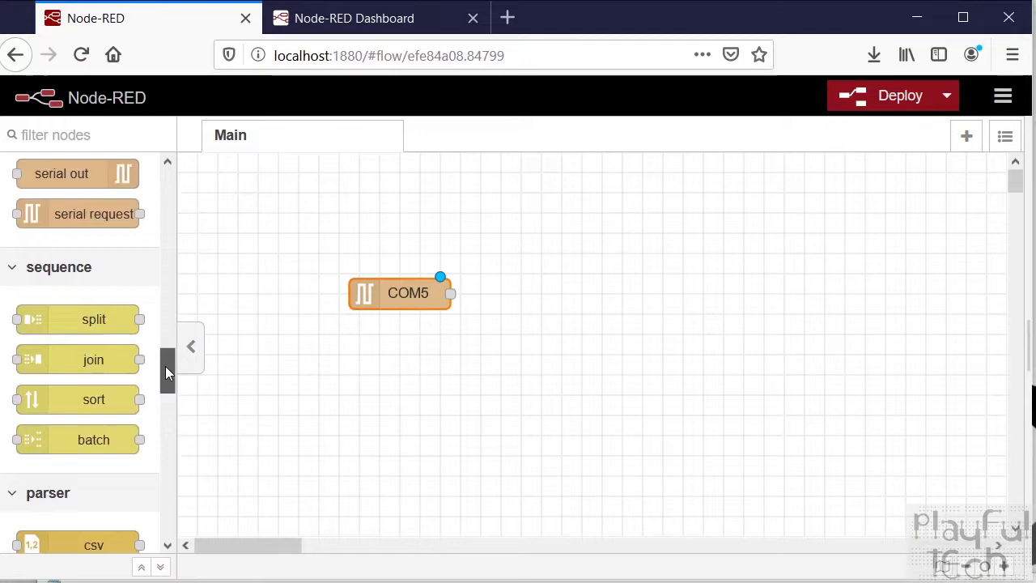
scroll(down, 3)
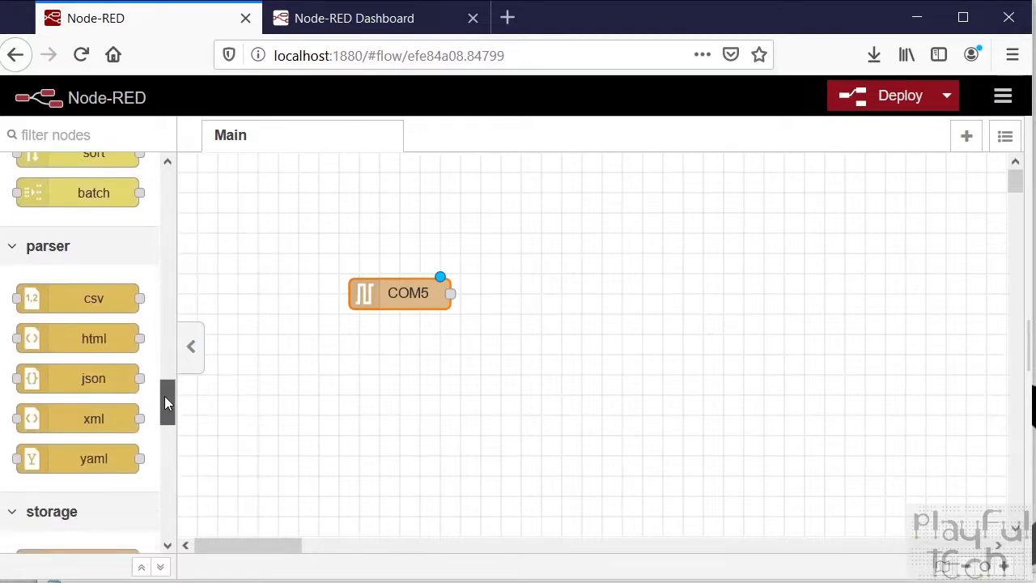
scroll(down, 3)
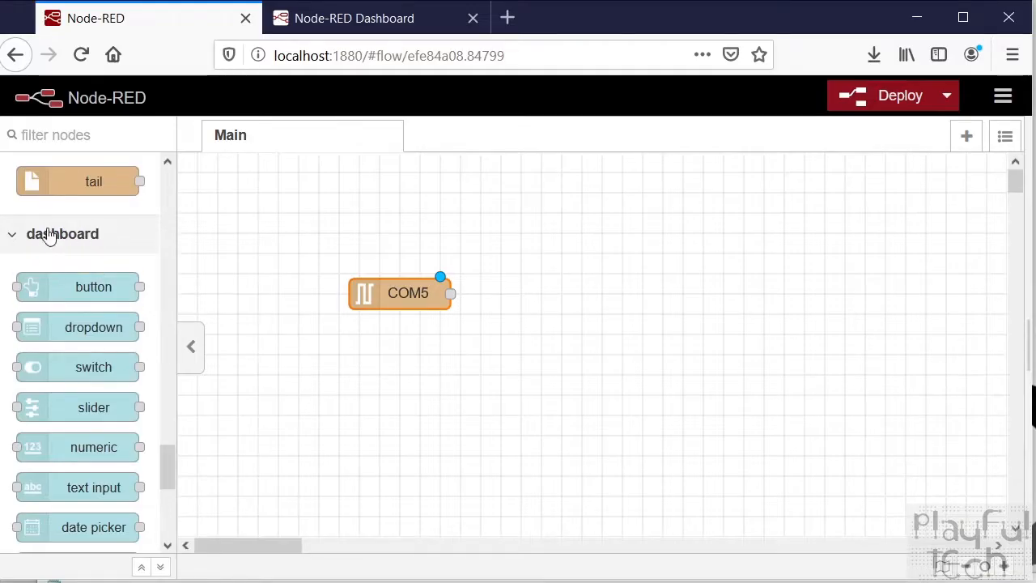
mouse_move(72, 257)
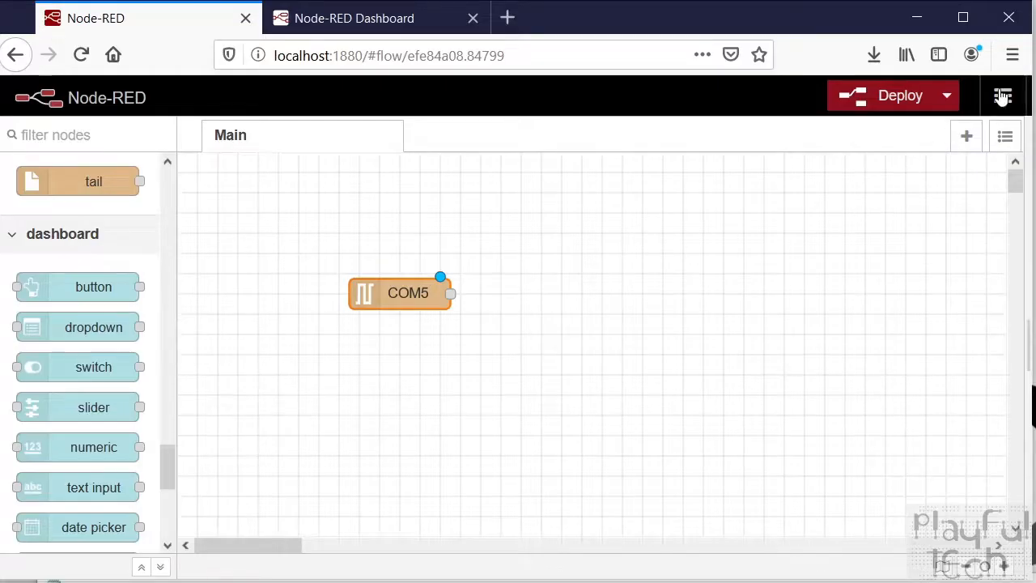
click(1002, 95)
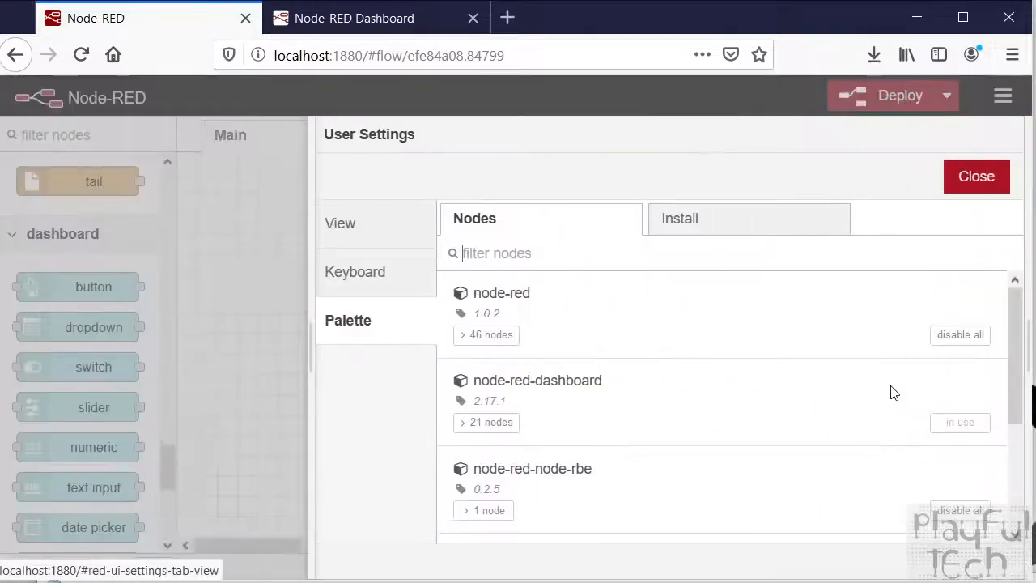
- Search Install for 'dashboard', confirm node-red-dashboard is installed, and return to the flow
click(680, 217)
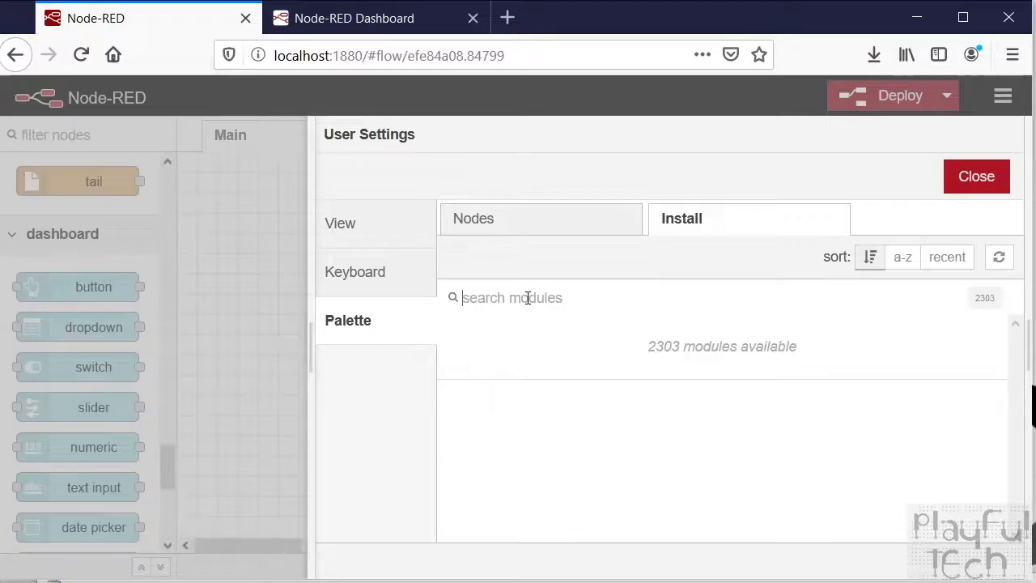
text(dashboa)
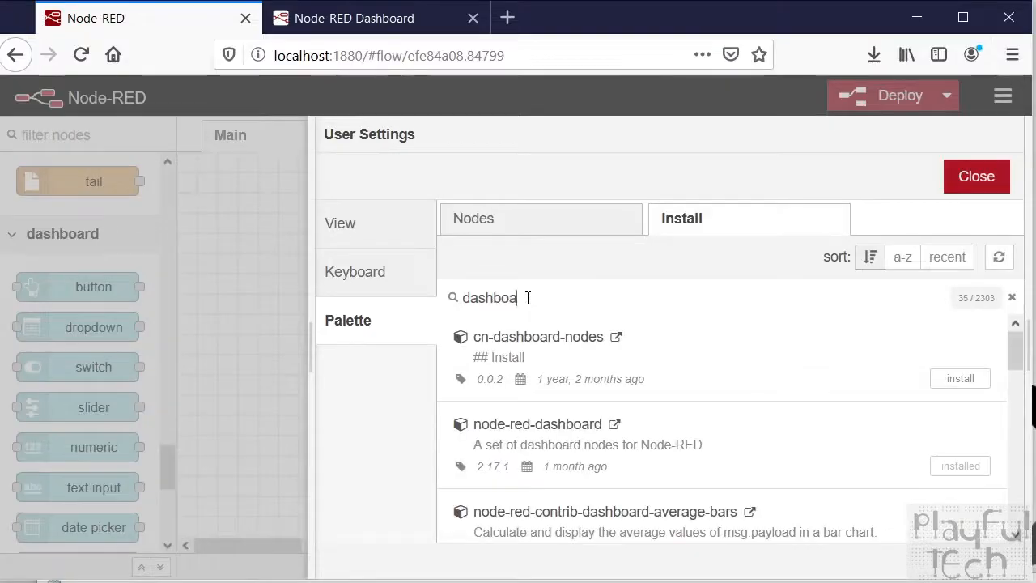
text(rd)
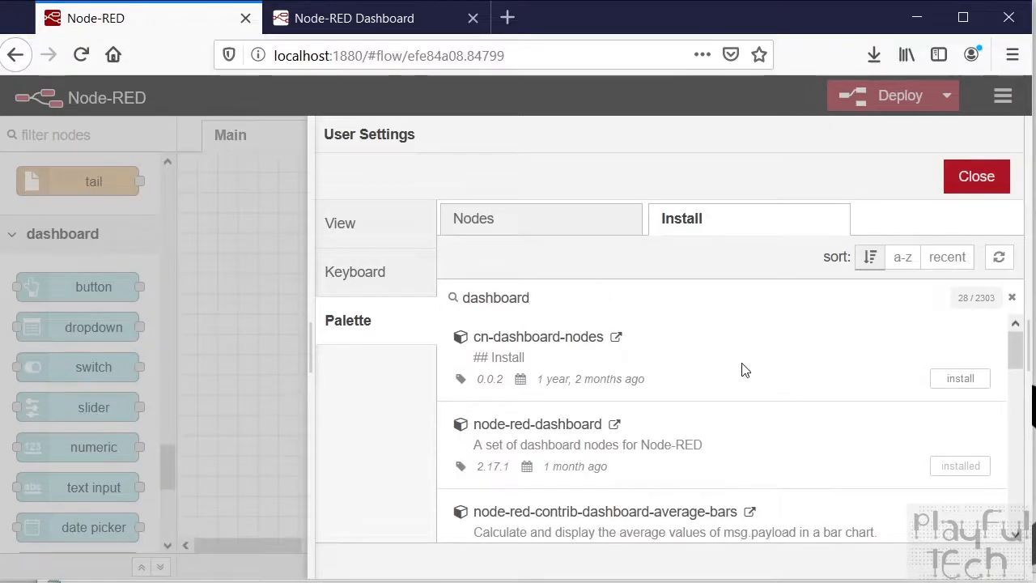
mouse_move(711, 450)
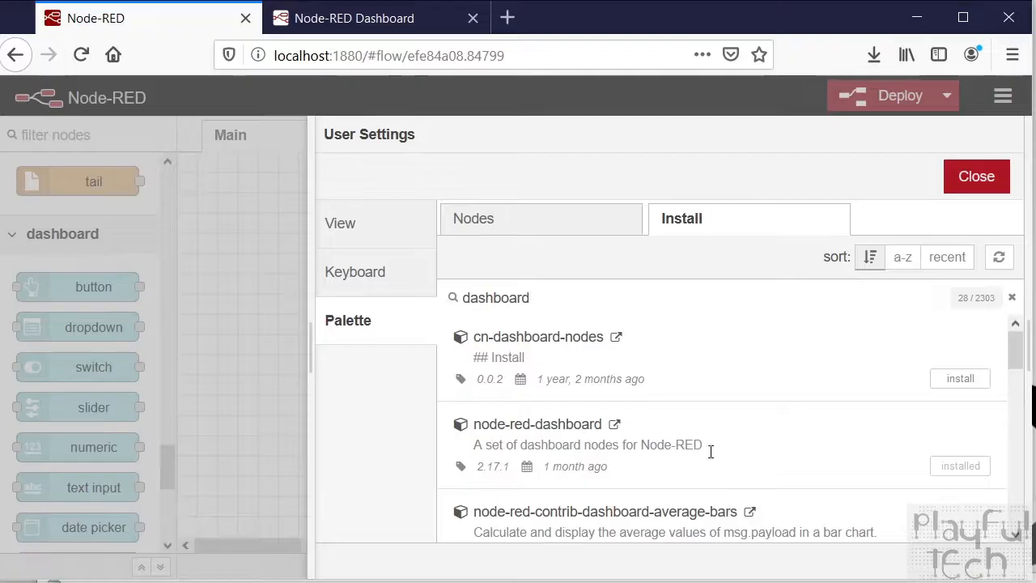
mouse_move(978, 175)
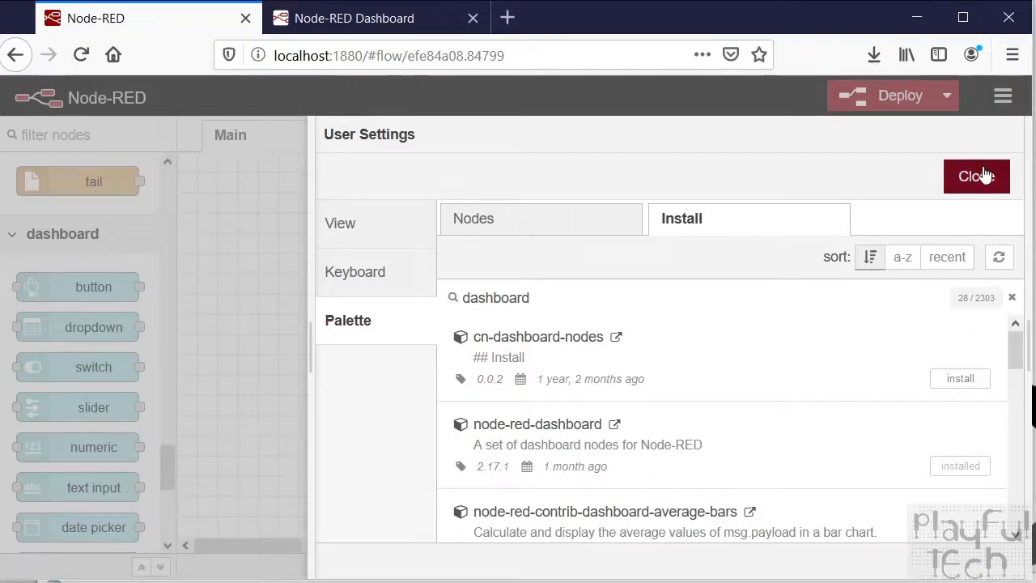
click(977, 175)
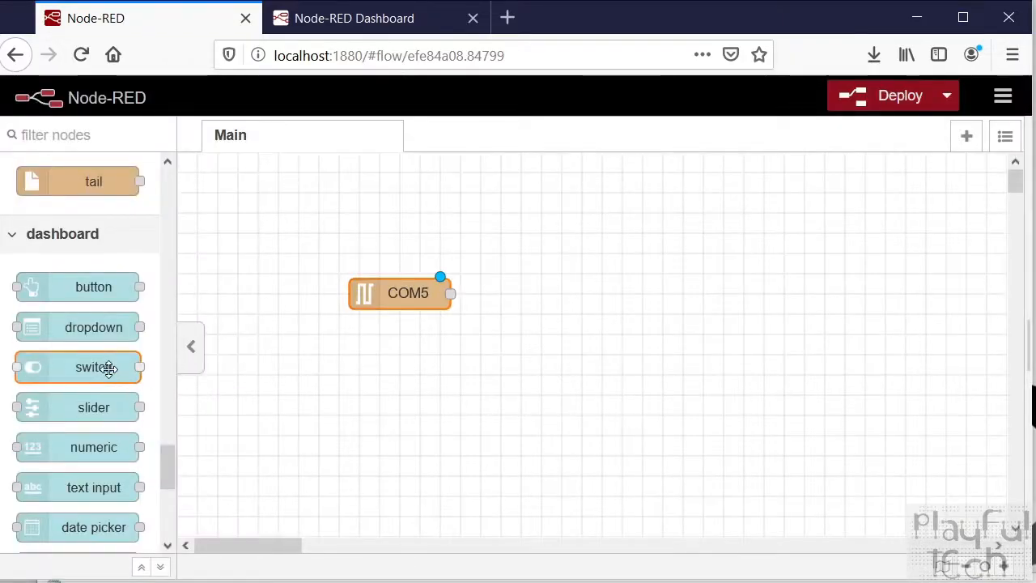
- Place a dashboard text node beside COM5, wire COM5's output into it, and bring up its properties
scroll(down, 3)
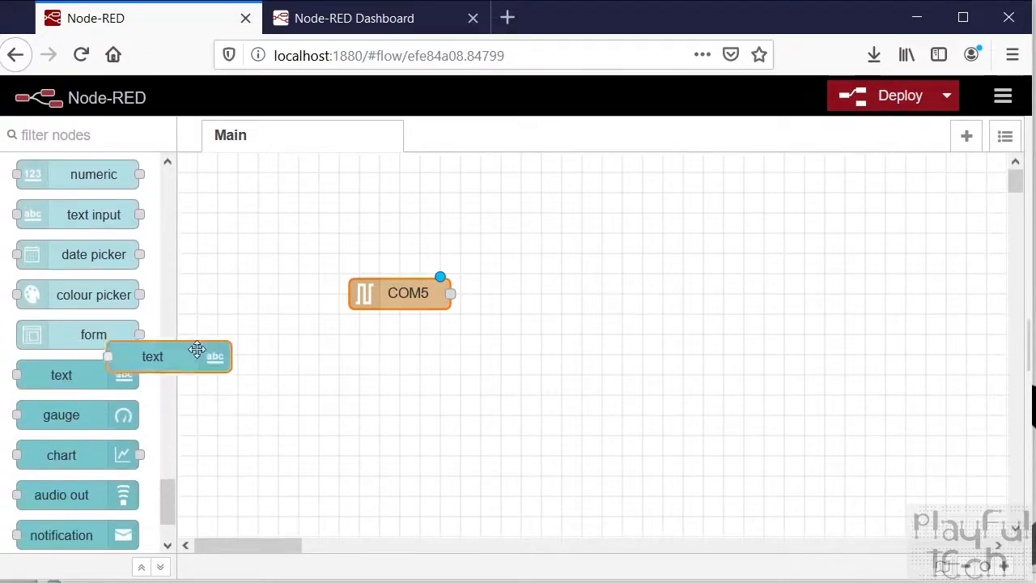
drag(168, 356, 580, 314)
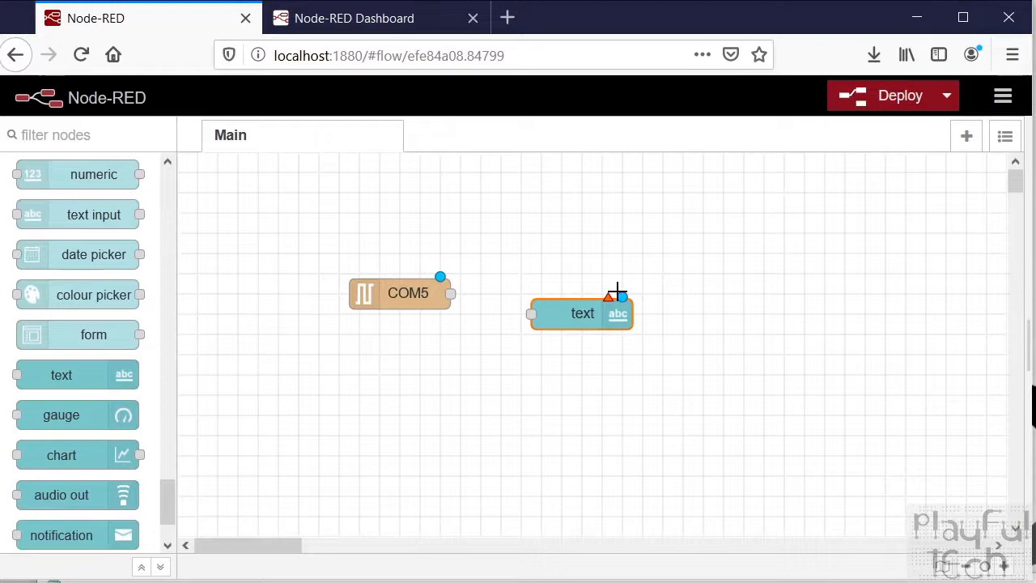
drag(583, 314, 573, 293)
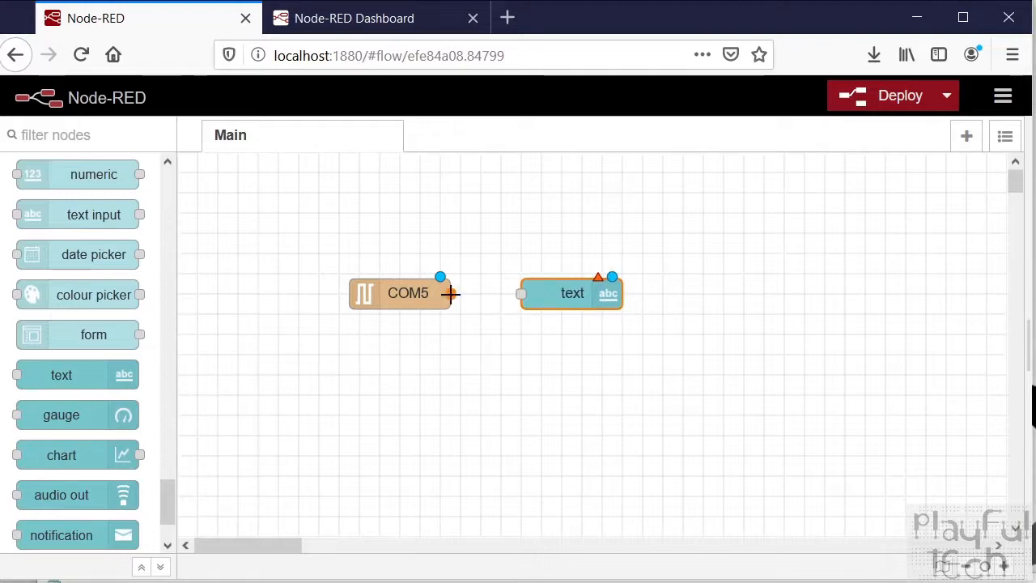
drag(450, 293, 521, 294)
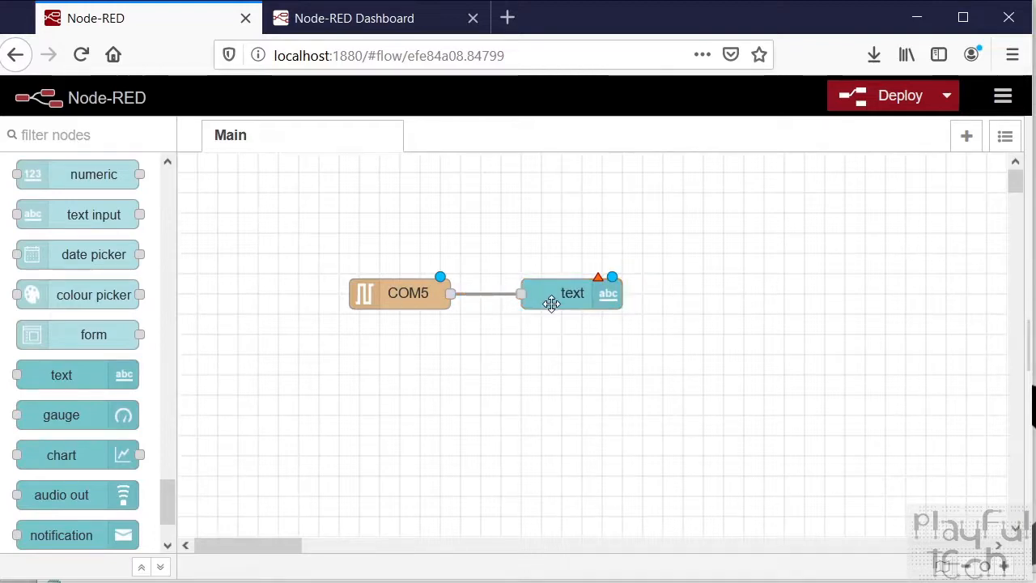
double_click(573, 293)
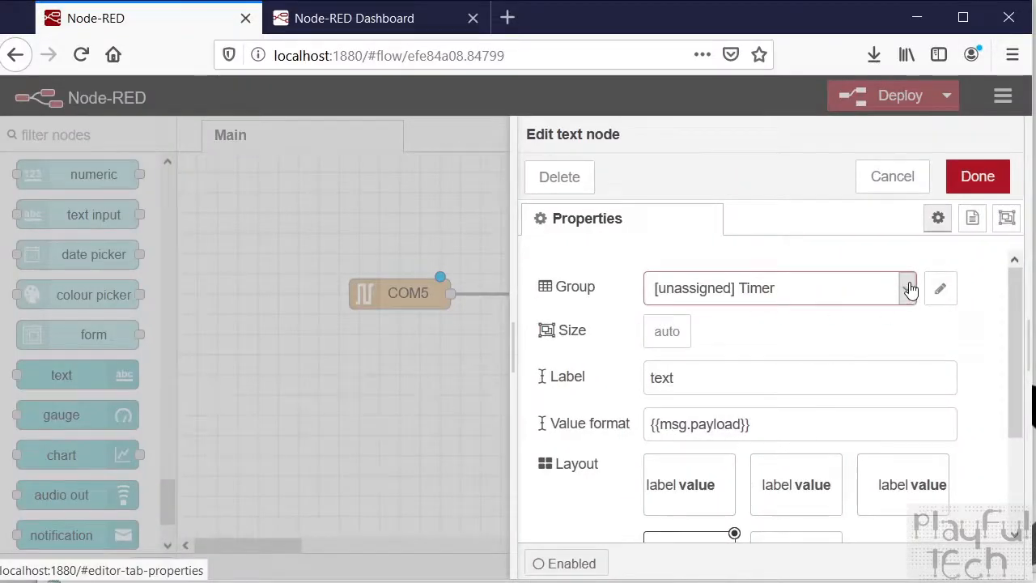
- Assign the text node to [Home] Default, label it 'Reed Switch' keeping {{msg.payload}}, and save
click(907, 289)
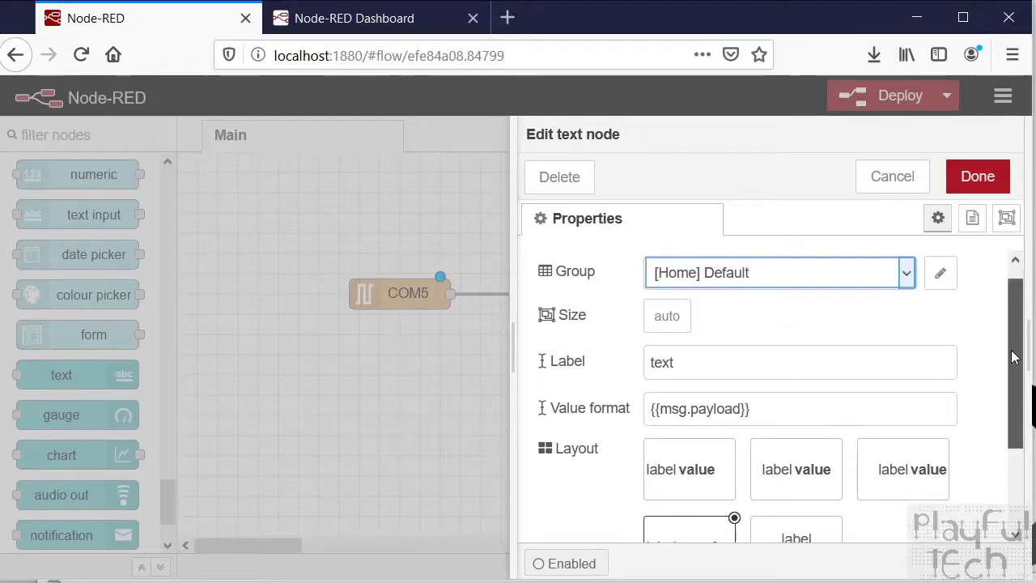
triple_click(800, 363)
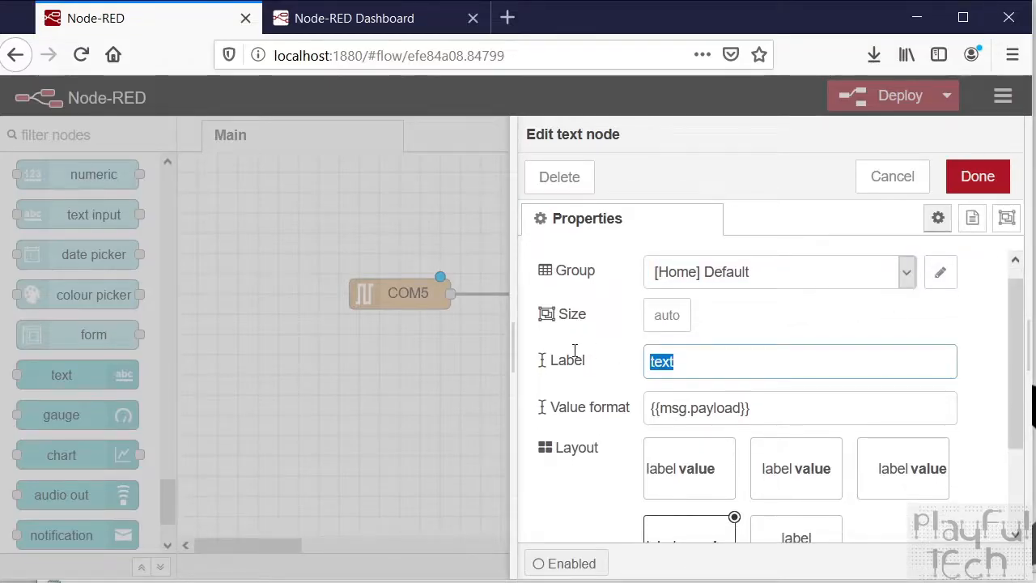
text(Reed Ssi)
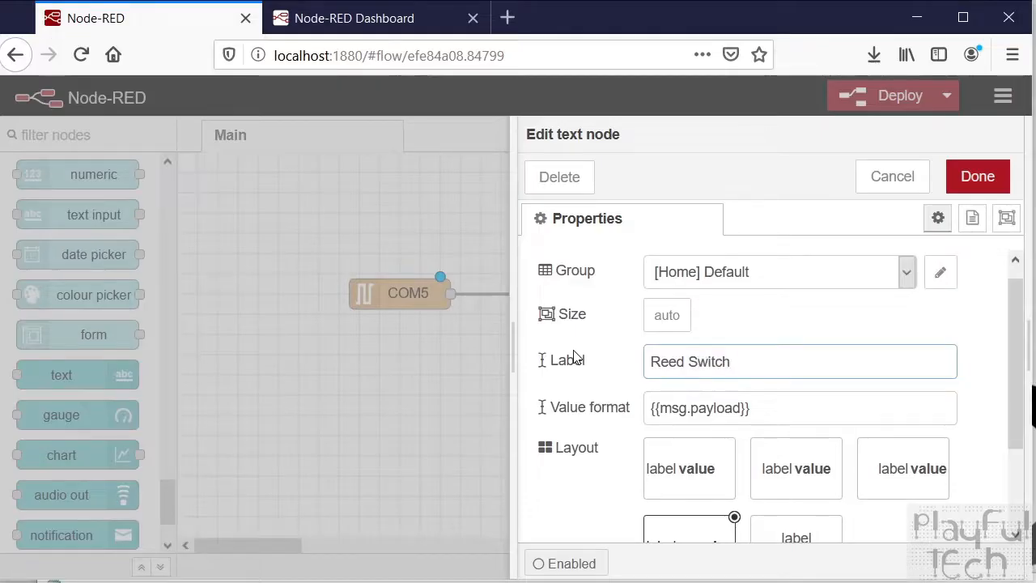
click(800, 361)
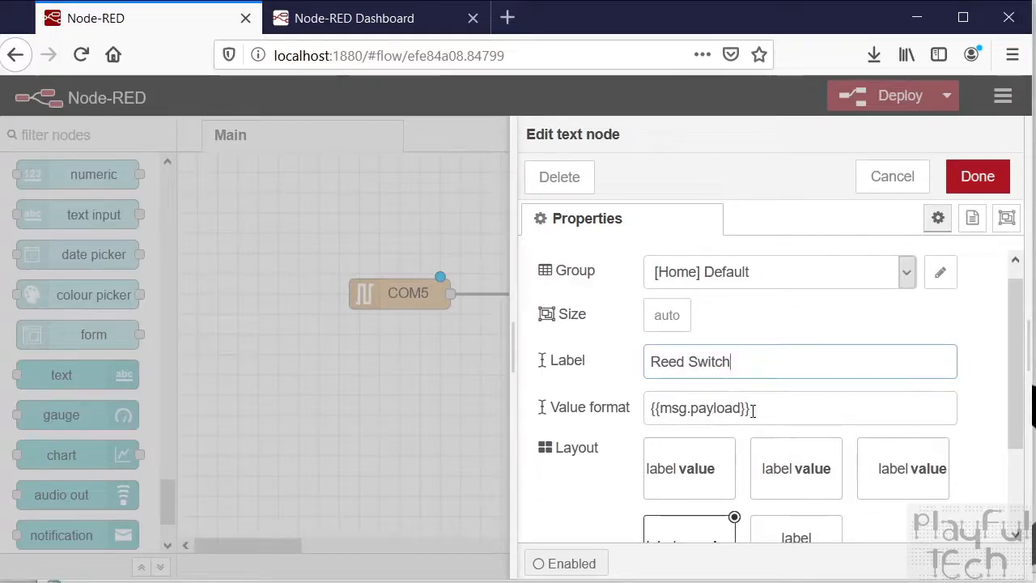
triple_click(800, 408)
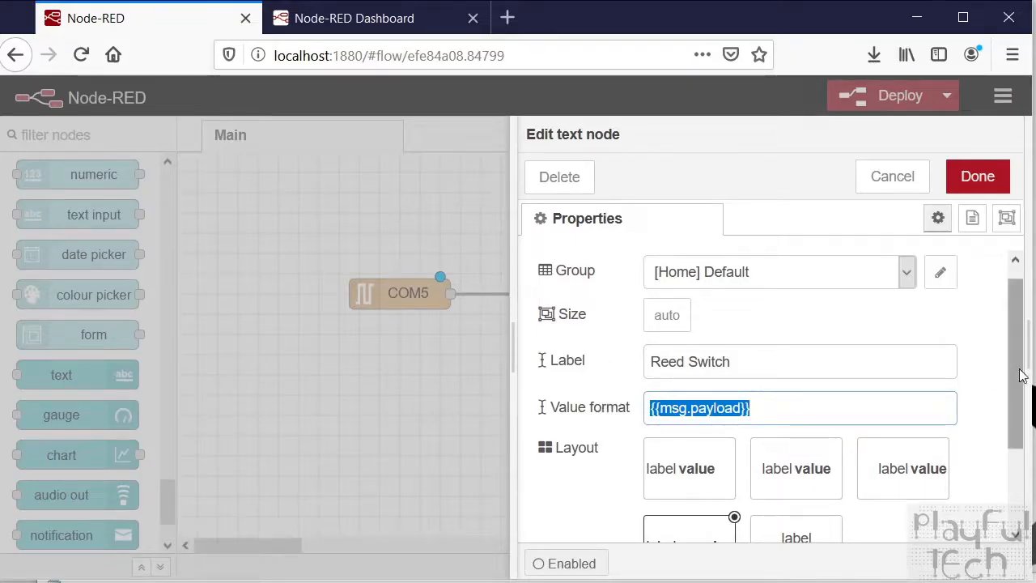
click(978, 177)
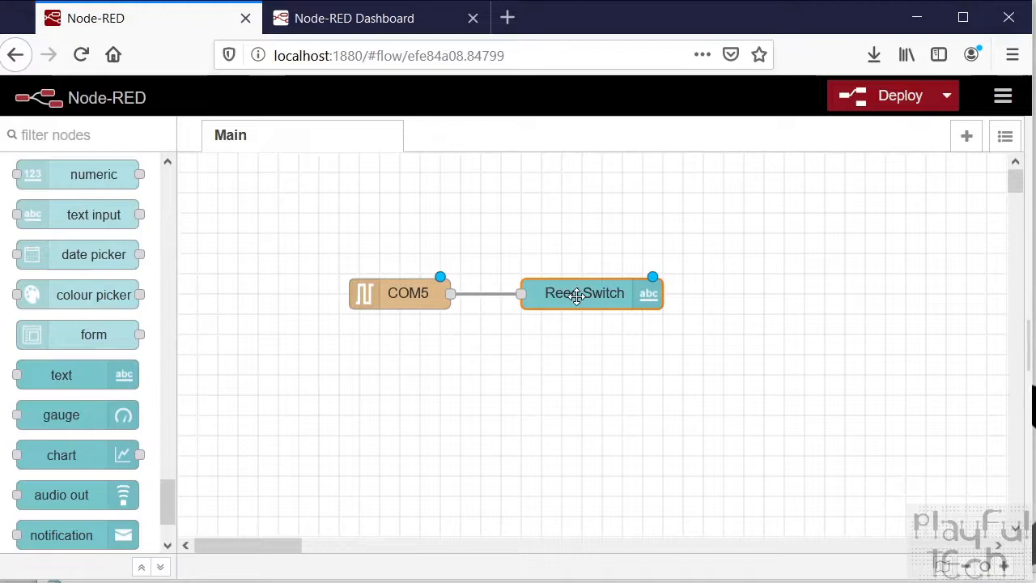
mouse_move(900, 94)
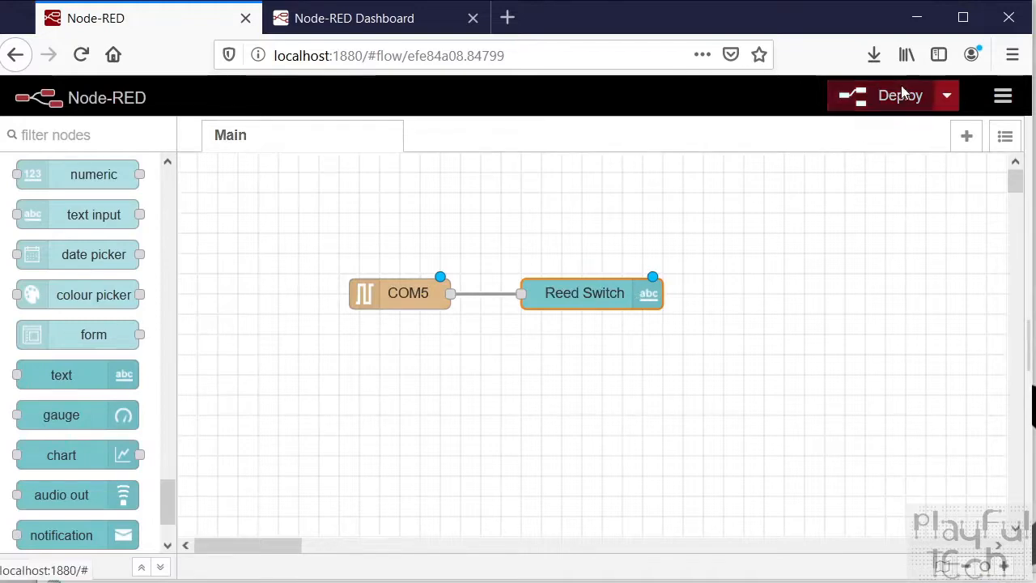
- Deploy the flow so the COM5-to-Reed Switch display goes live
click(891, 94)
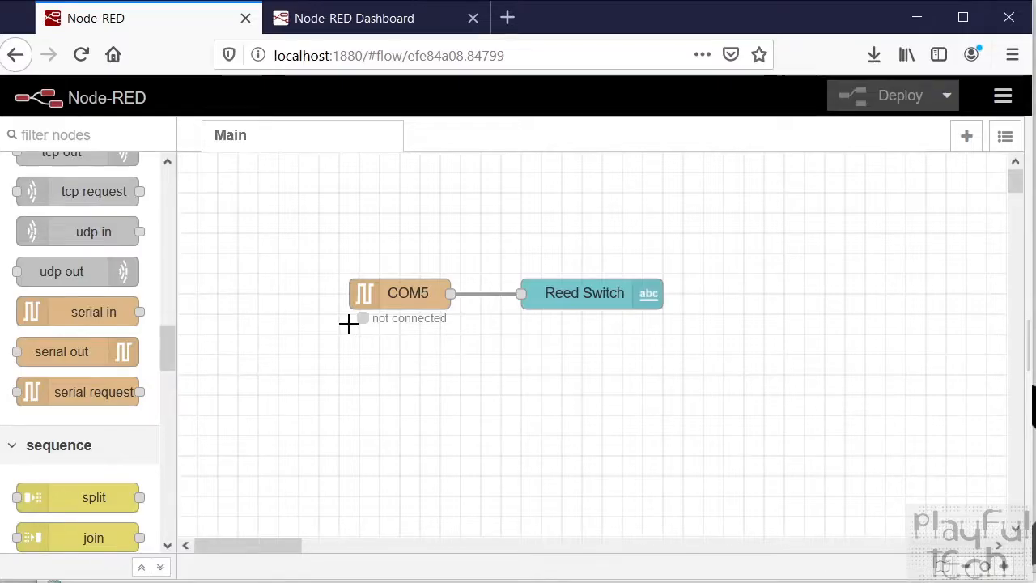
mouse_move(515, 378)
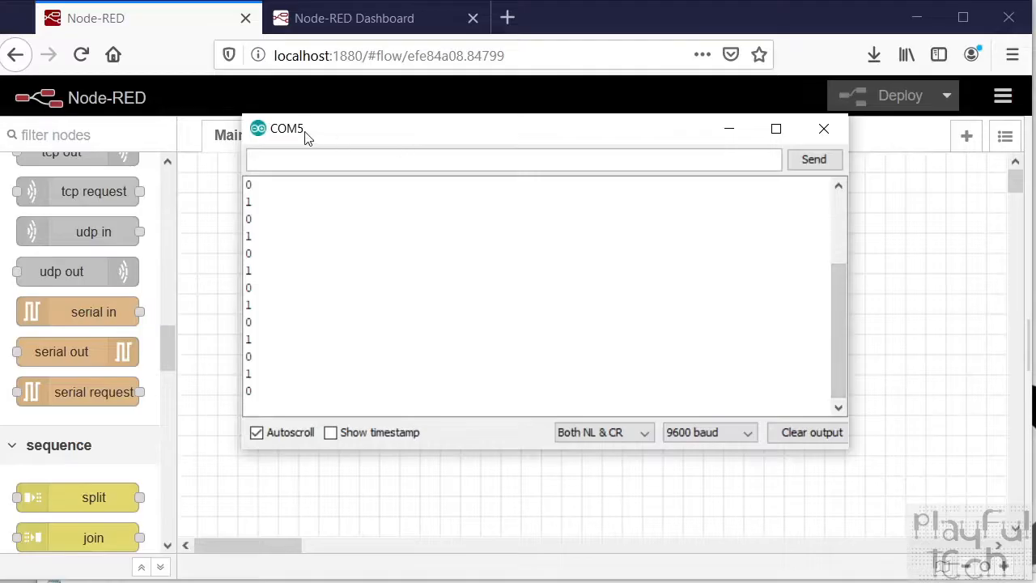
mouse_move(274, 132)
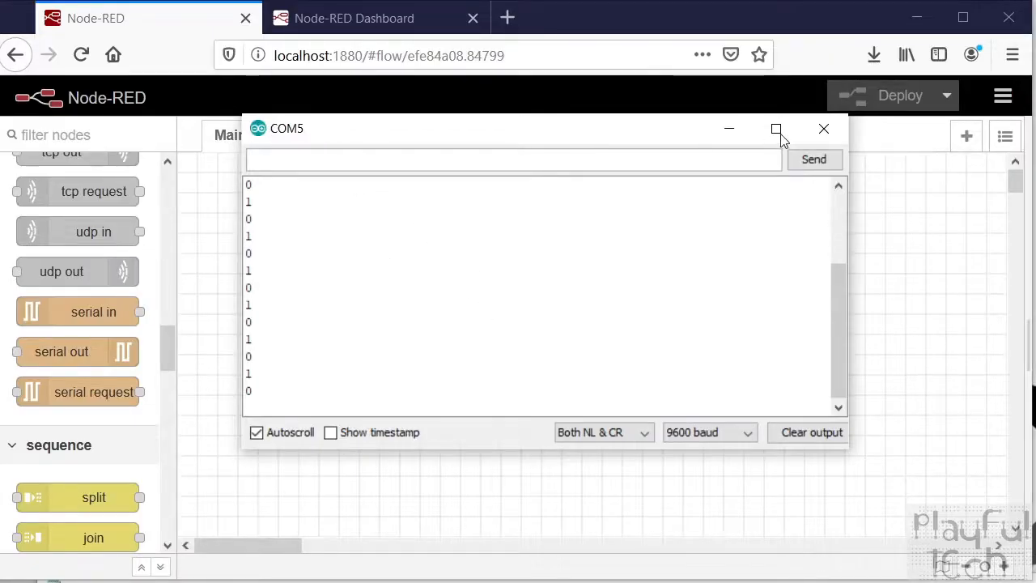
- Close the Arduino Serial Monitor so COM5 becomes available to Node-RED
click(824, 129)
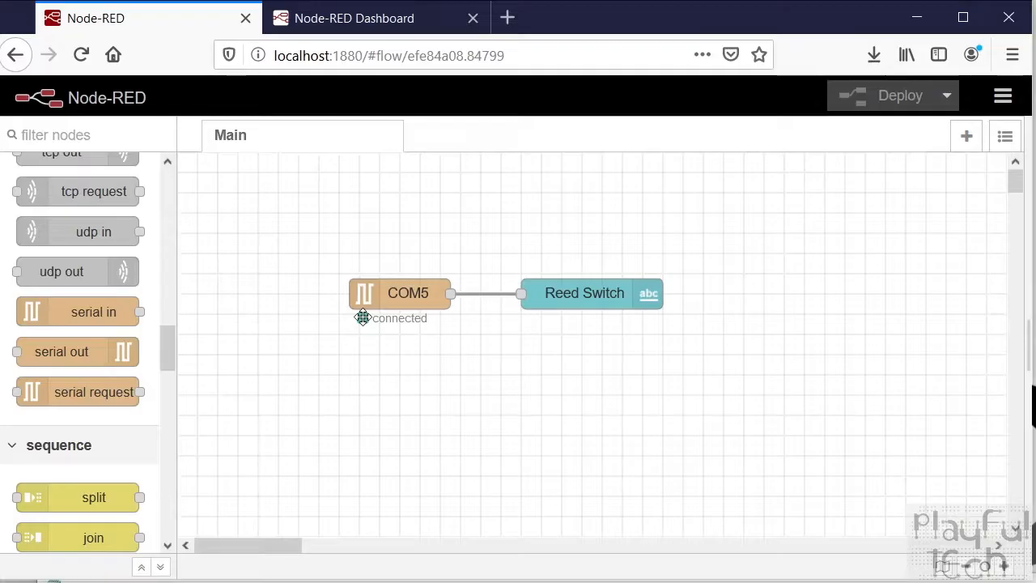
mouse_move(385, 278)
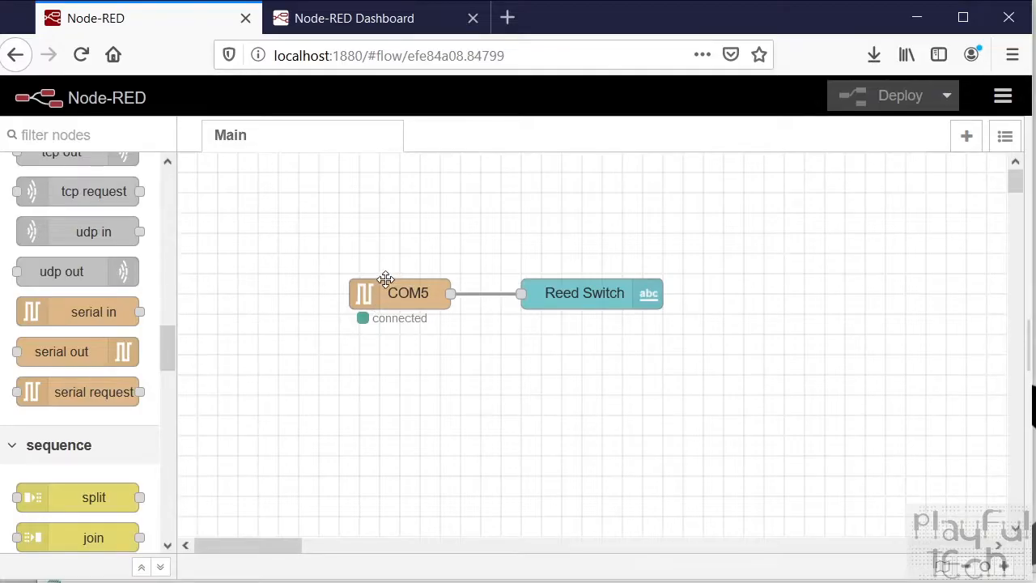
mouse_move(382, 282)
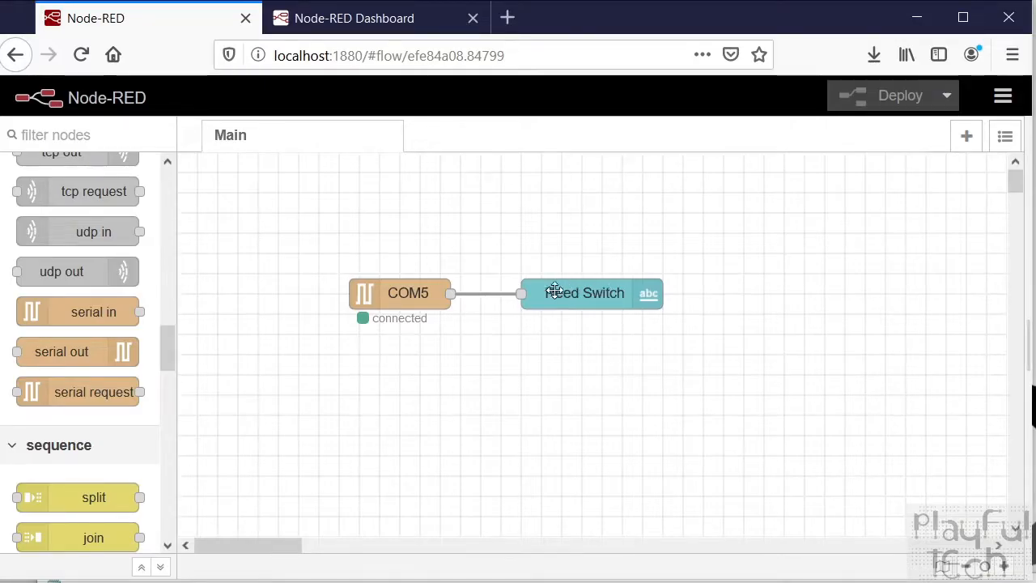
mouse_move(353, 18)
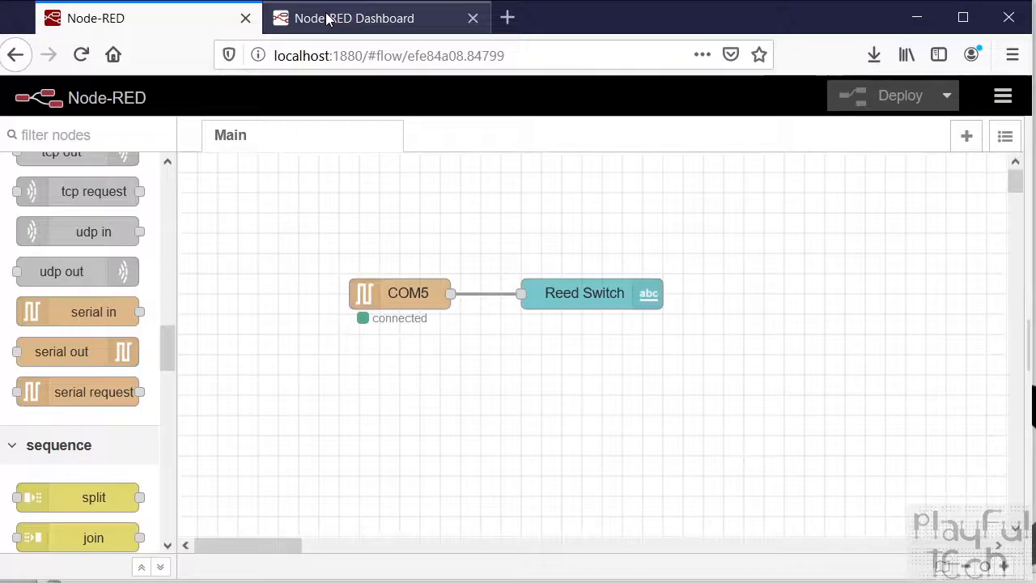
click(353, 17)
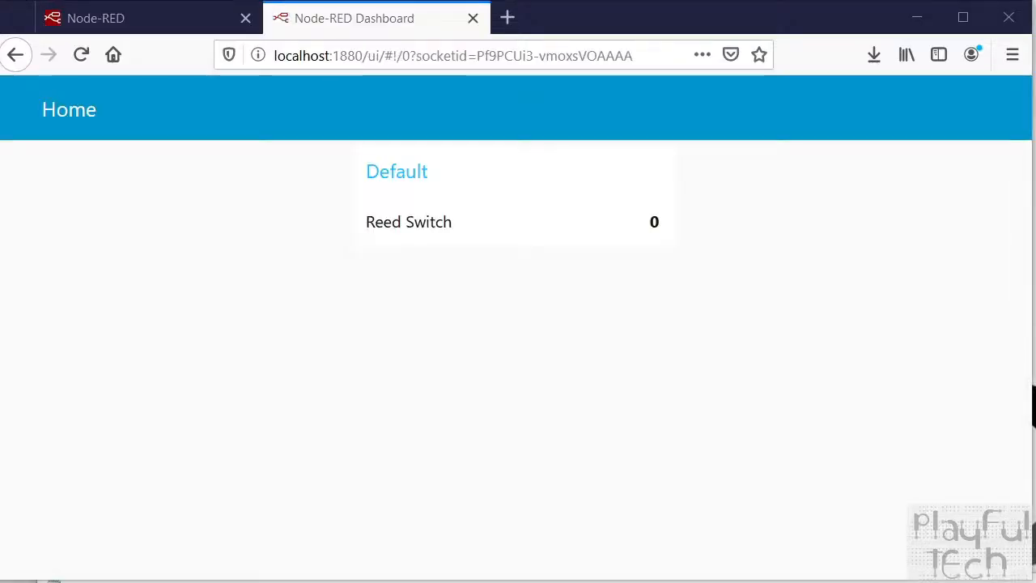
mouse_move(358, 191)
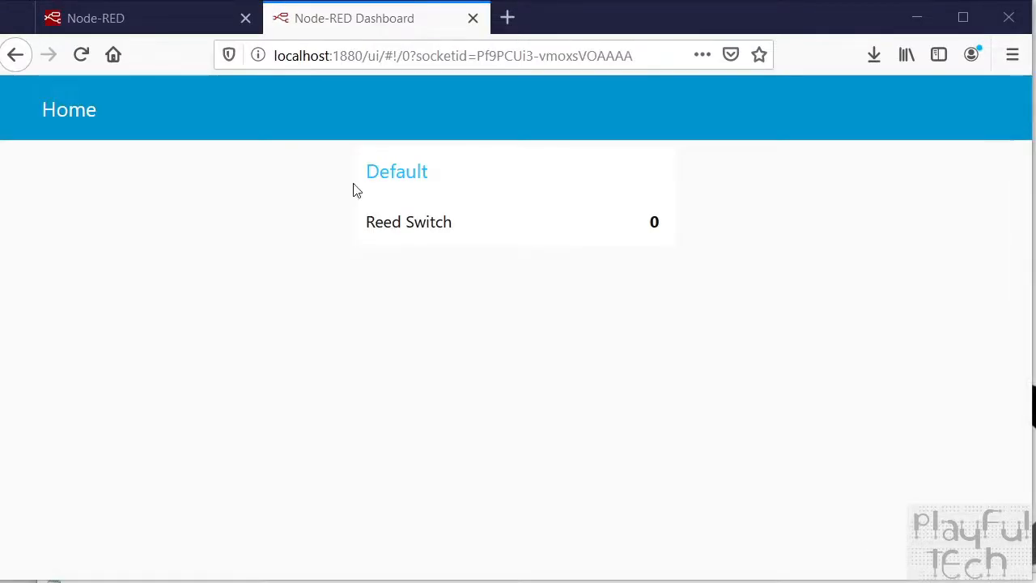
mouse_move(662, 230)
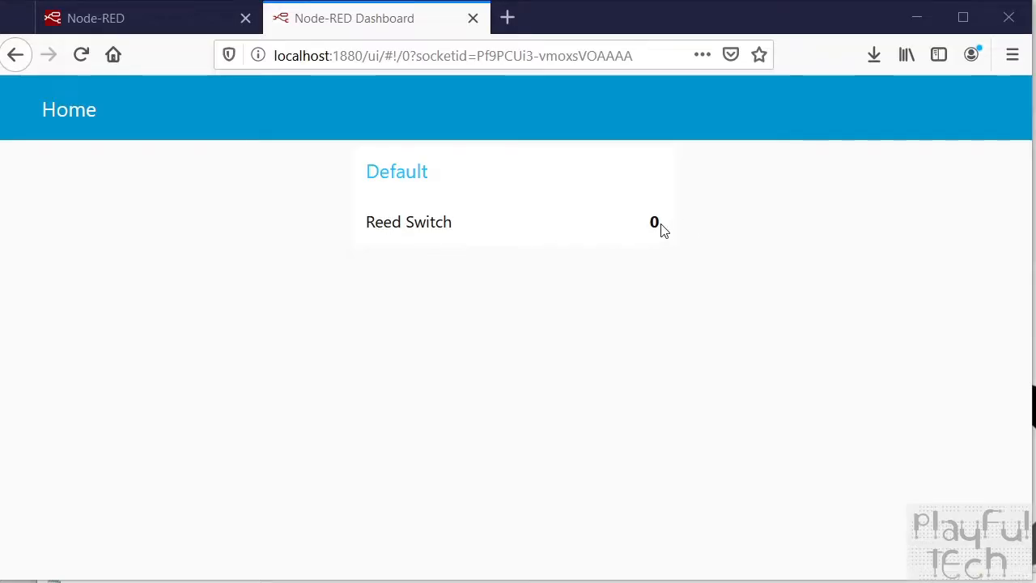